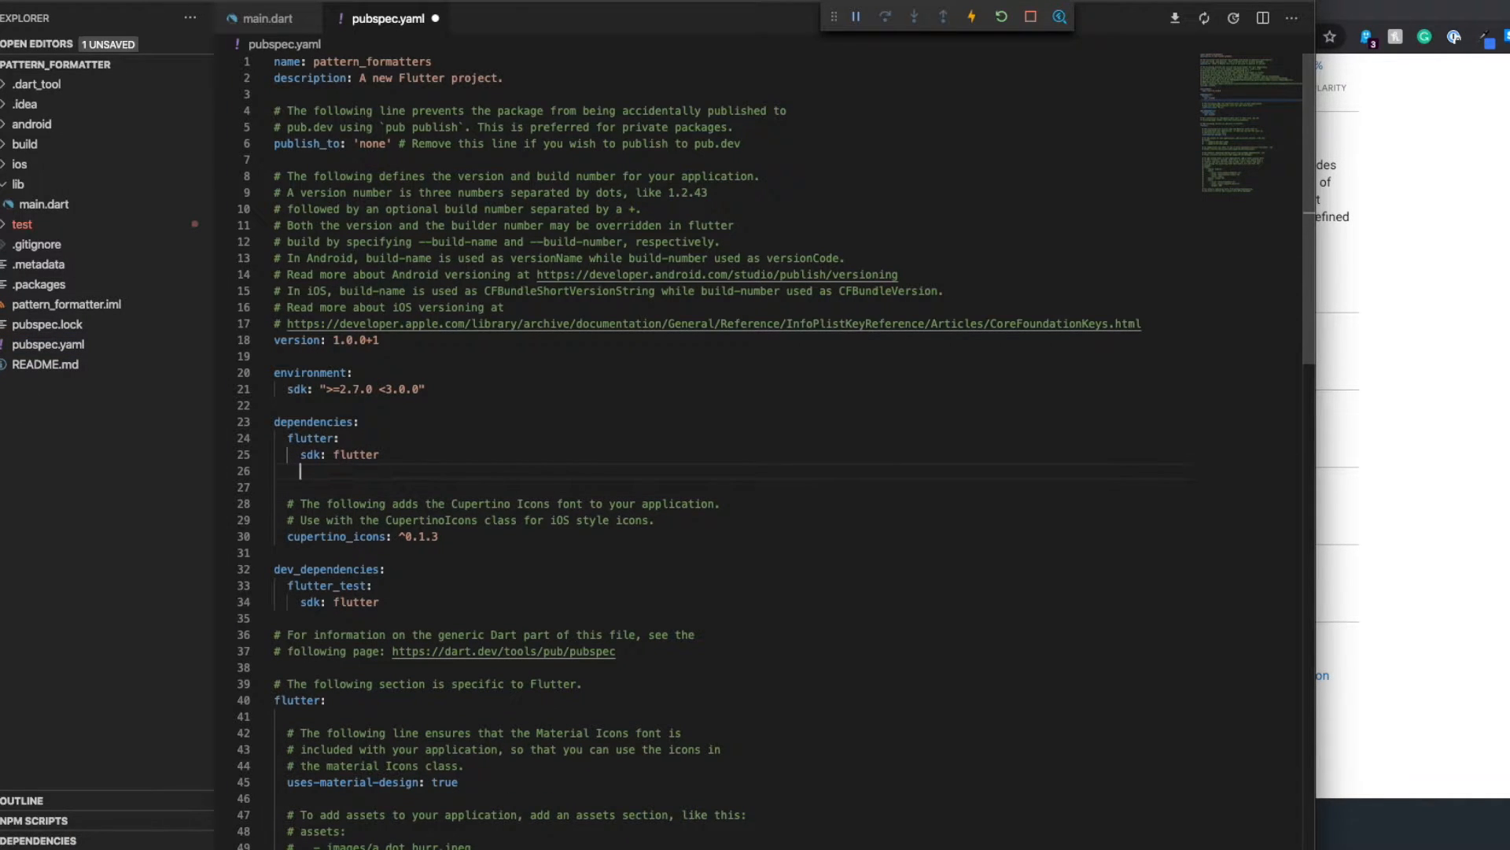
Add 'pattern_formatter: ^1.0.2' under dependencies in pubspec.yaml and fetch the packages.
{"action": "type", "text": "pattern_formatter: ^1.0.2"}
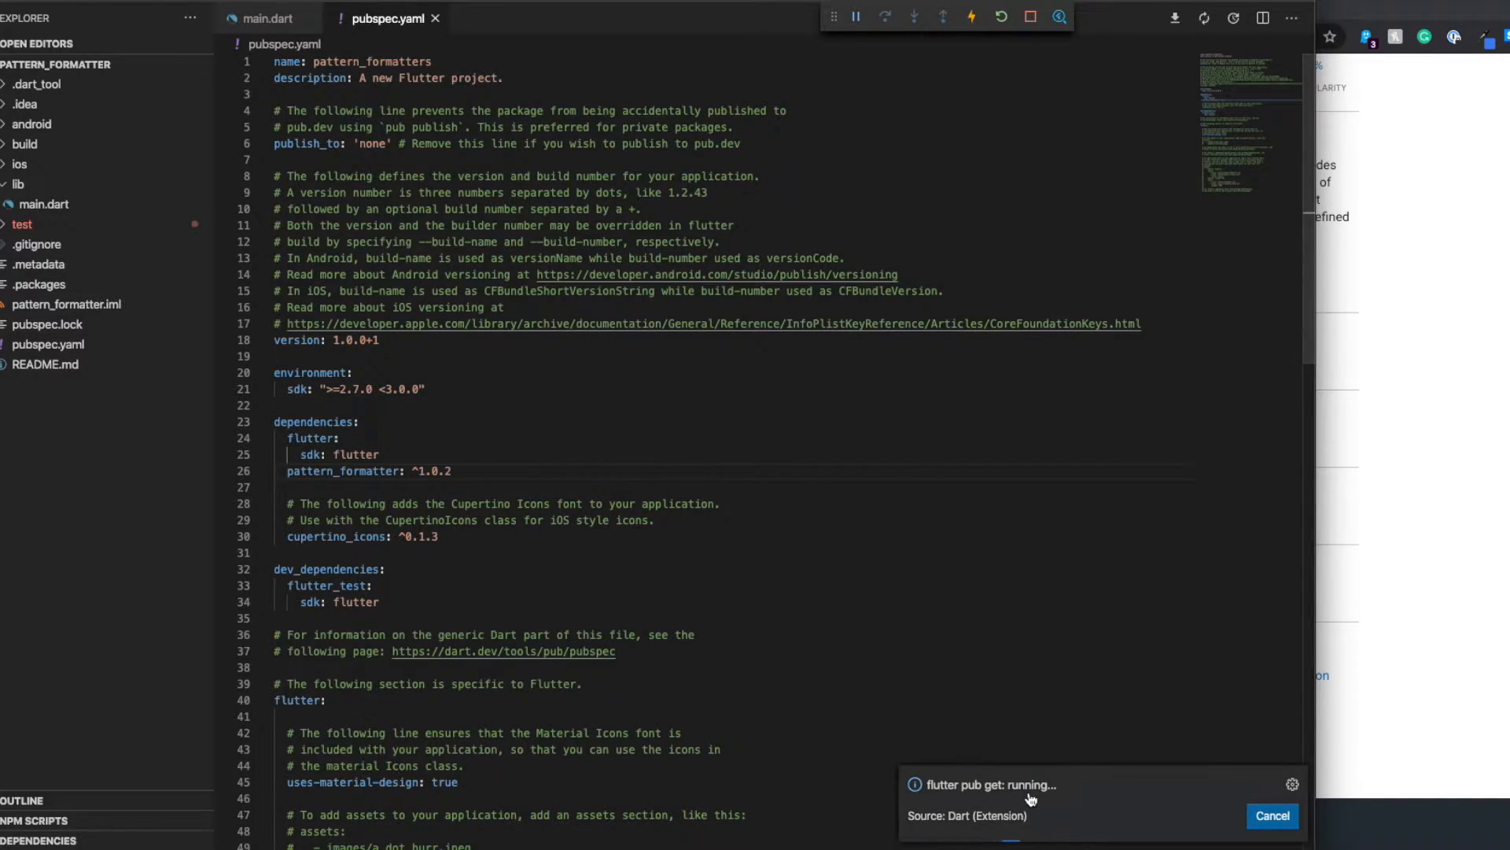
{"action": "left_click", "coordinate": [267, 18]}
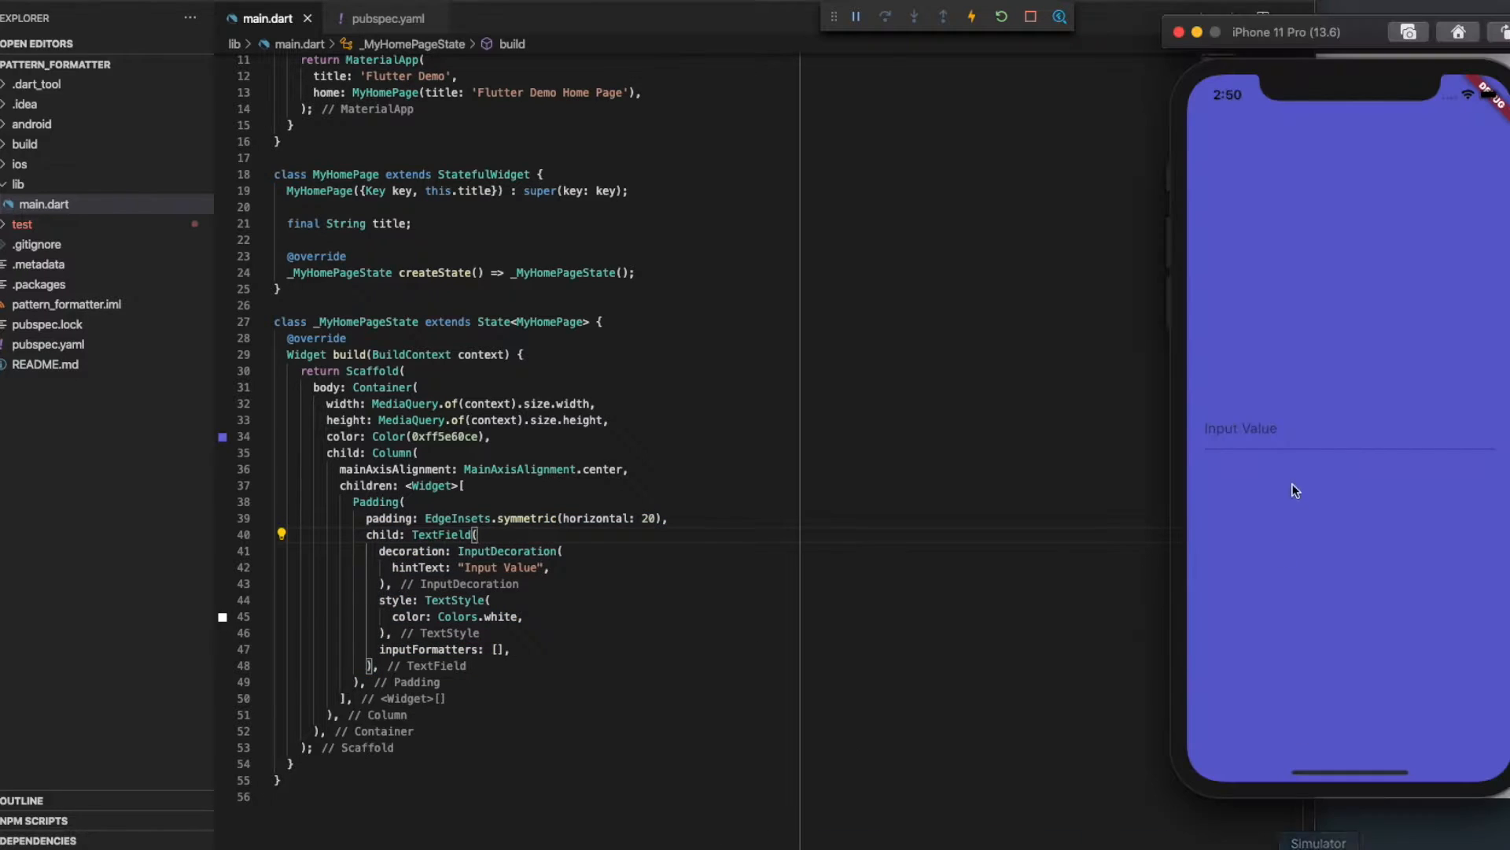
{"action": "mouse_move", "coordinate": [520, 424]}
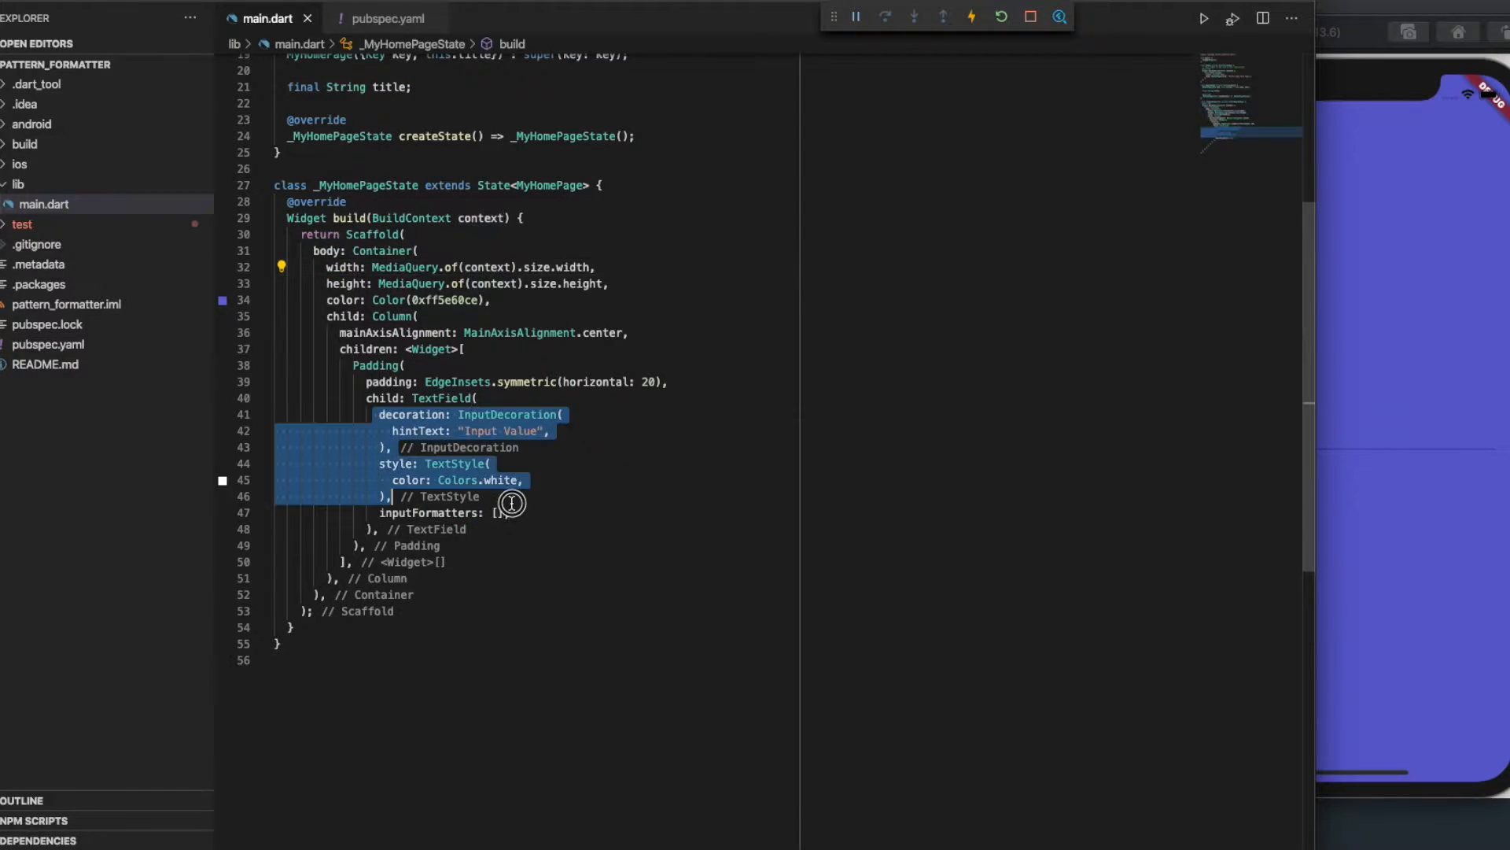
{"action": "mouse_move", "coordinate": [429, 431]}
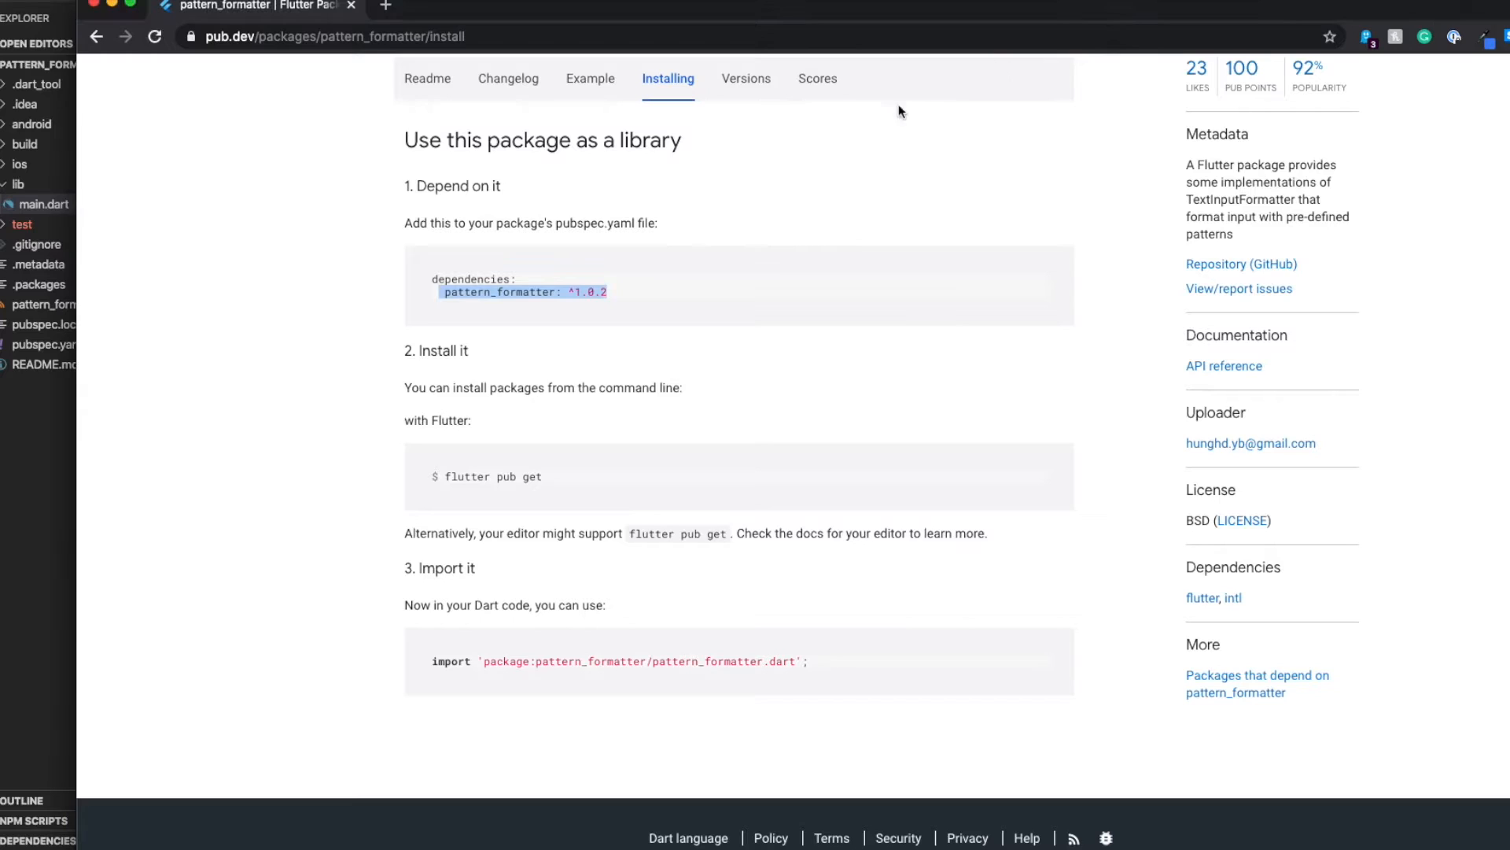
Copy ThousandsFormatter() from the pattern_formatter API reference's integer number example.
{"action": "left_click", "coordinate": [589, 78]}
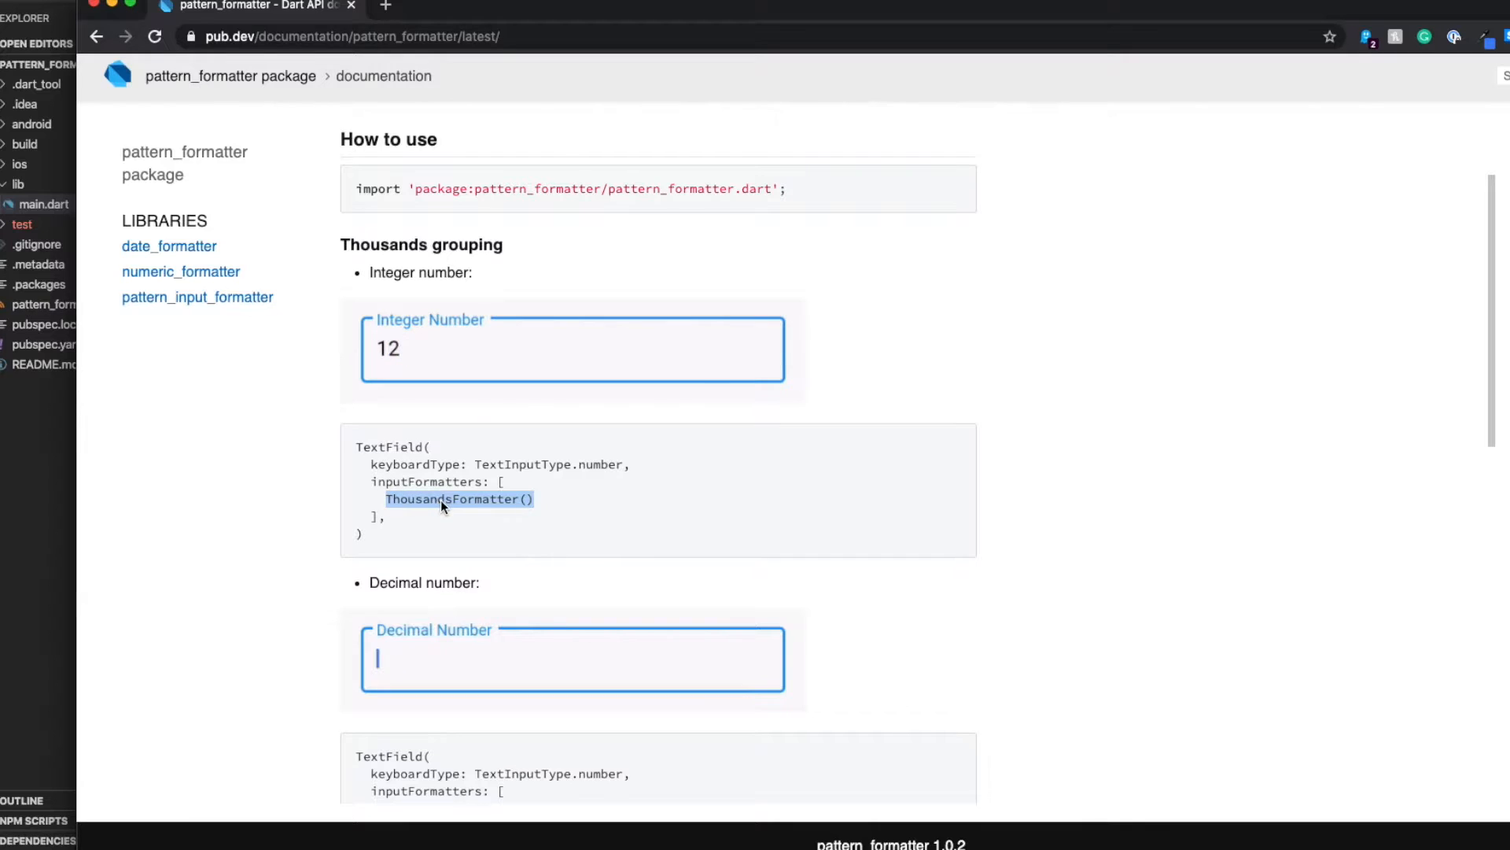
{"action": "left_click", "coordinate": [260, 17]}
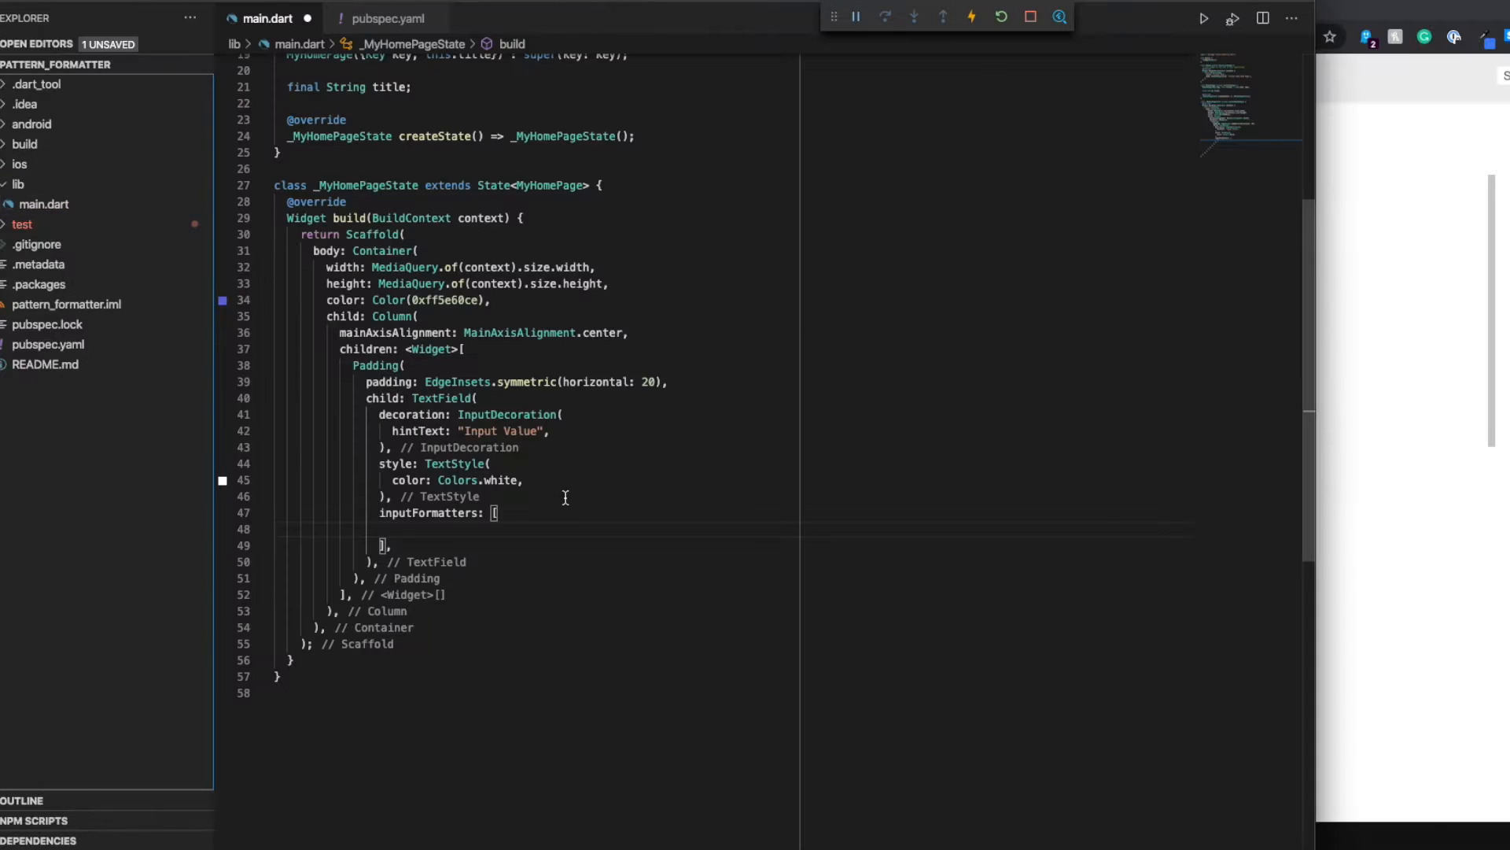
Insert ThousandsFormatter() into the TextField's inputFormatters list.
{"action": "type", "text": "ThousandsFormatter()]"}
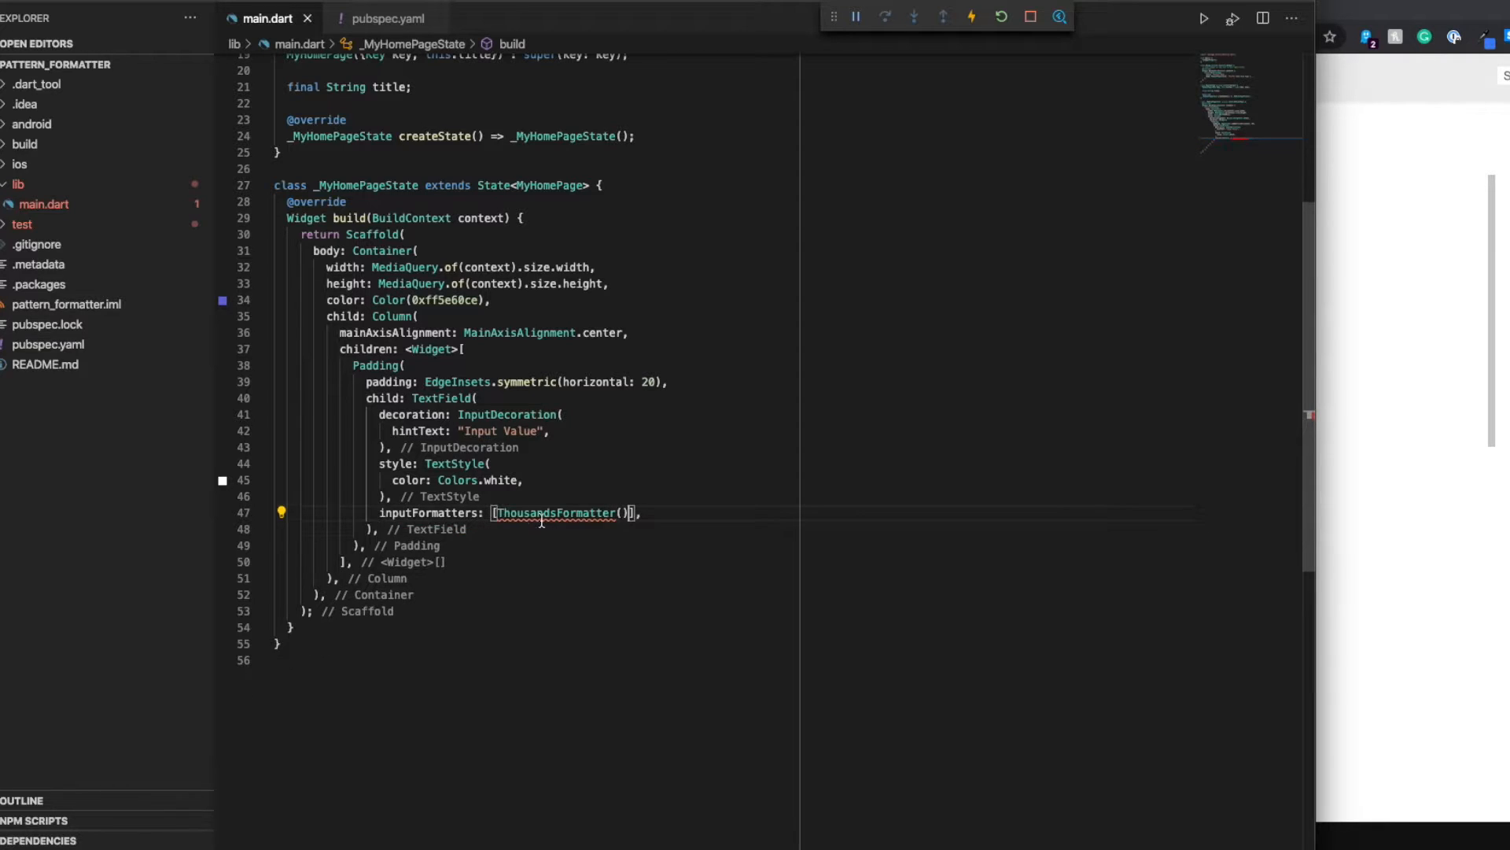
{"action": "type", "text": ","}
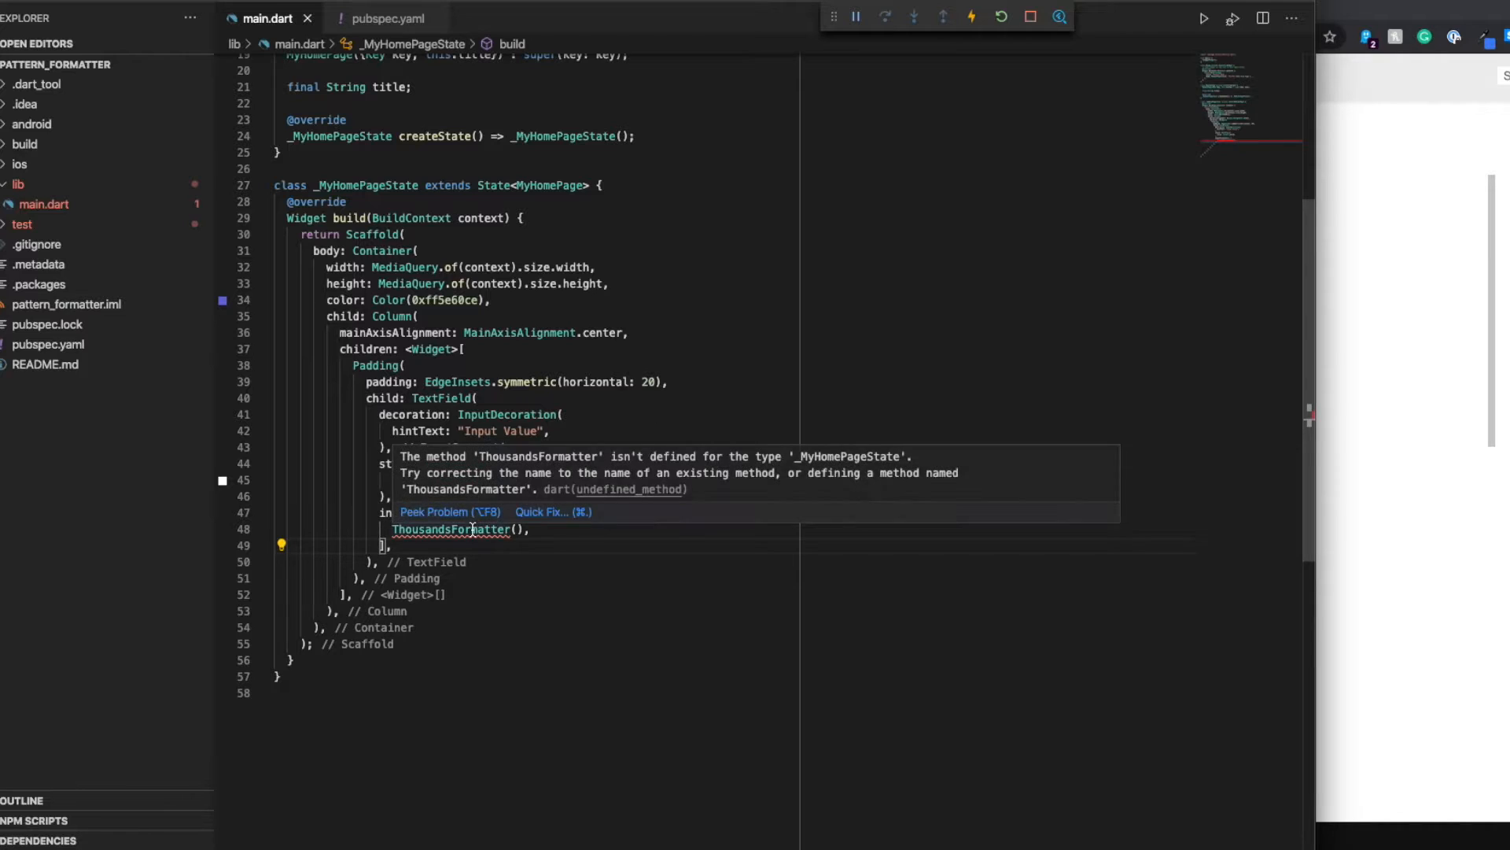
{"action": "left_click", "coordinate": [541, 512]}
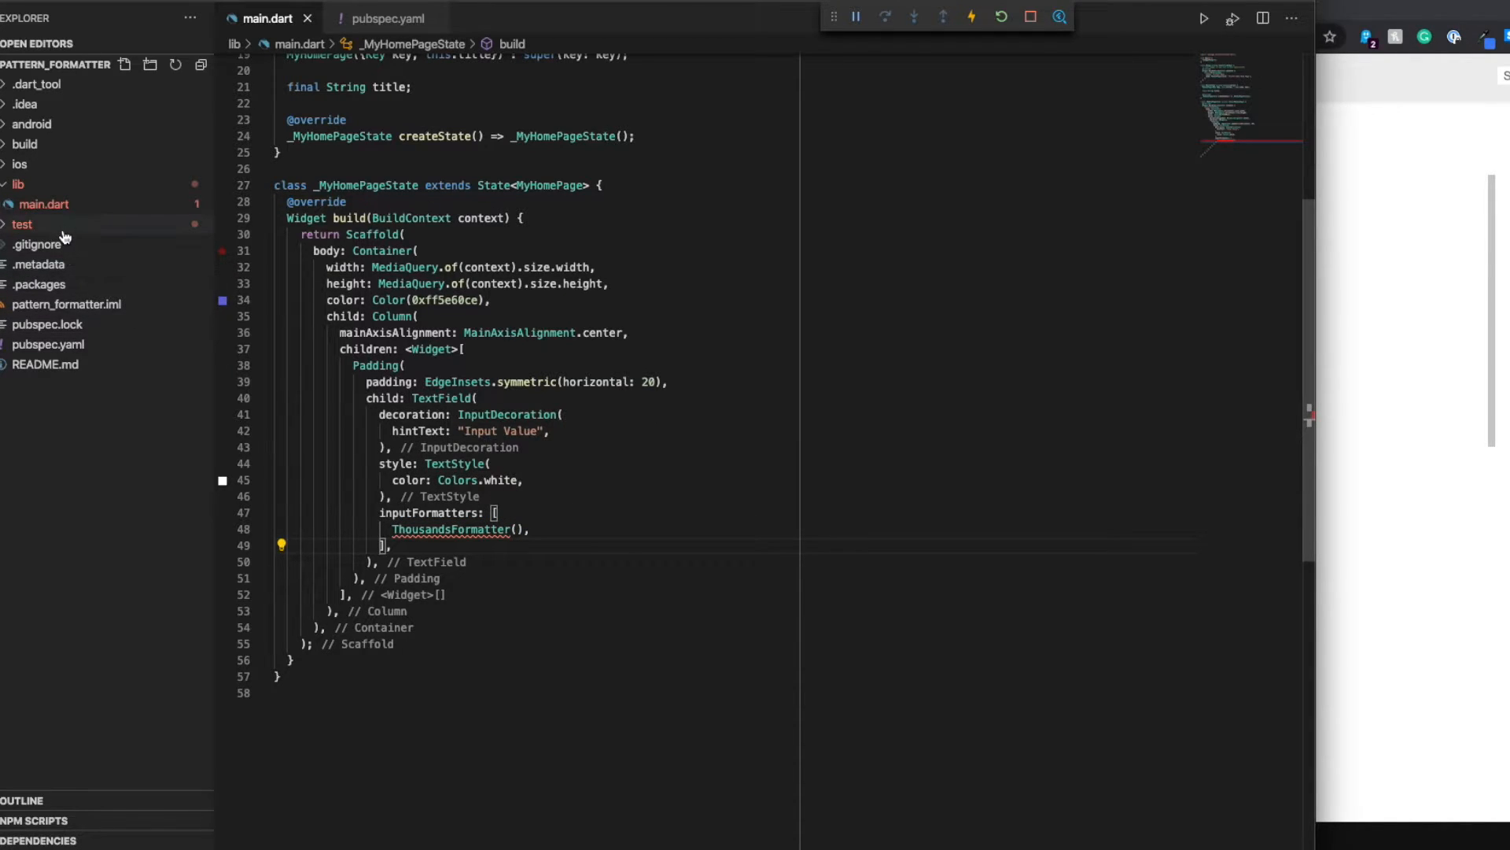
Confirm the dependency in pubspec.yaml and add the pattern_formatter import atop main.dart.
{"action": "left_click", "coordinate": [388, 18]}
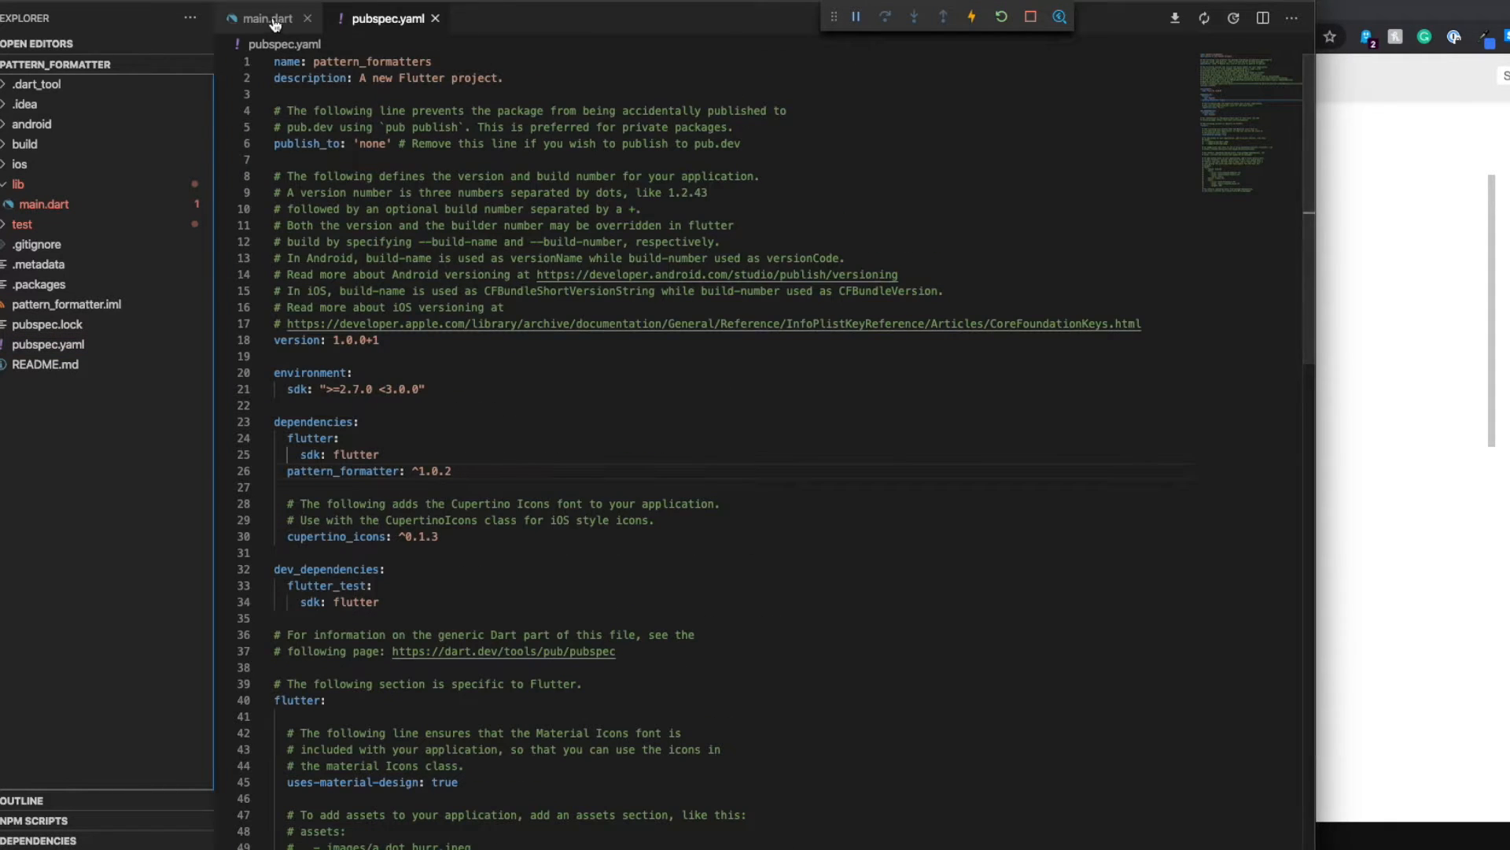
{"action": "left_click", "coordinate": [268, 18]}
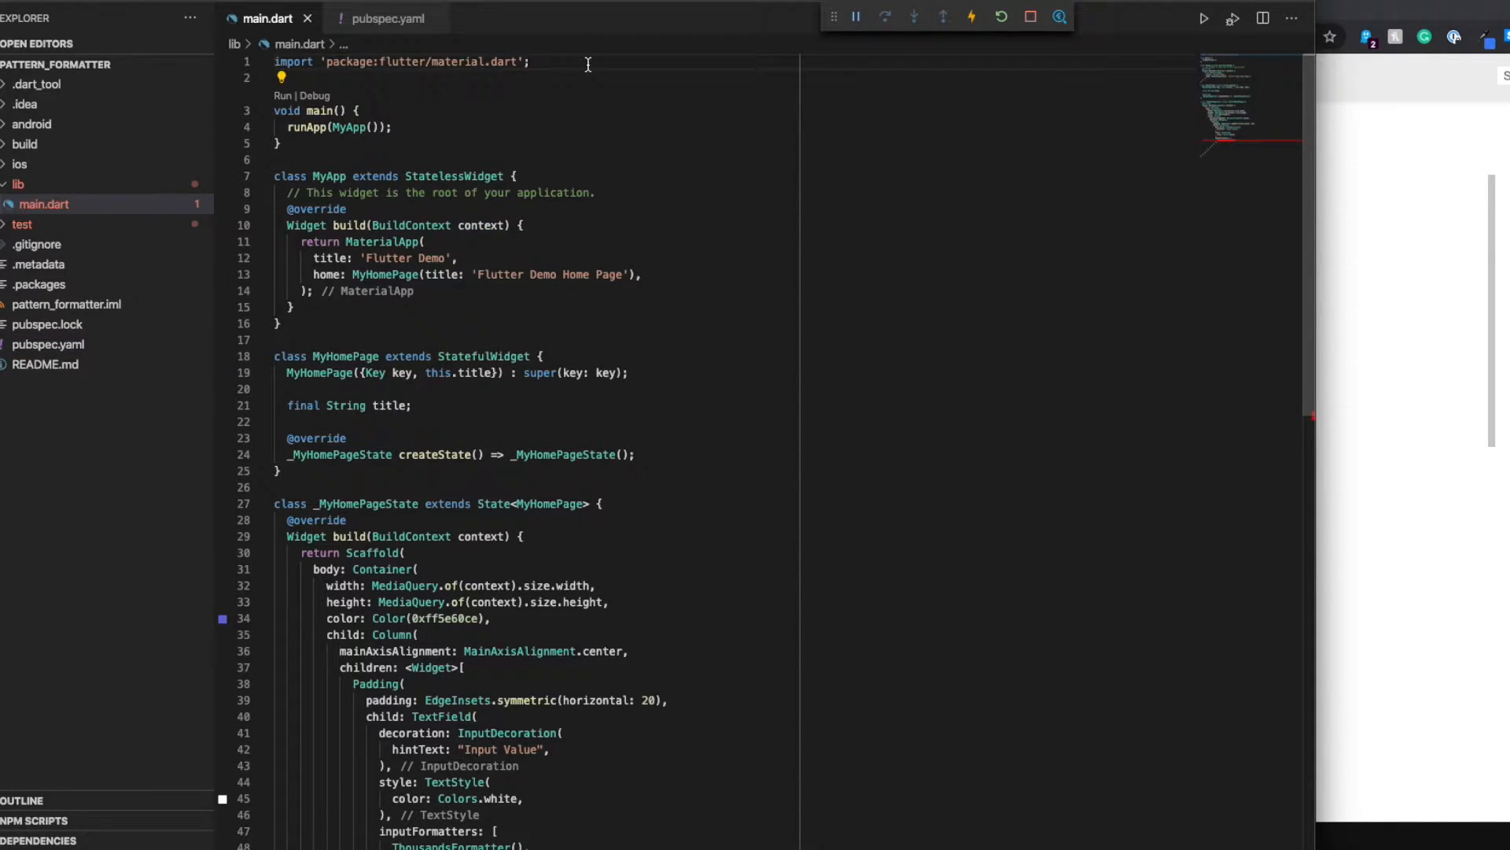
{"action": "type", "text": "import 'package:pattern_formatter/pattern_formatter.dart';"}
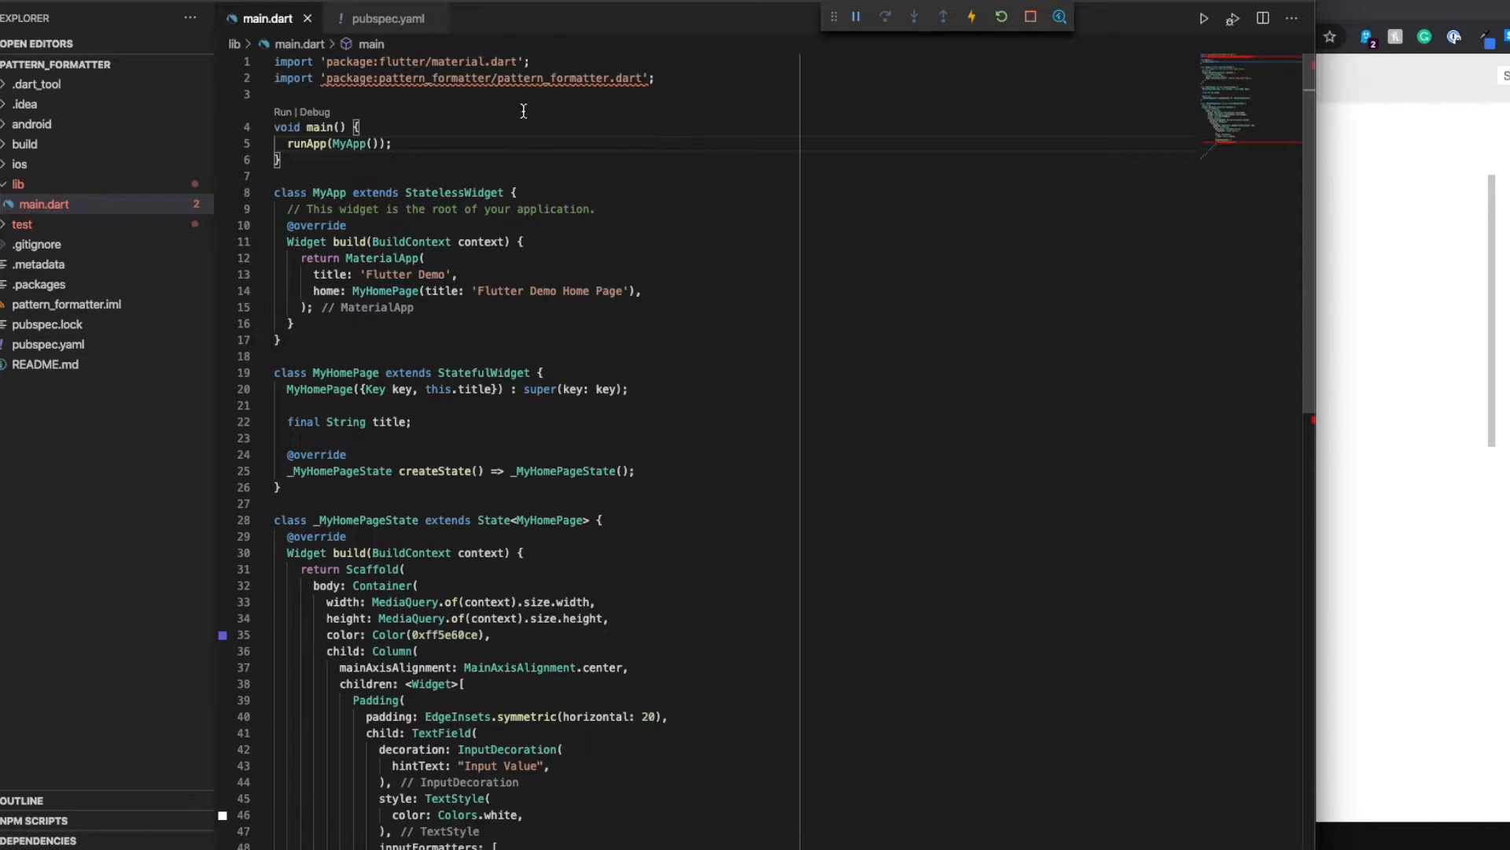
{"action": "mouse_move", "coordinate": [921, 202]}
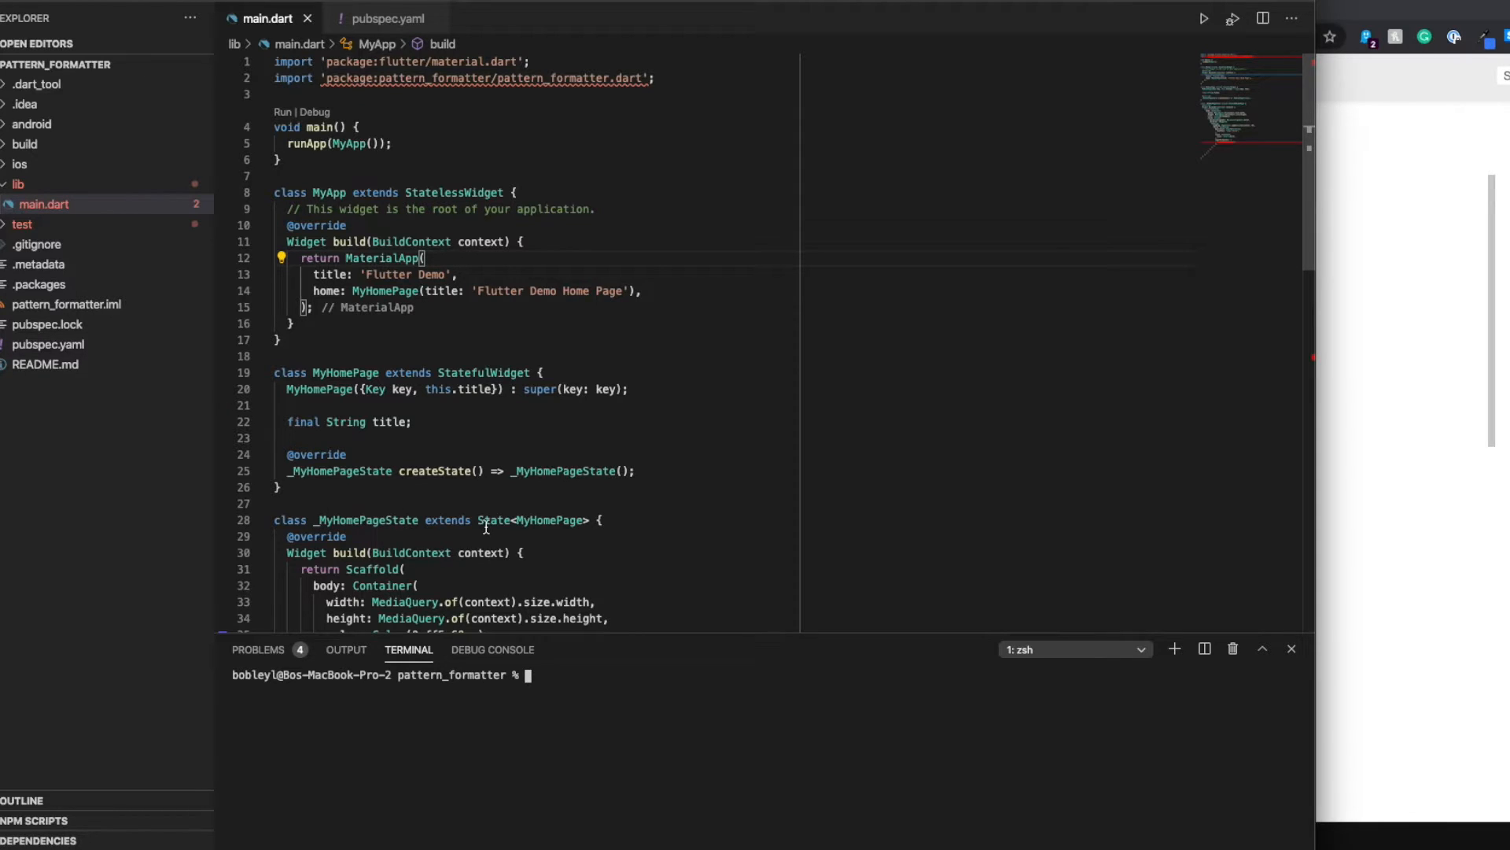
Run flutter pub get and set the TextField's keyboardType to TextInputType.number.
{"action": "type", "text": "flutter bu"}
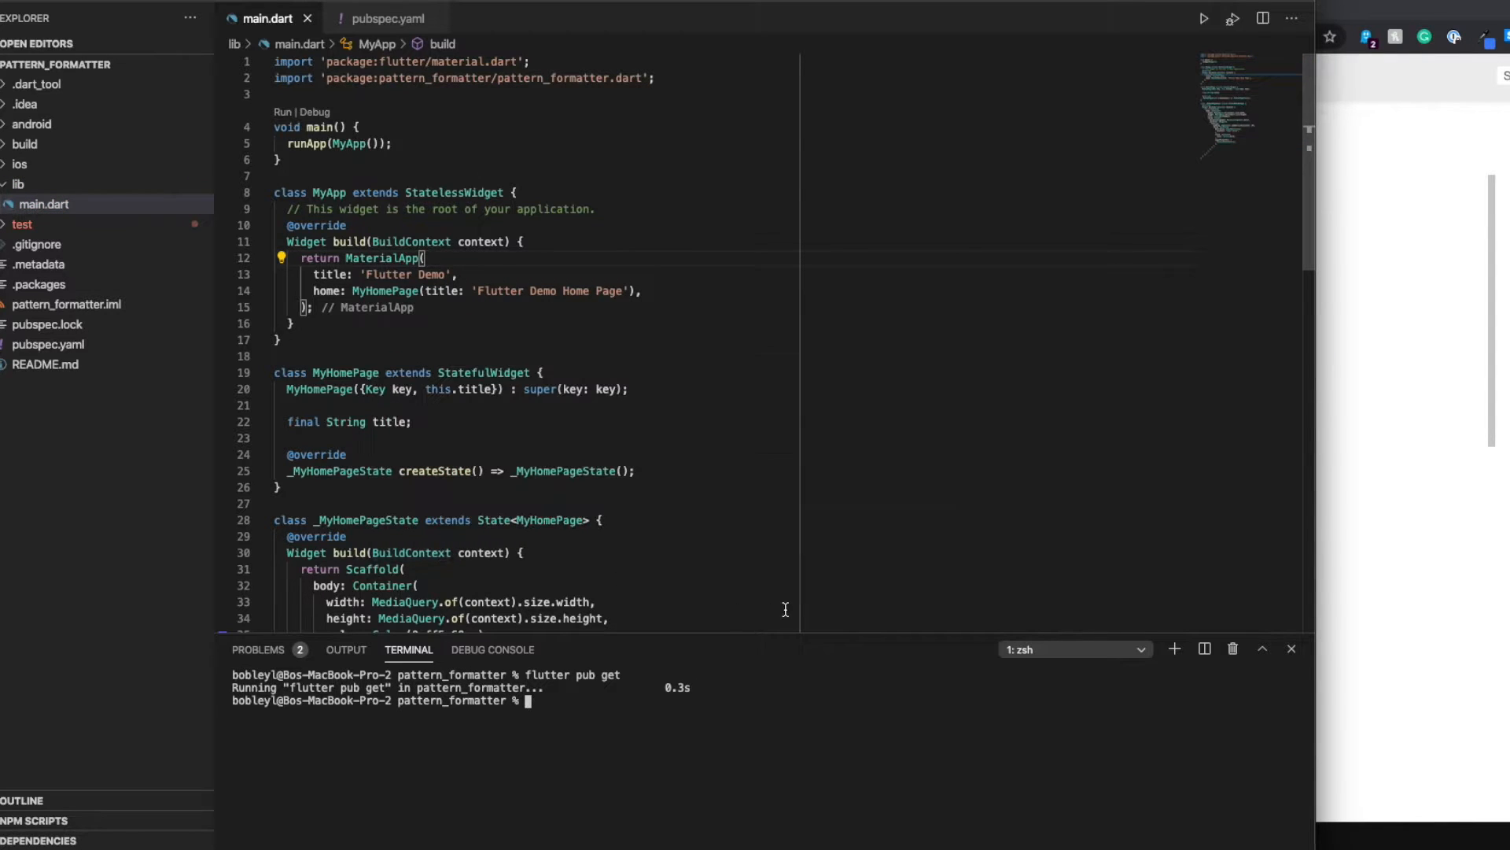
{"action": "scroll", "scroll_direction": "down", "scroll_amount": 3}
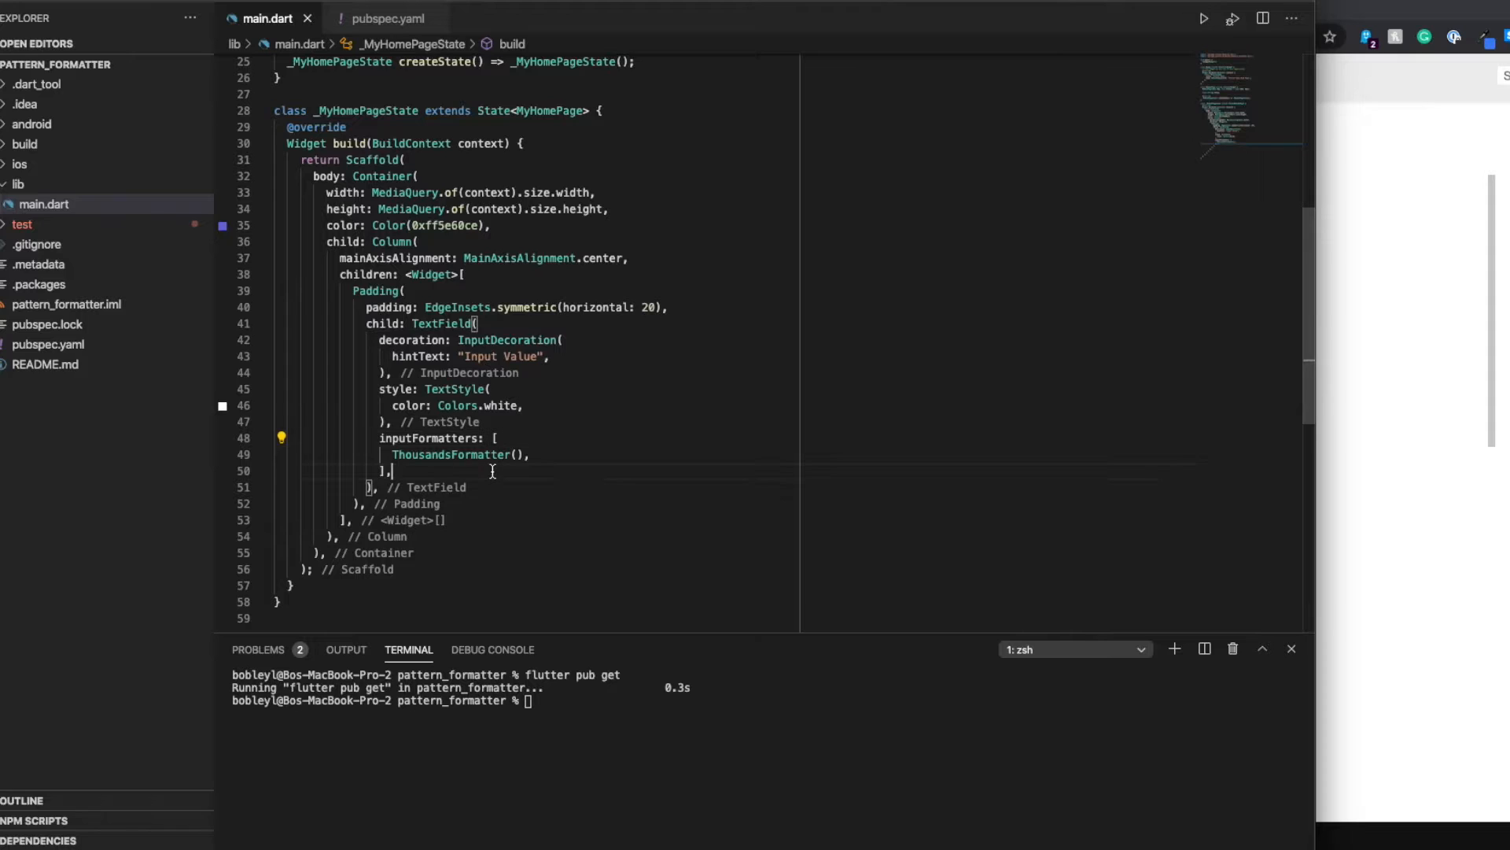
{"action": "type", "text": "keyboardType:"}
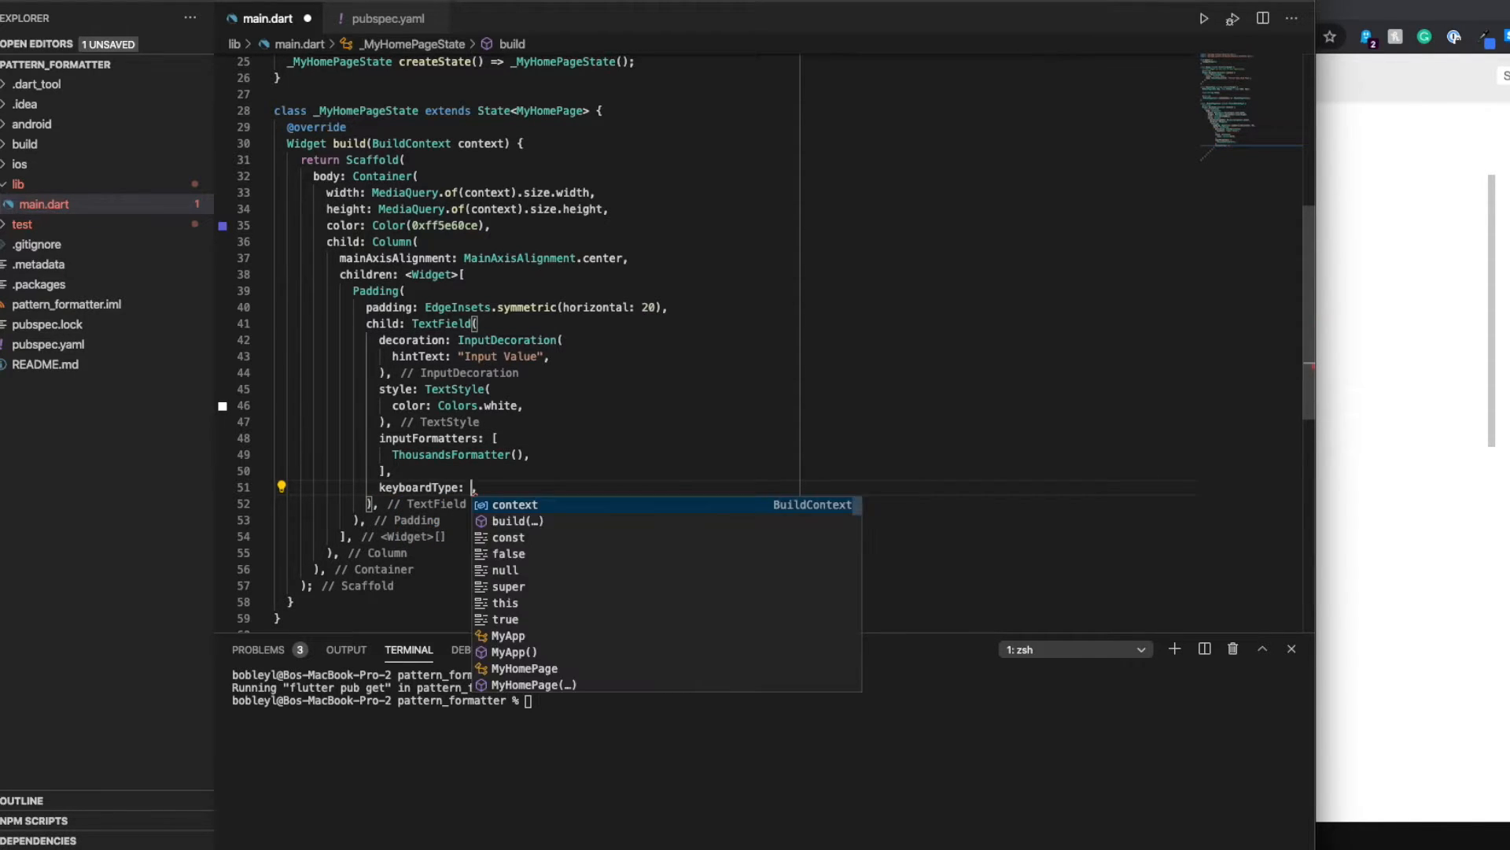
{"action": "type", "text": "InputT"}
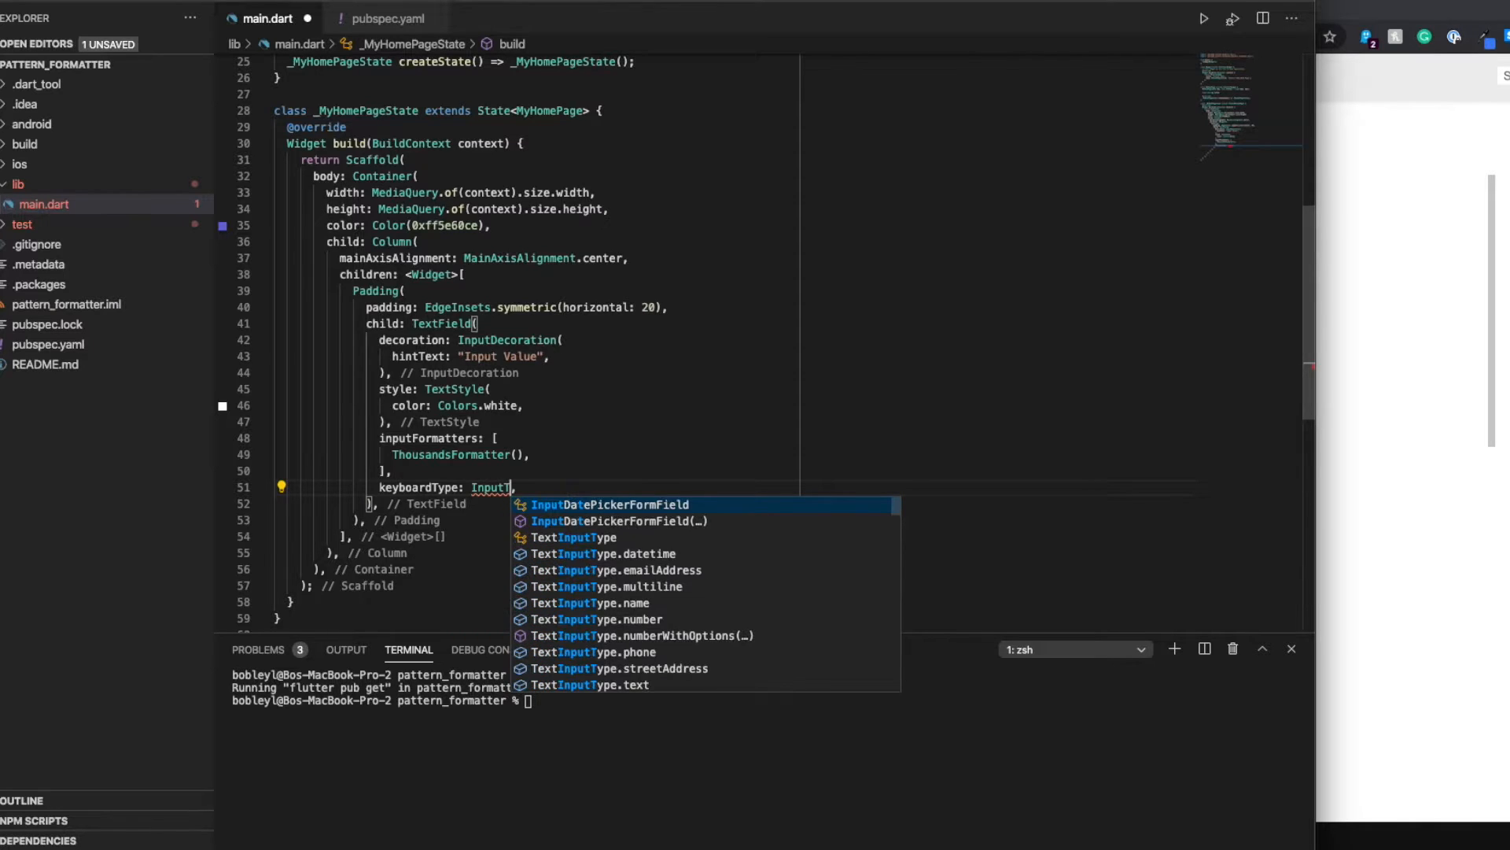
{"action": "type", "text": "TextInputType."}
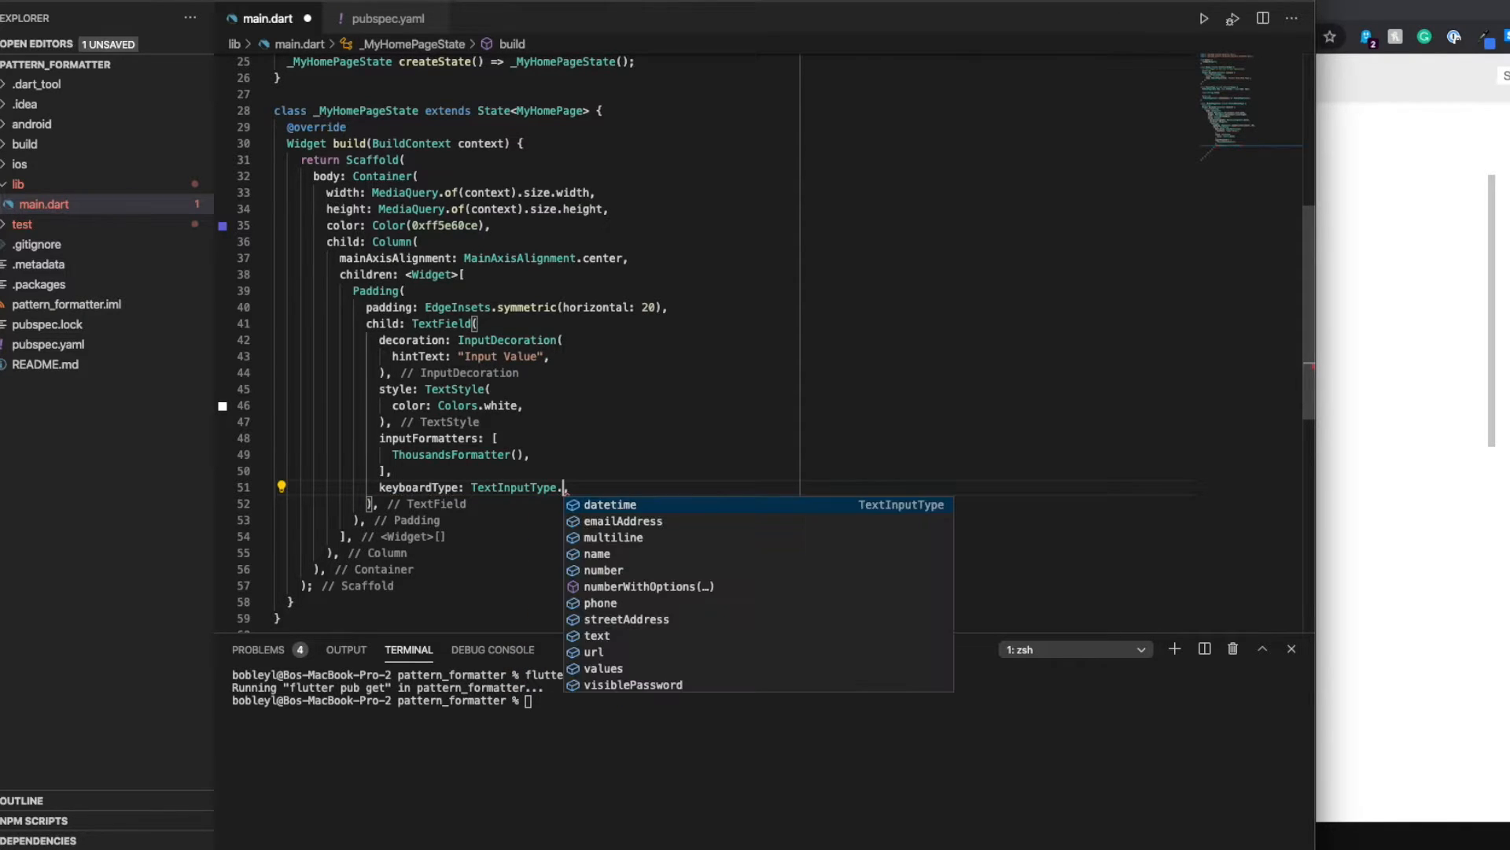
{"action": "type", "text": "number,"}
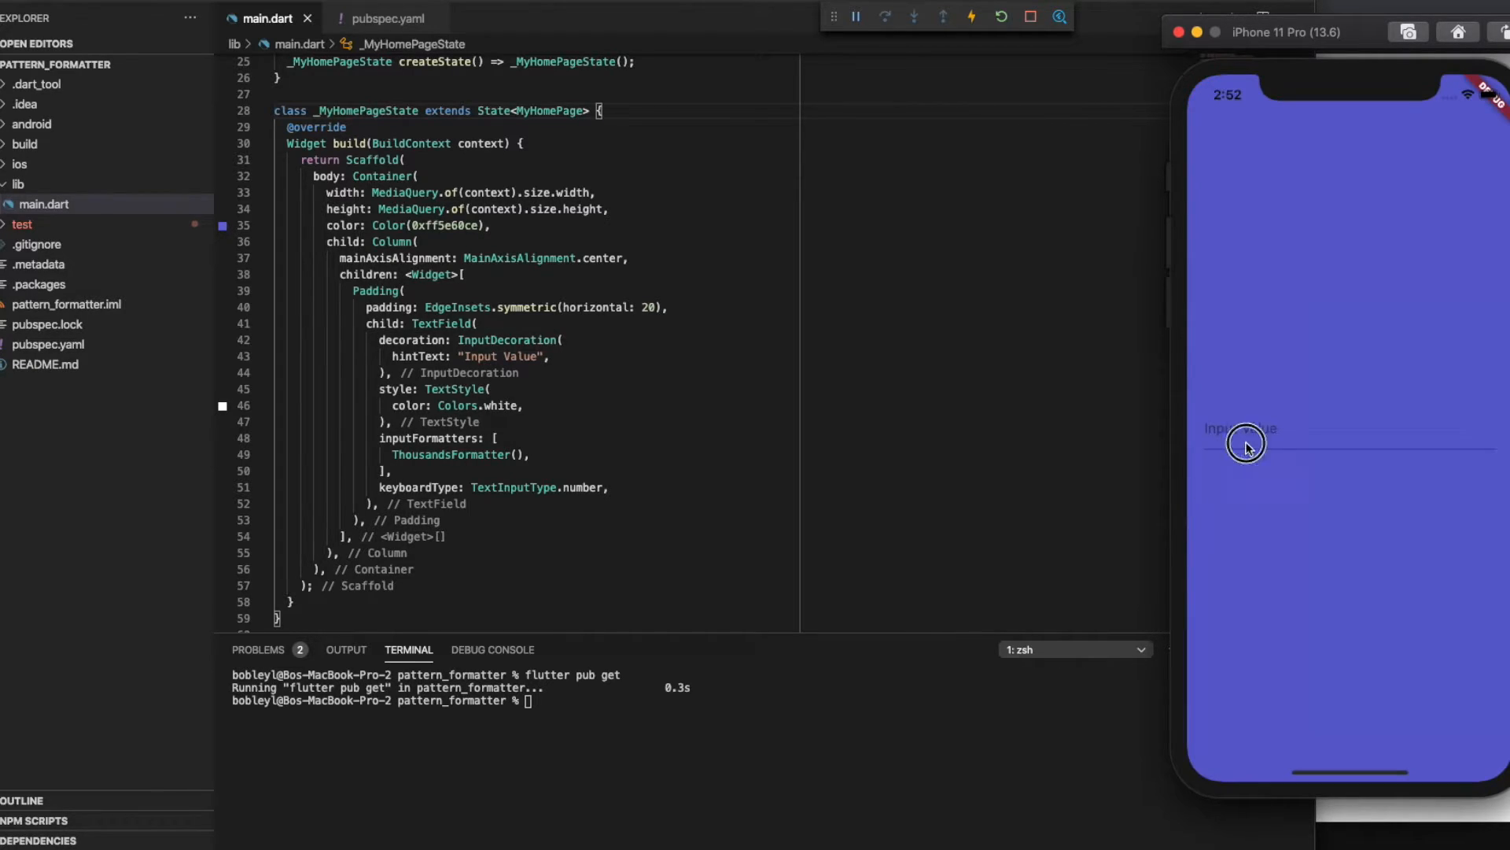
Type digits on the simulator keypad into Input Value, showing 255,853,256.
{"action": "left_click", "coordinate": [1245, 445]}
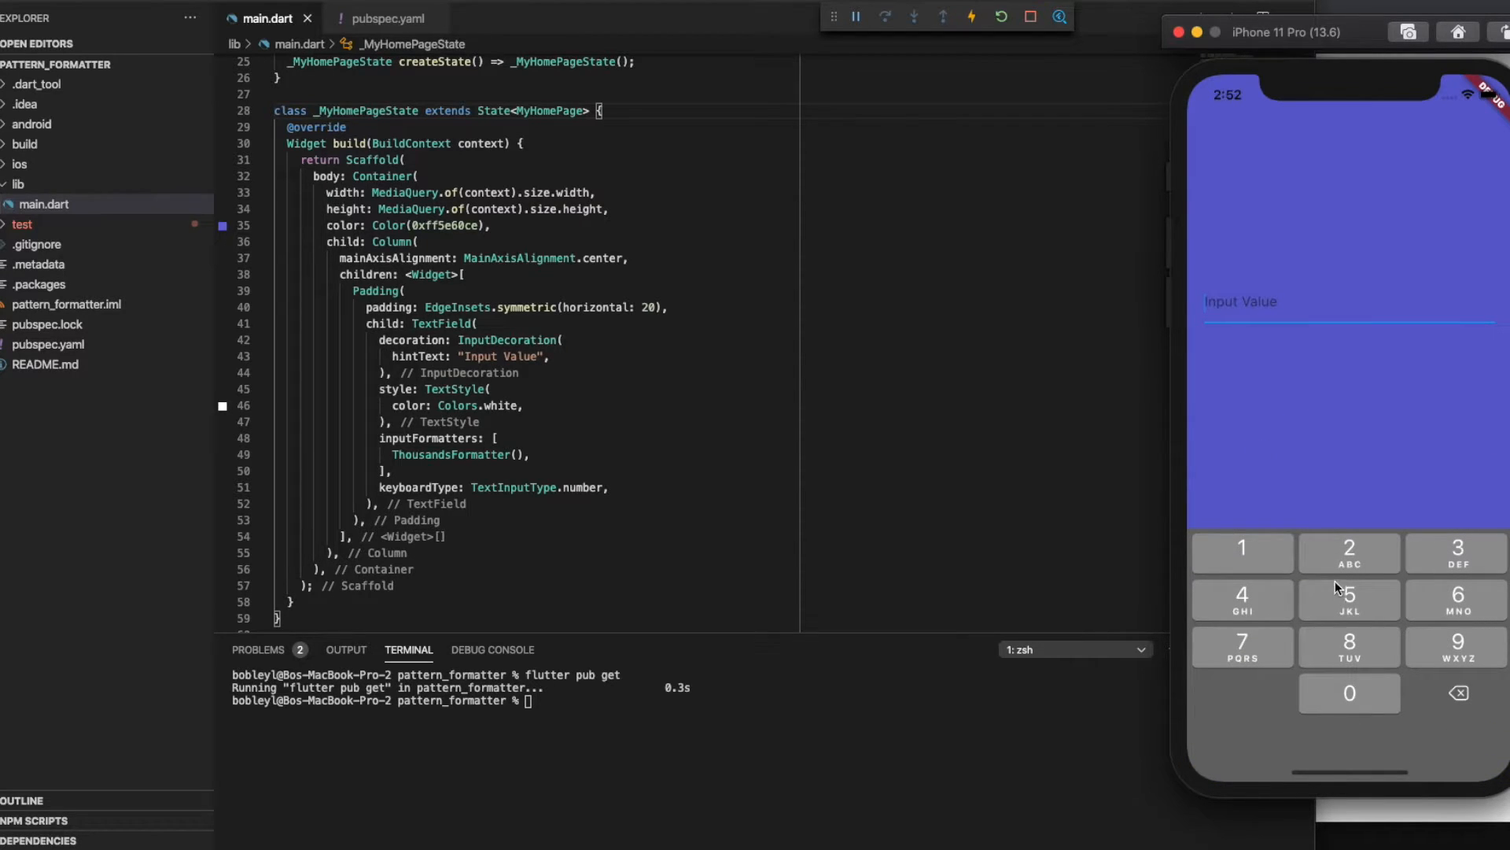
{"action": "left_click", "coordinate": [1348, 643]}
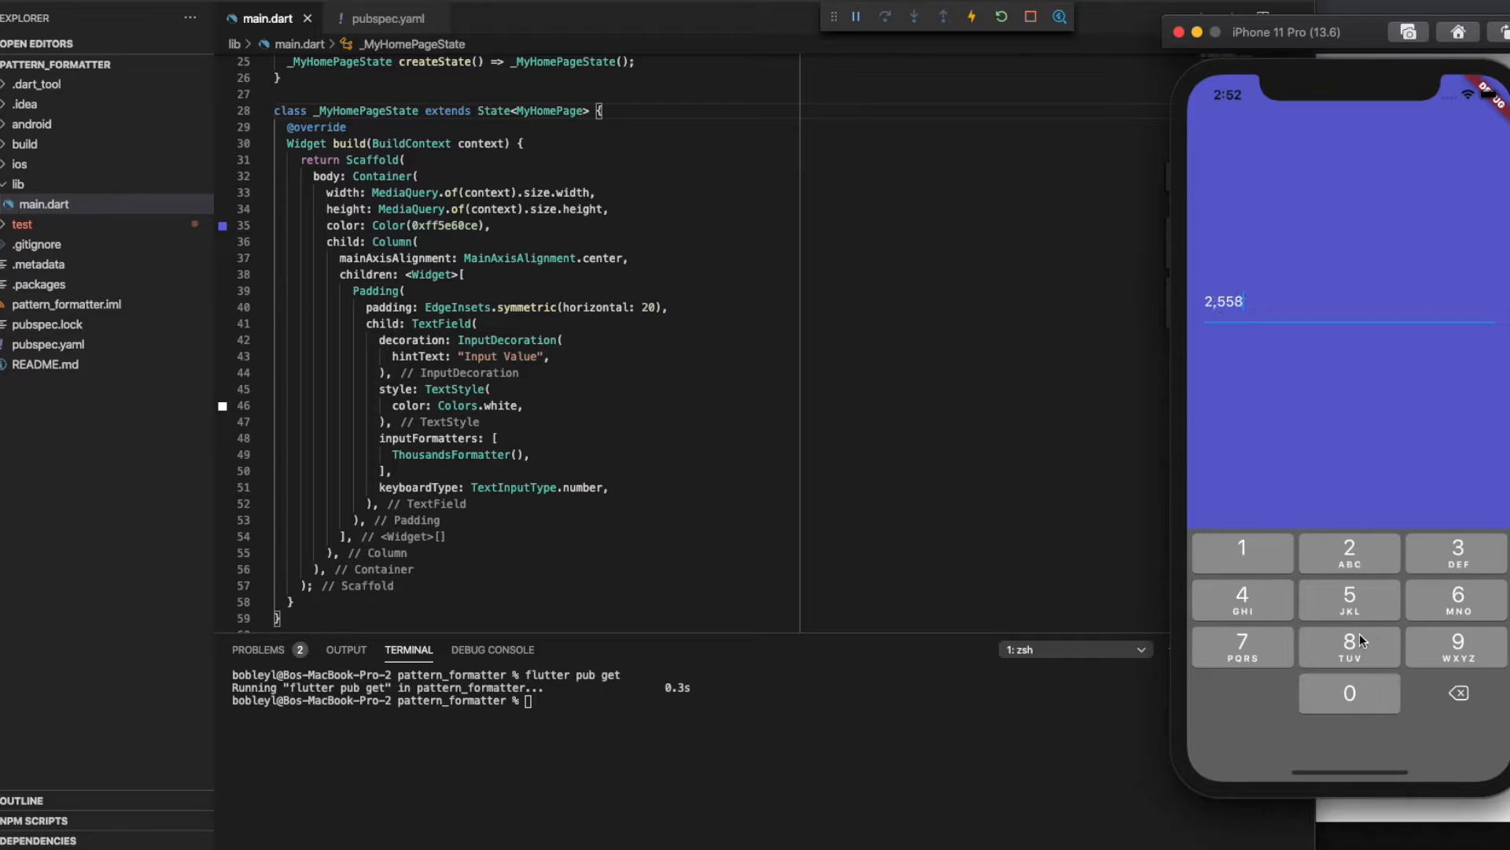
{"action": "left_click", "coordinate": [1349, 647]}
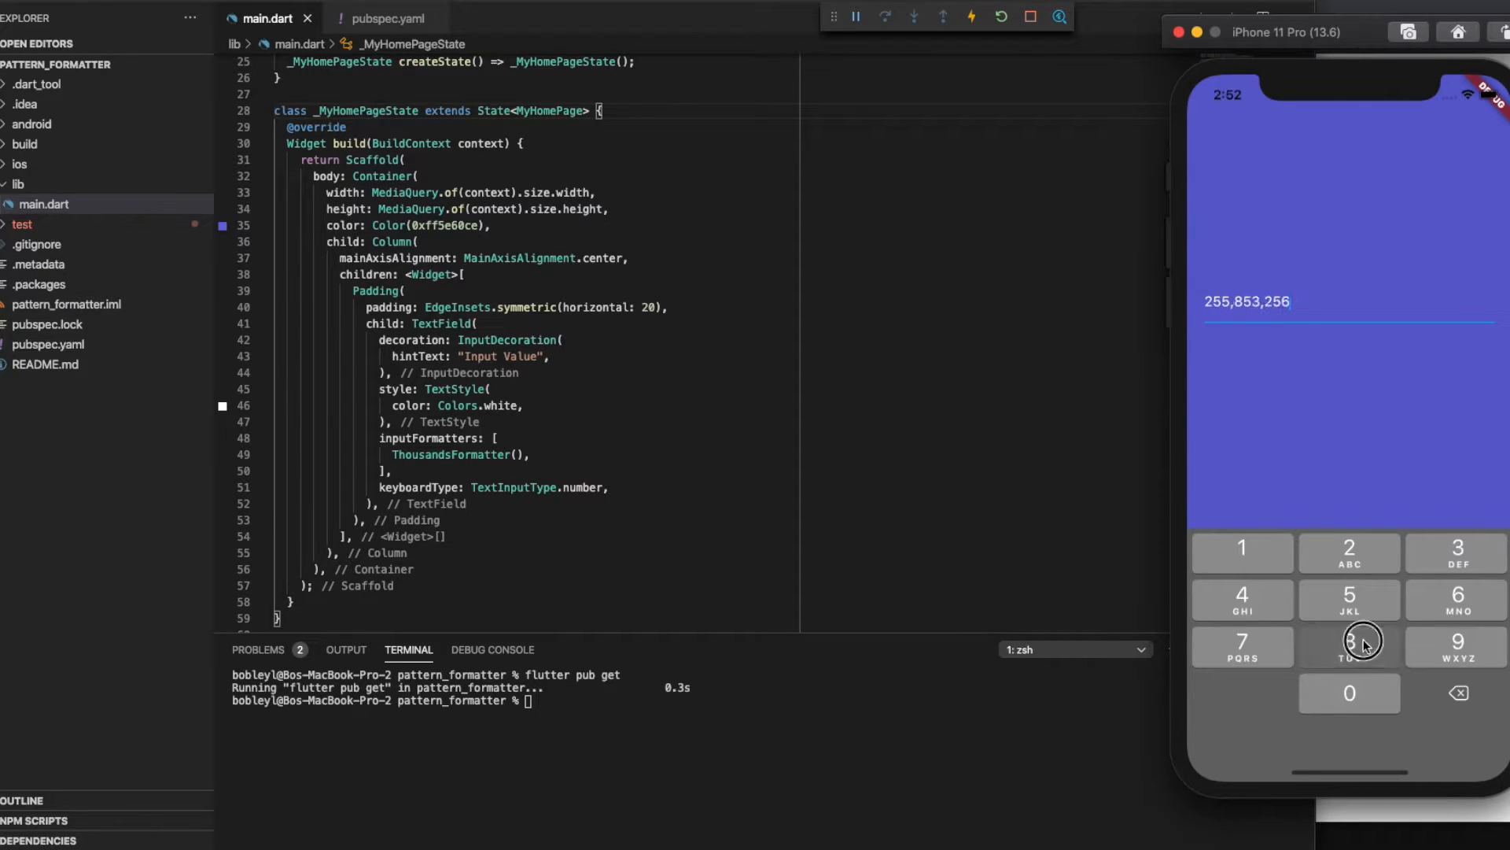
{"action": "left_click", "coordinate": [1350, 645]}
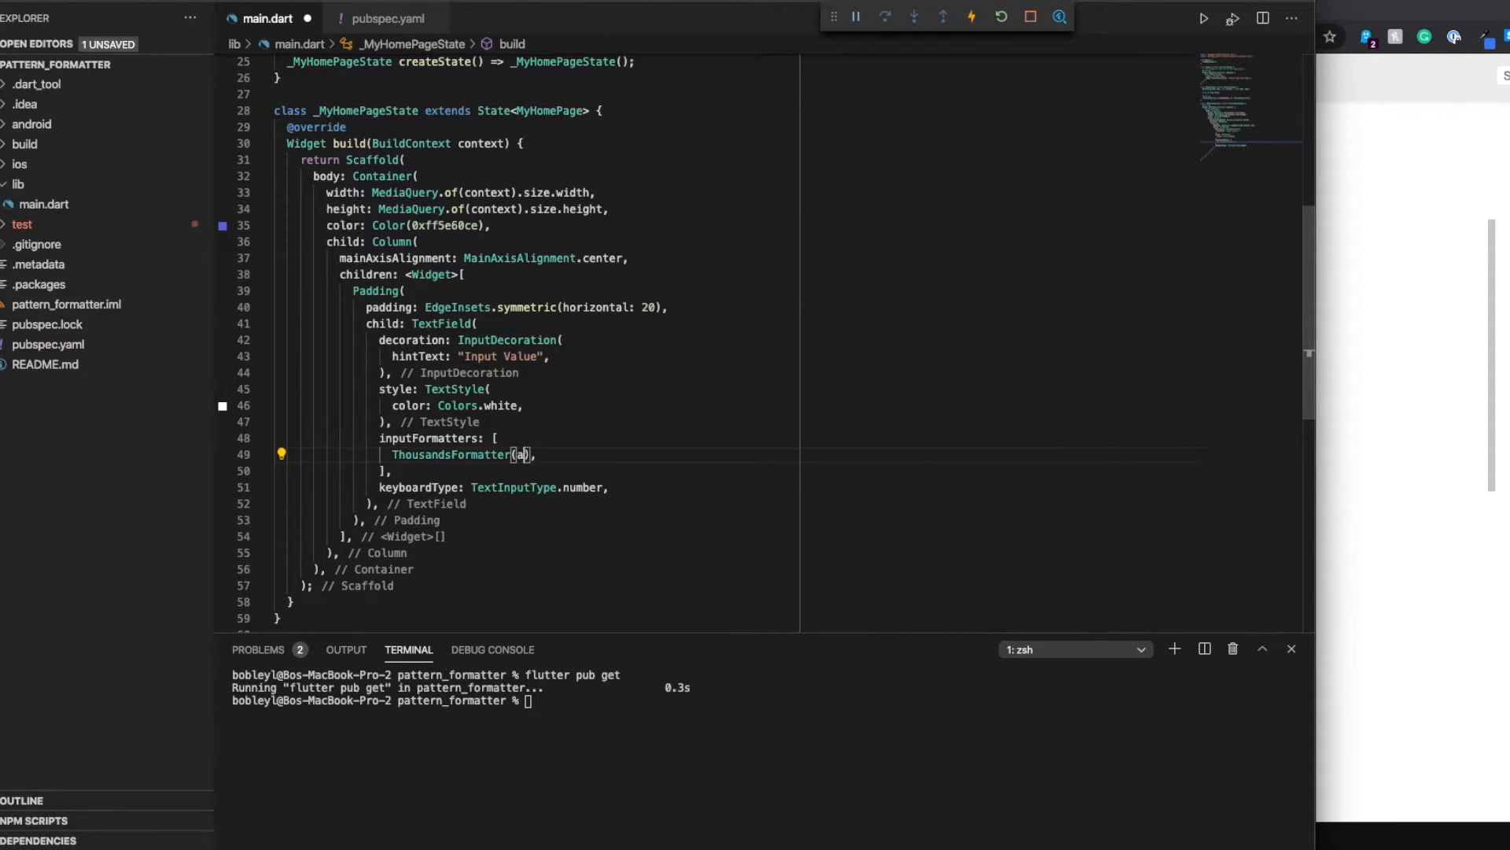
Add allowFraction: true to ThousandsFormatter and delete the keyboardType: TextInputType.number line.
{"action": "type", "text": "allowFraction: true"}
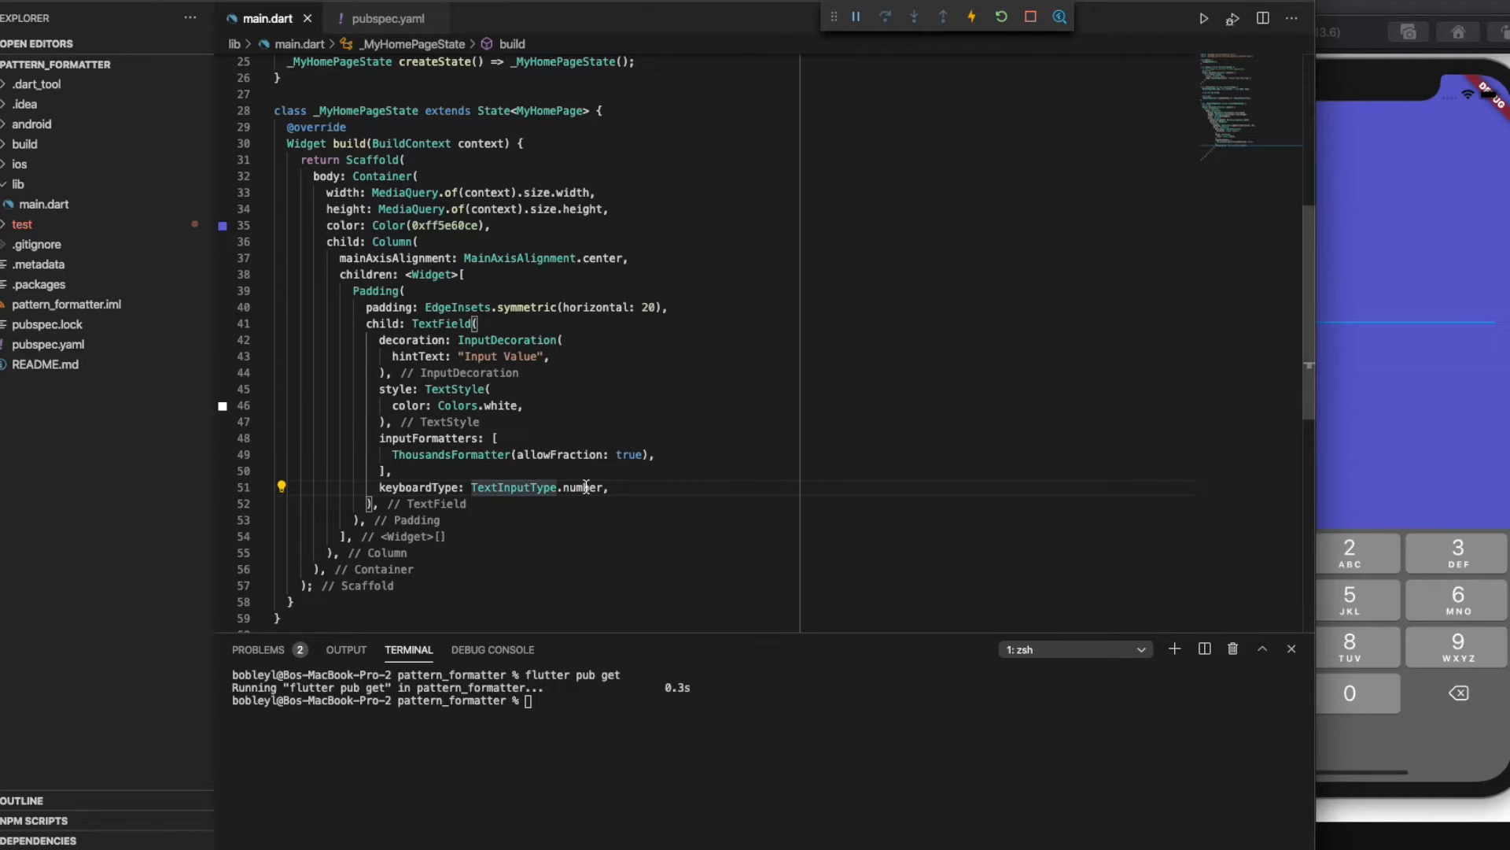
{"action": "double_click", "coordinate": [582, 486]}
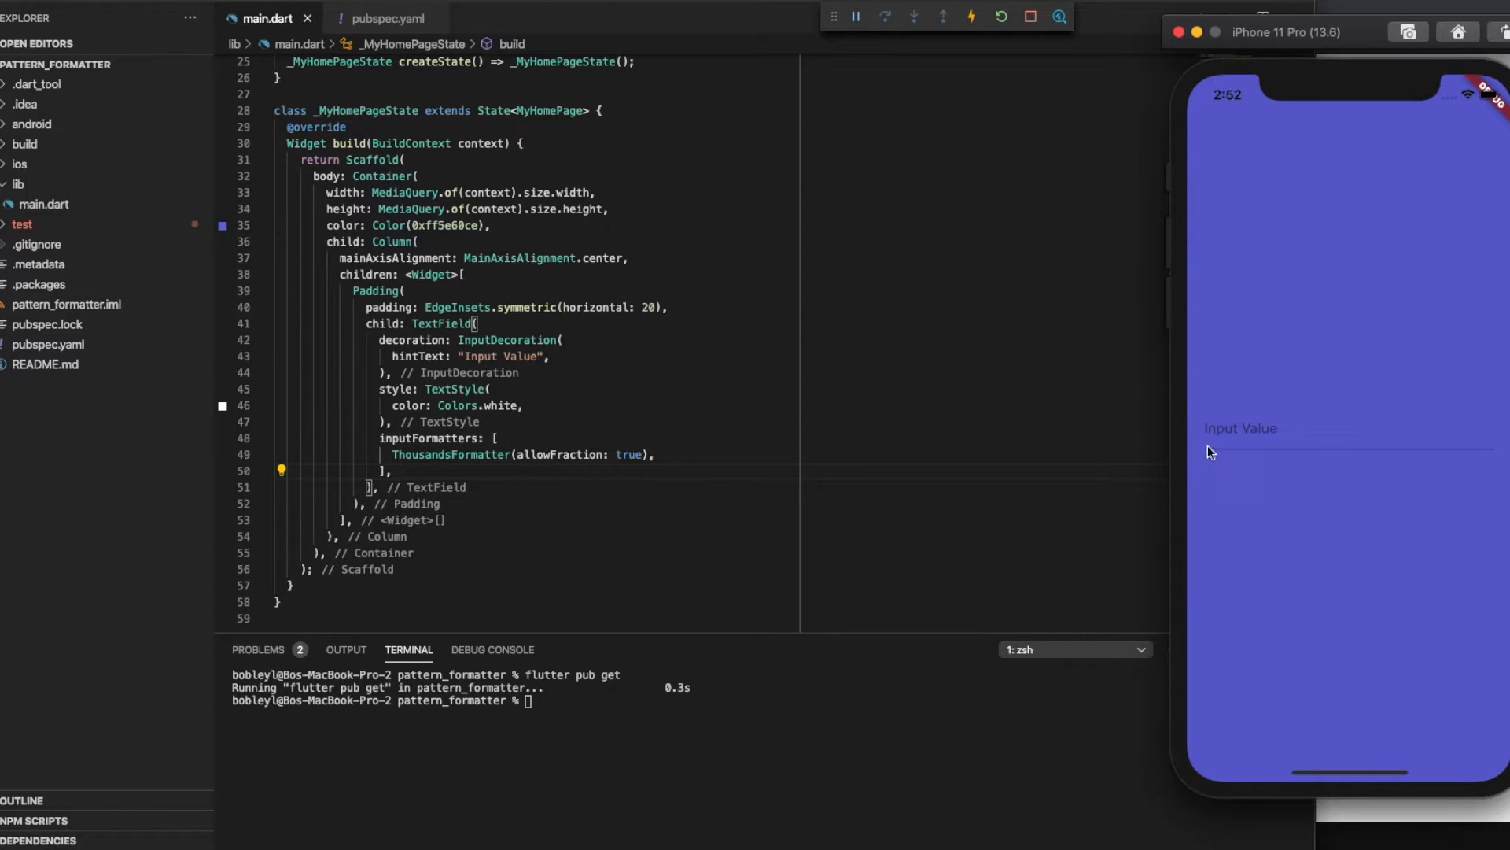
Enter a value with a .15 decimal part in the simulator field, grouped like 12,456,522,416.
{"action": "left_click", "coordinate": [1252, 428]}
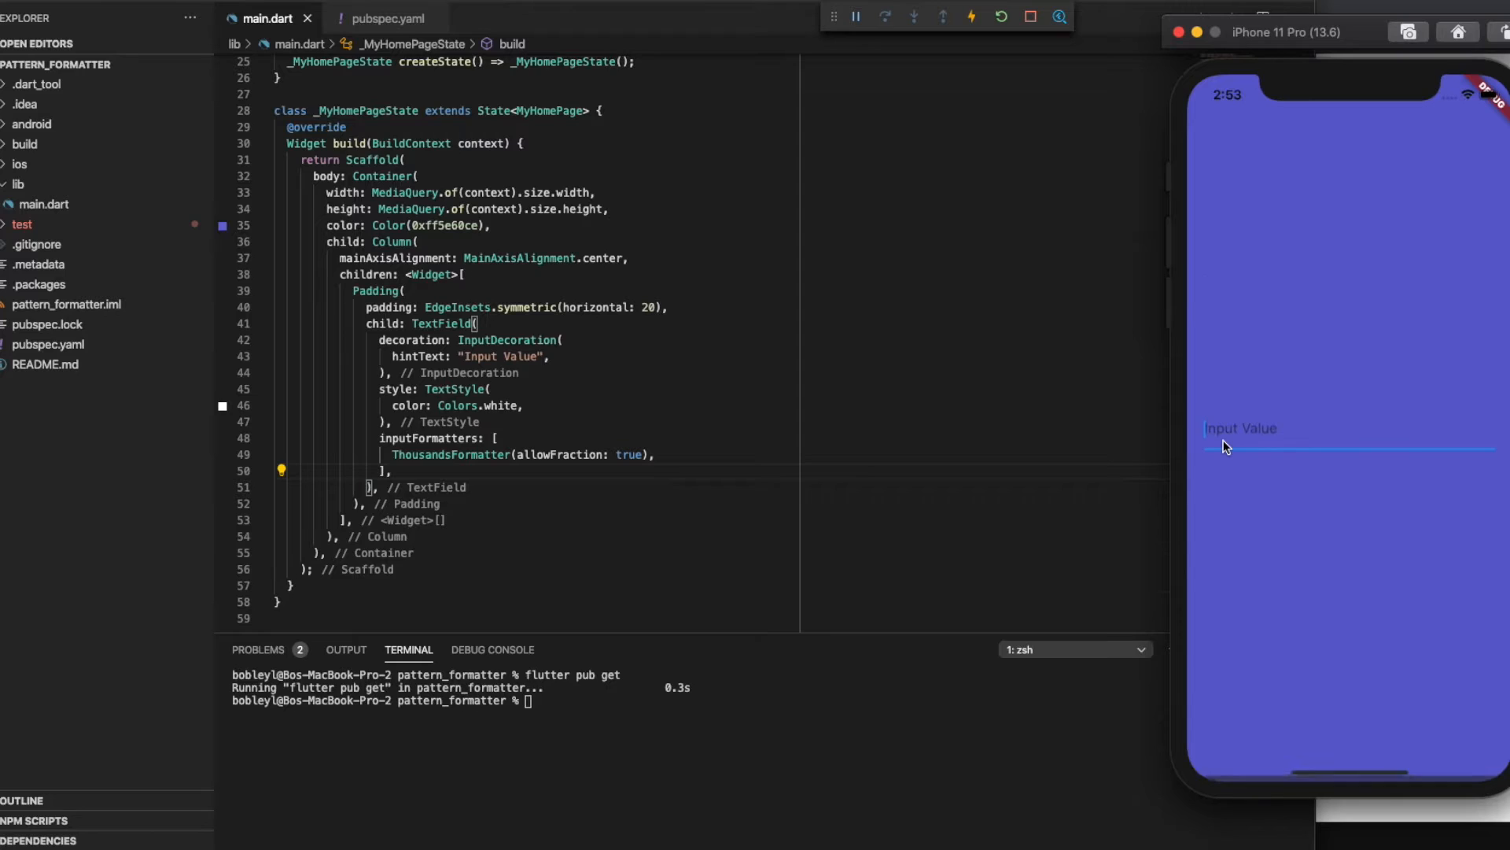
{"action": "type", "text": "124"}
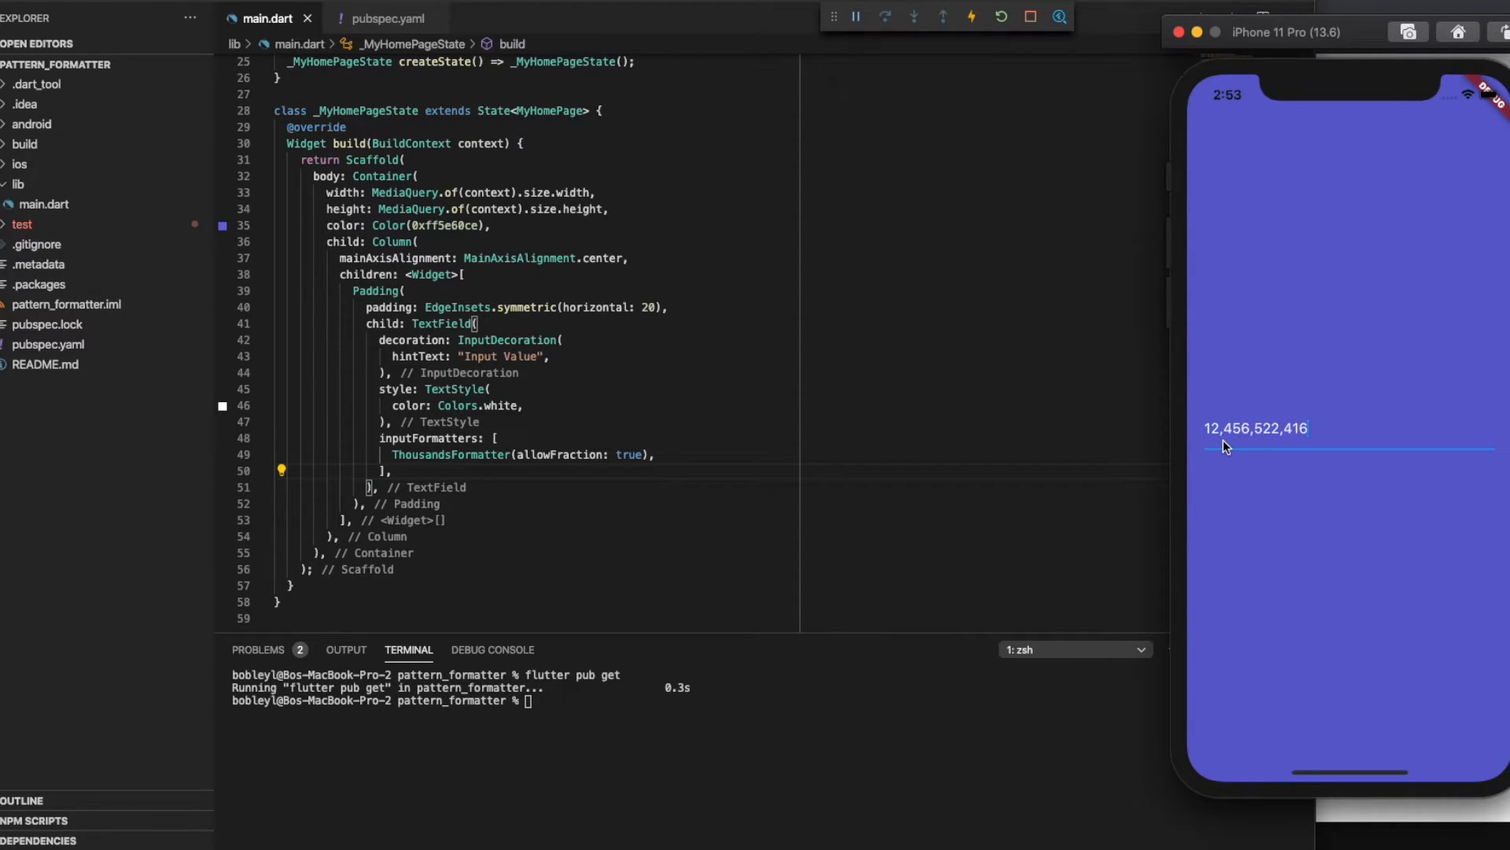
{"action": "type", "text": ".15"}
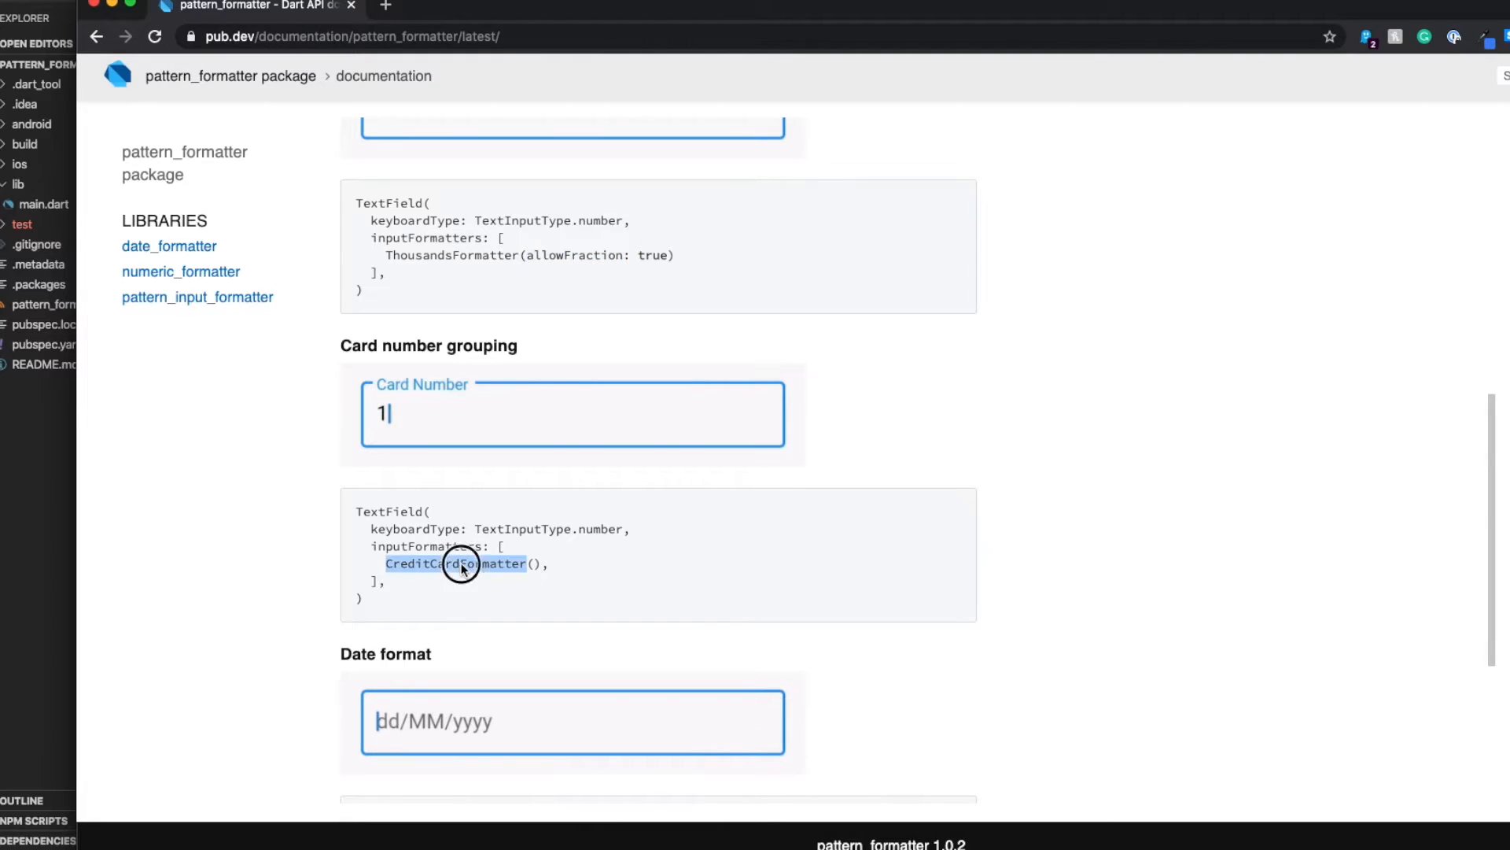
Replace ThousandsFormatter(allowFraction: true) with CreditCardFormatter from the card number grouping docs.
{"action": "type", "text": "234 5"}
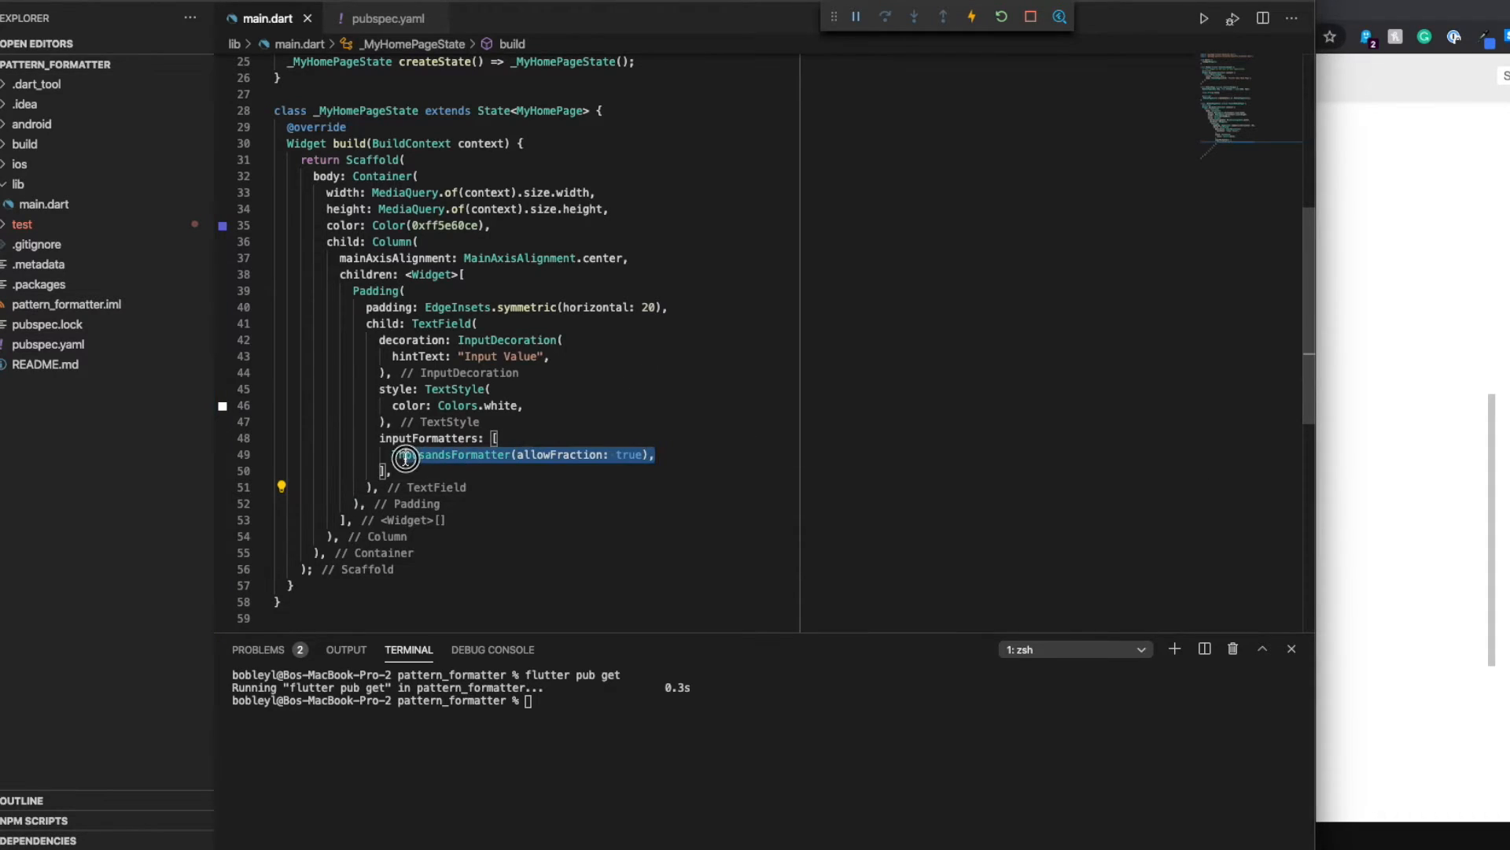
{"action": "type", "text": "CreditCardFormatter()],"}
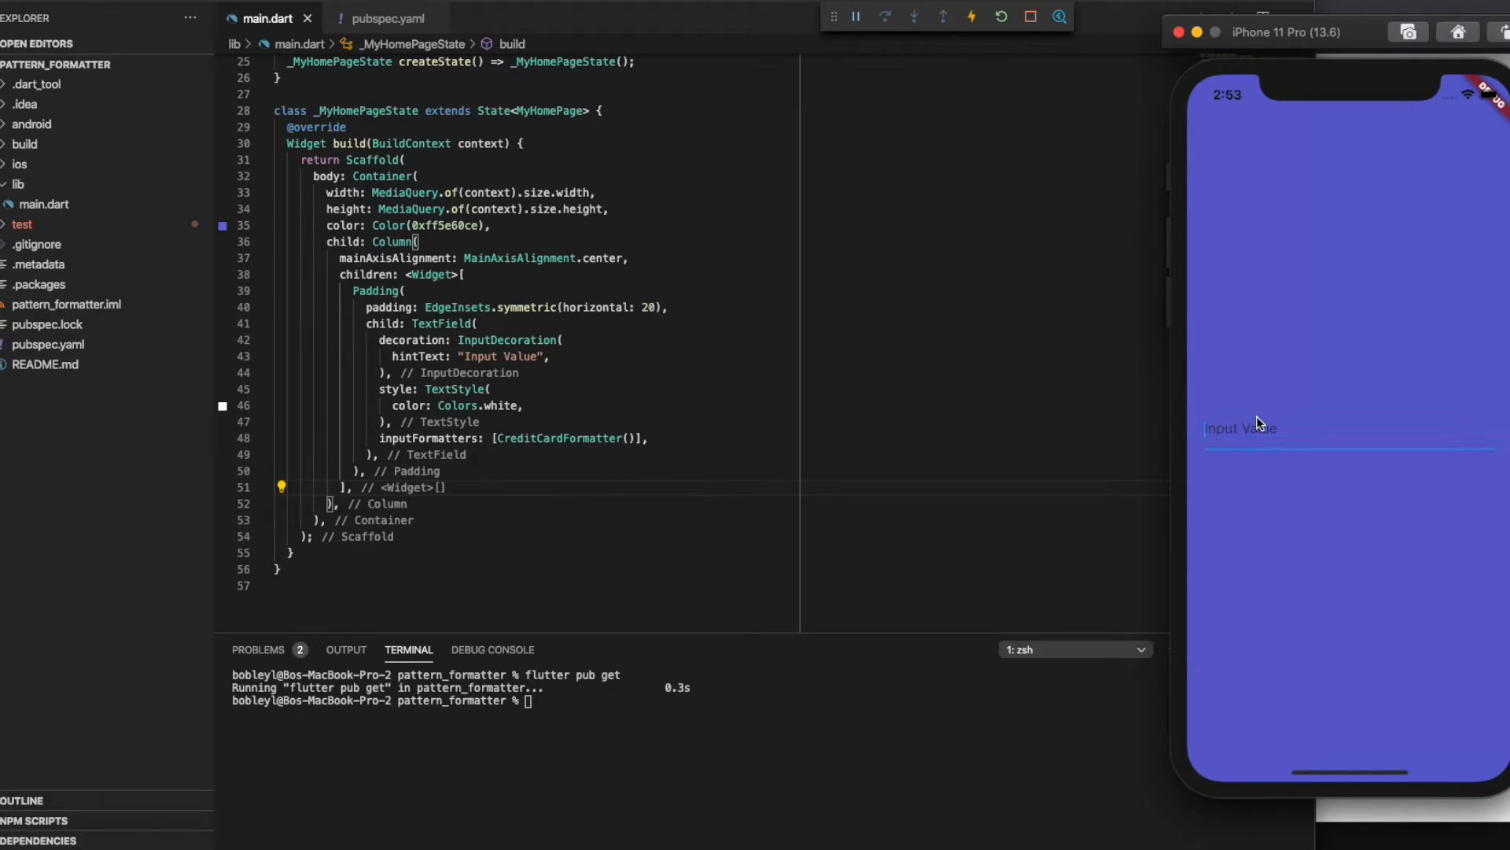
{"action": "type", "text": "1234 56"}
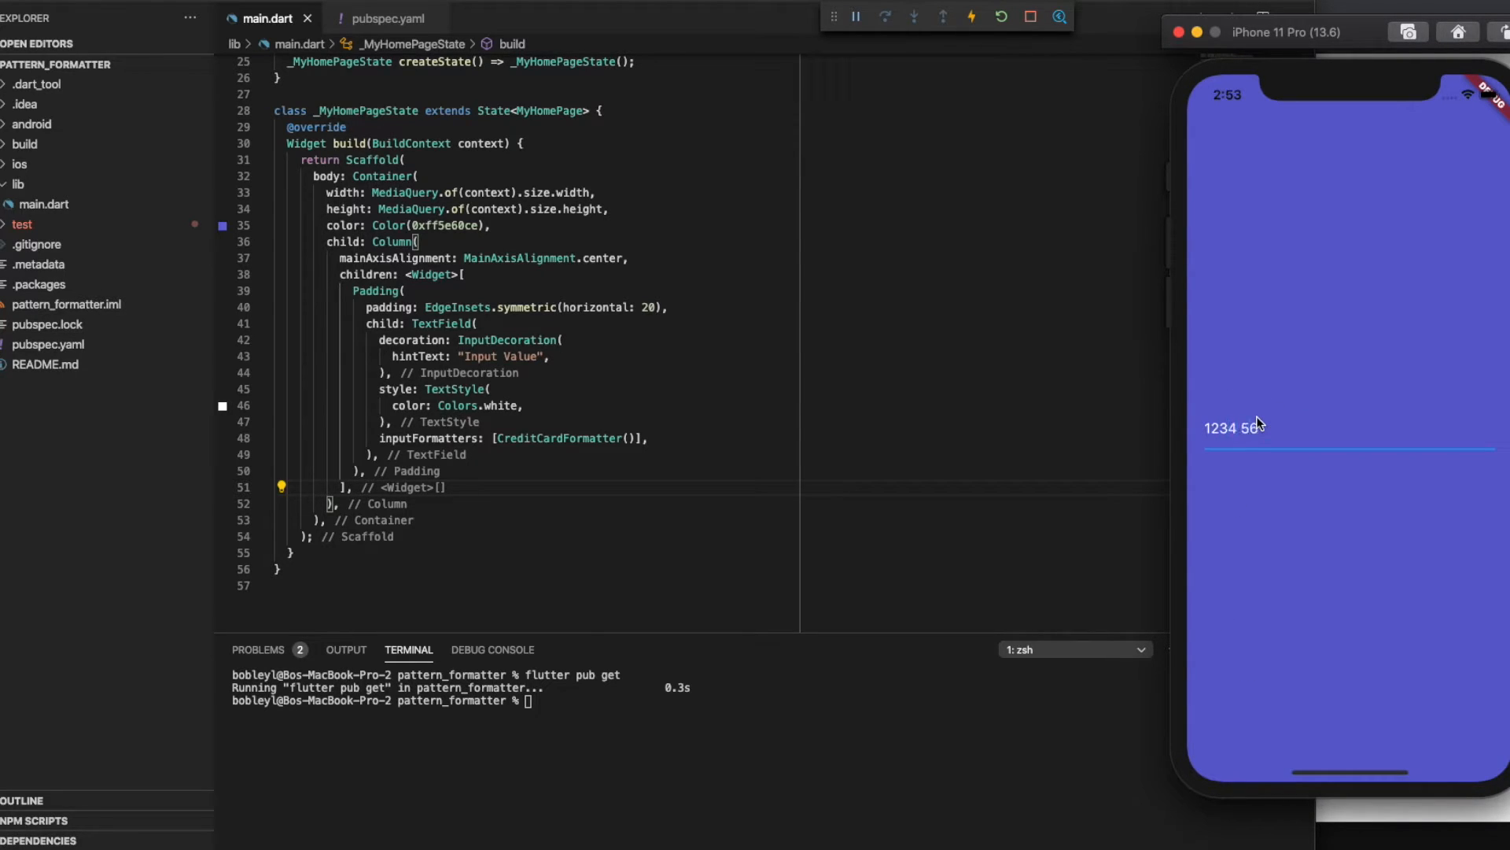
{"action": "type", "text": "9 8523 2132 1321 3"}
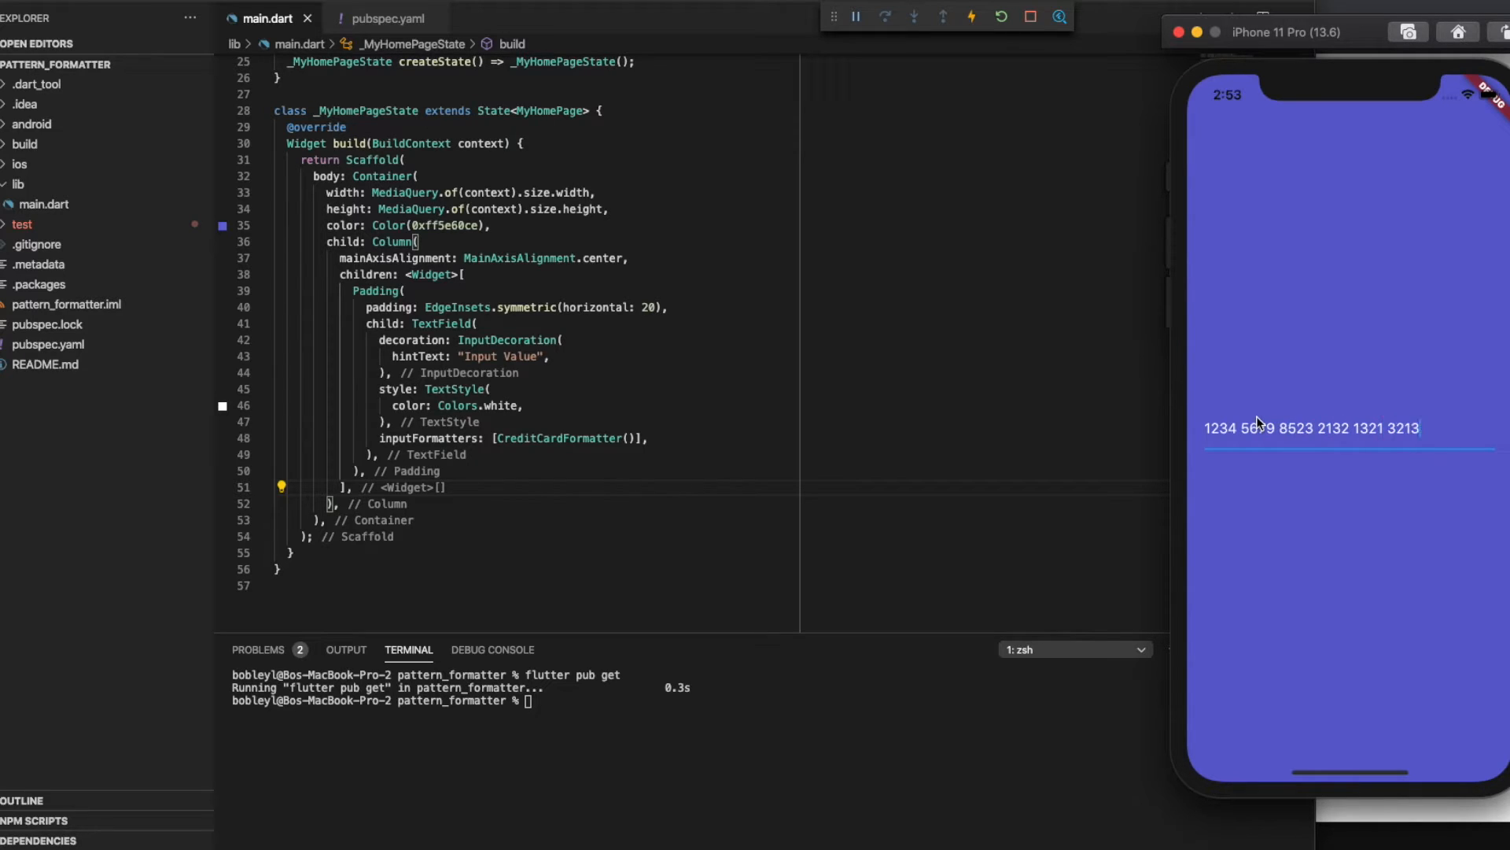
{"action": "type", "text": "2132 1"}
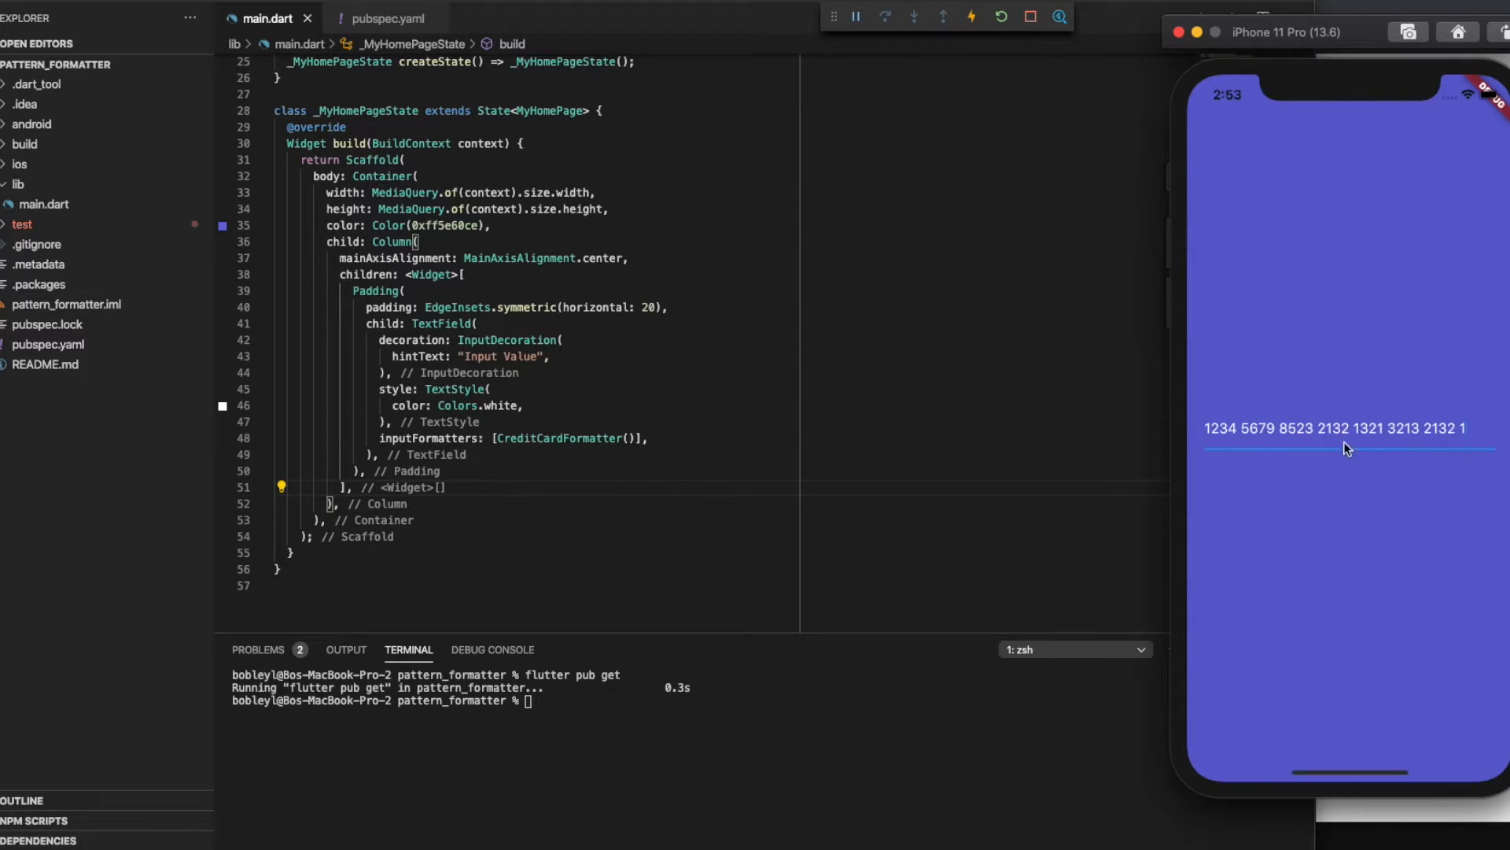
{"action": "mouse_move", "coordinate": [1479, 462]}
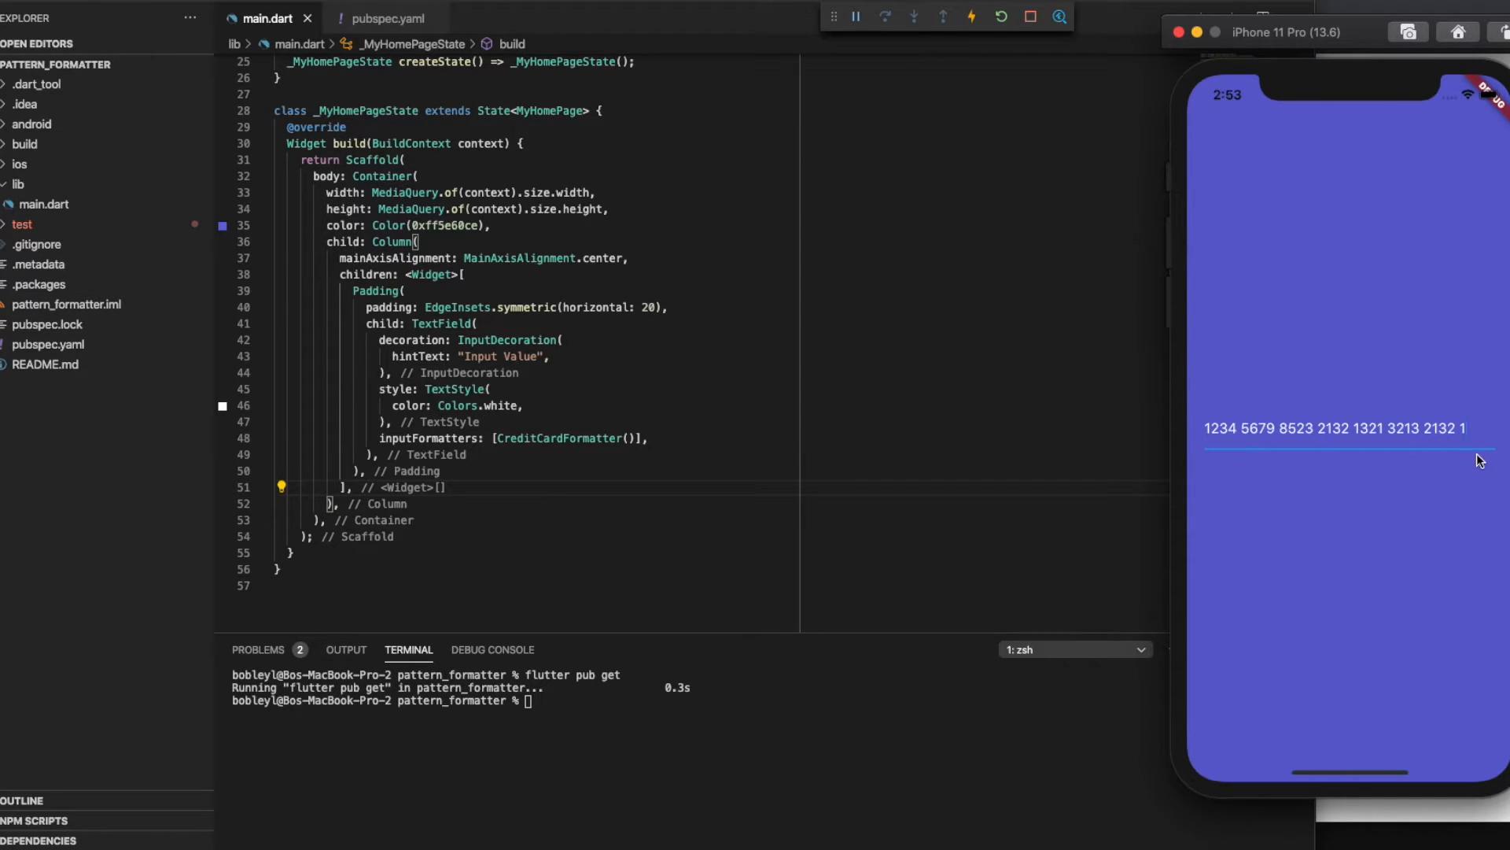
{"action": "key", "text": "Backspace"}
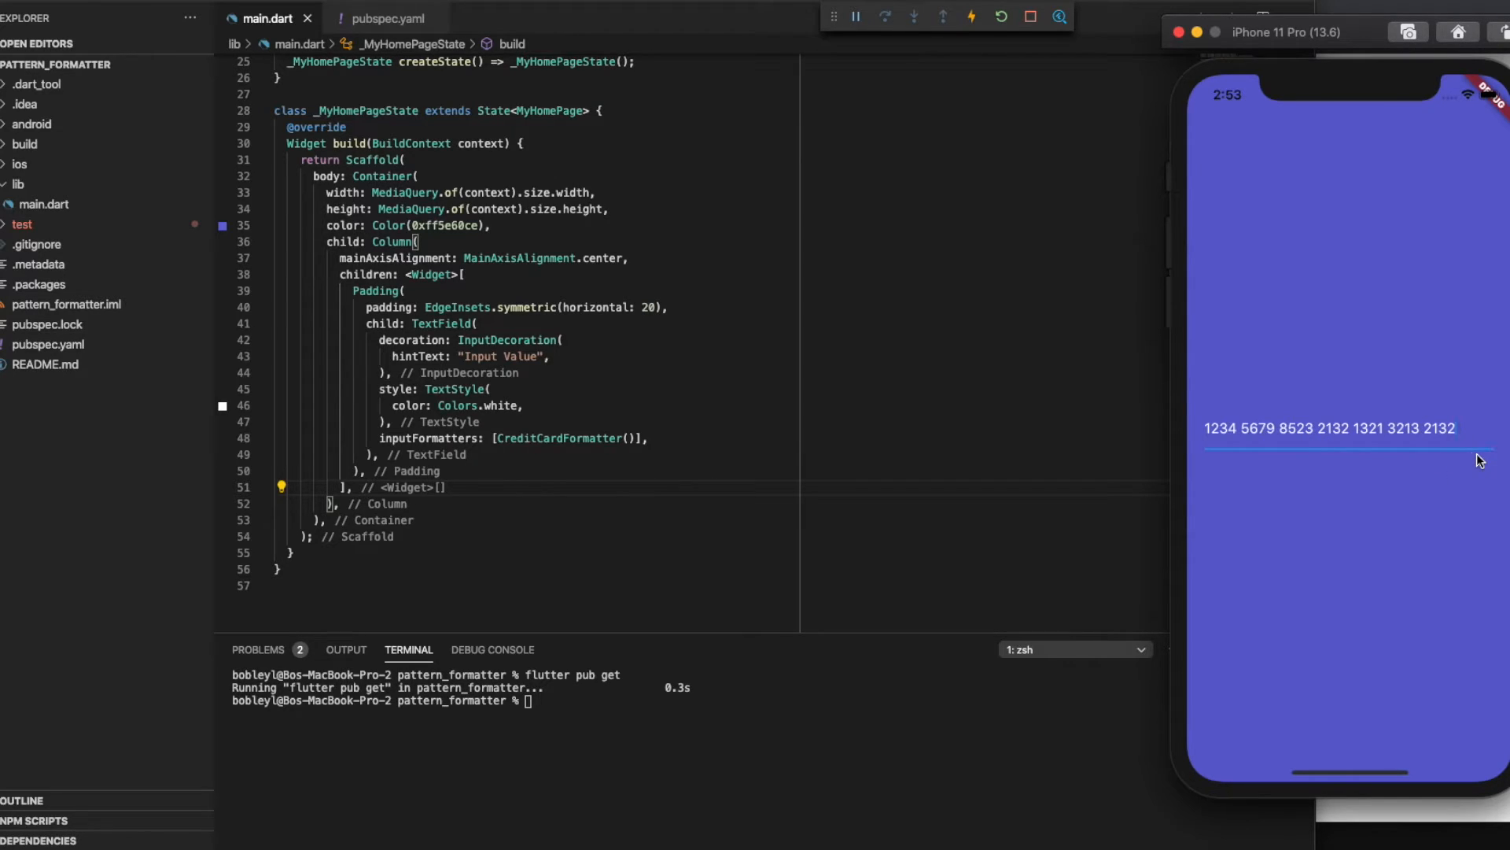
{"action": "key", "text": "Backspace"}
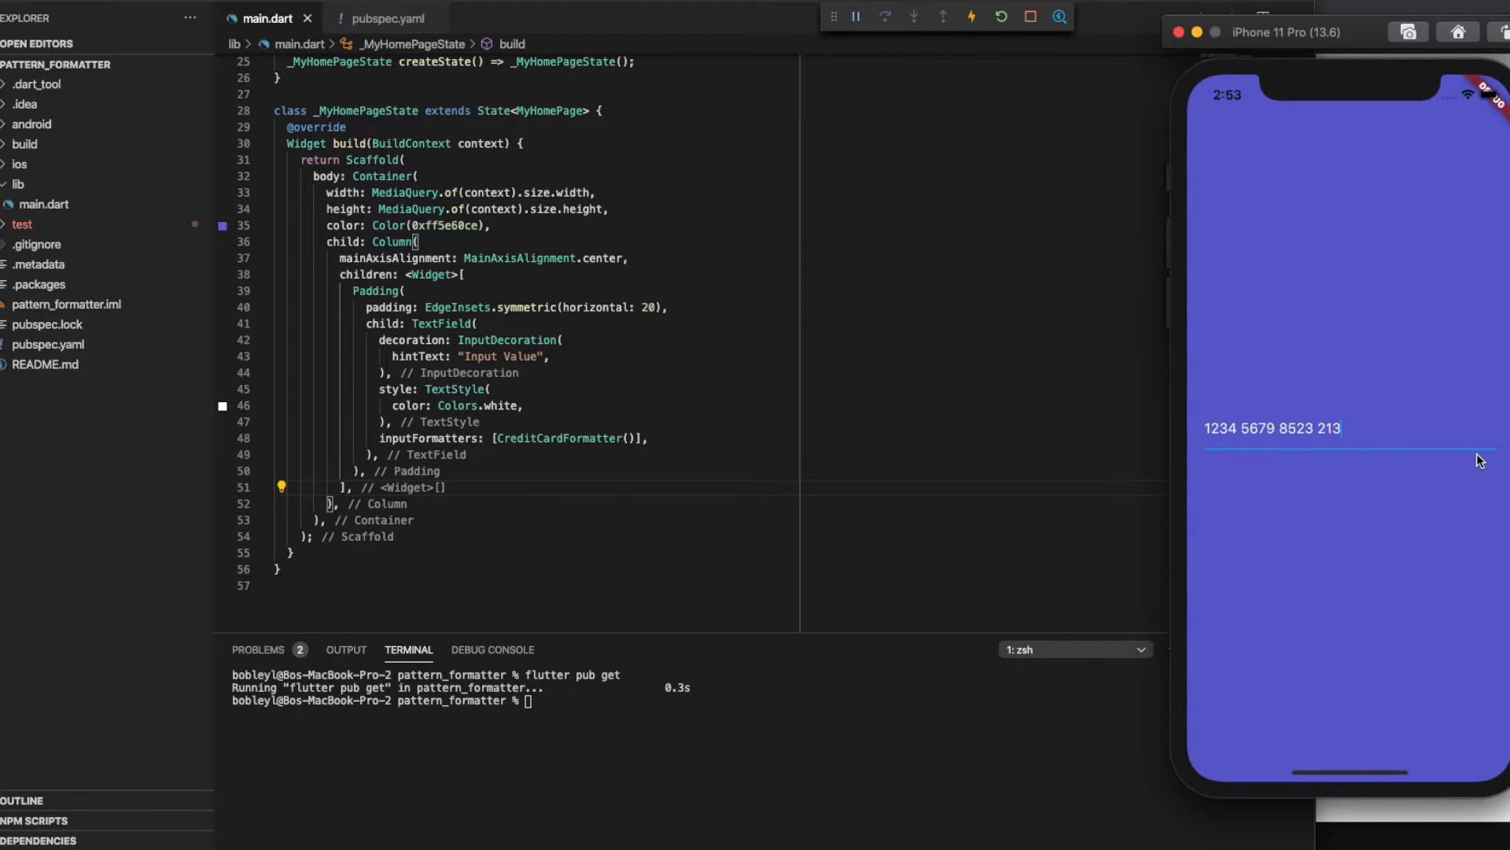
{"action": "key", "text": "Backspace"}
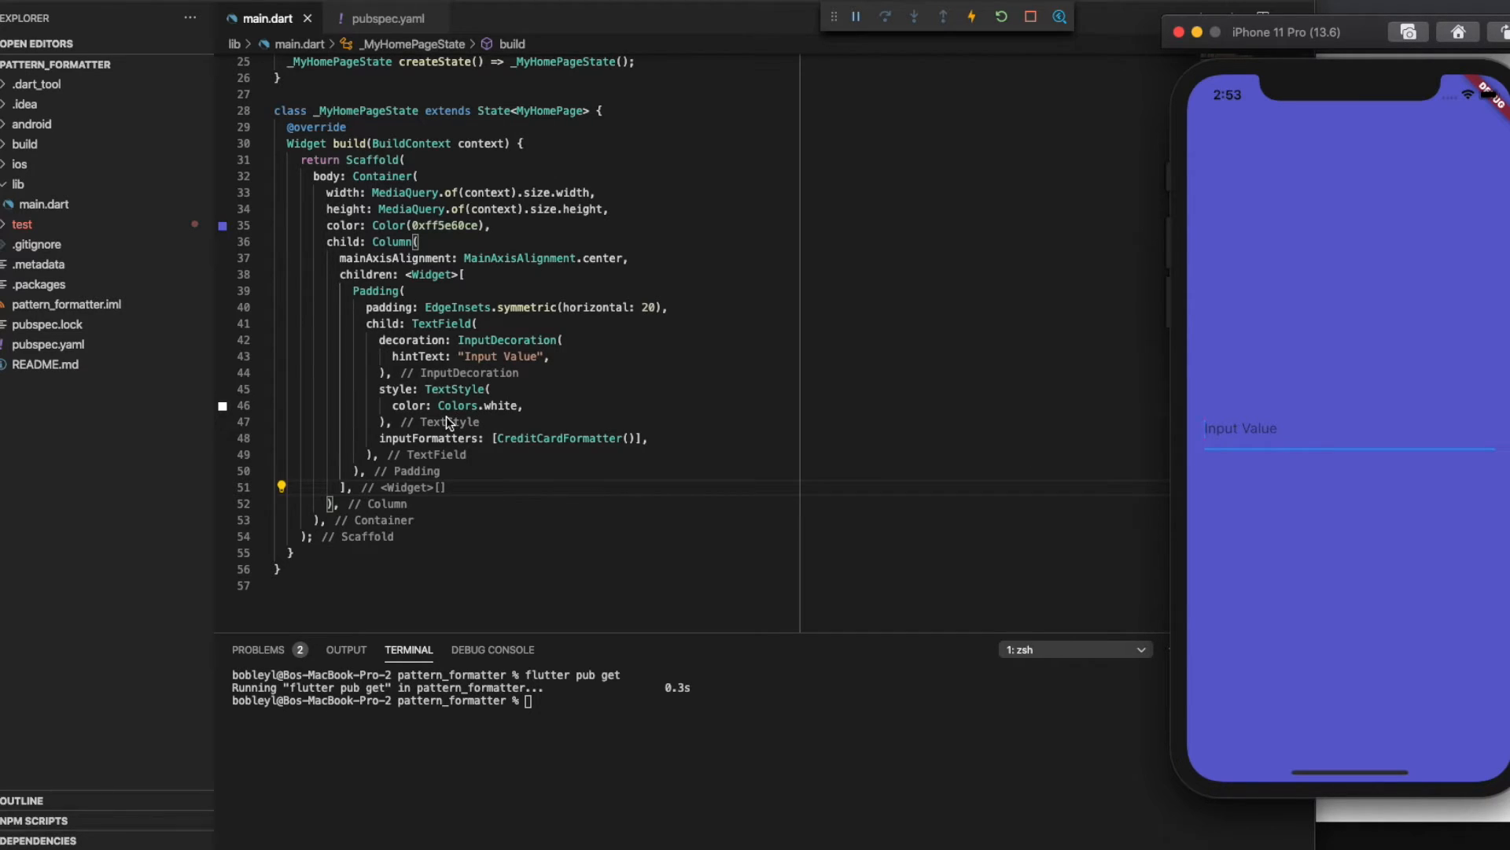
{"action": "mouse_move", "coordinate": [480, 436]}
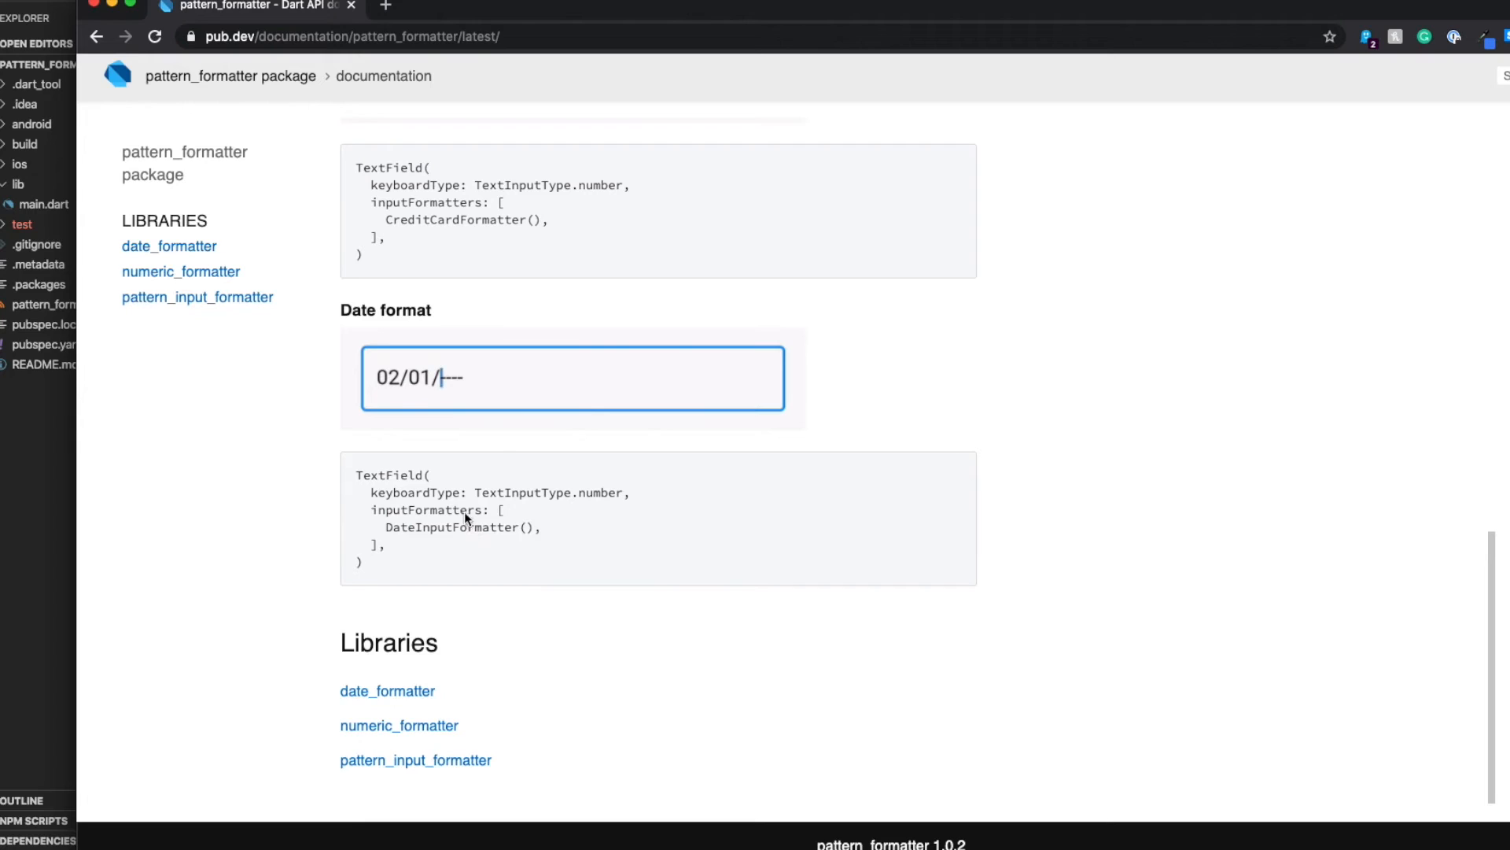
Scroll the pub.dev pattern_formatter docs to the DateInputFormatter date format example.
{"action": "type", "text": "2019"}
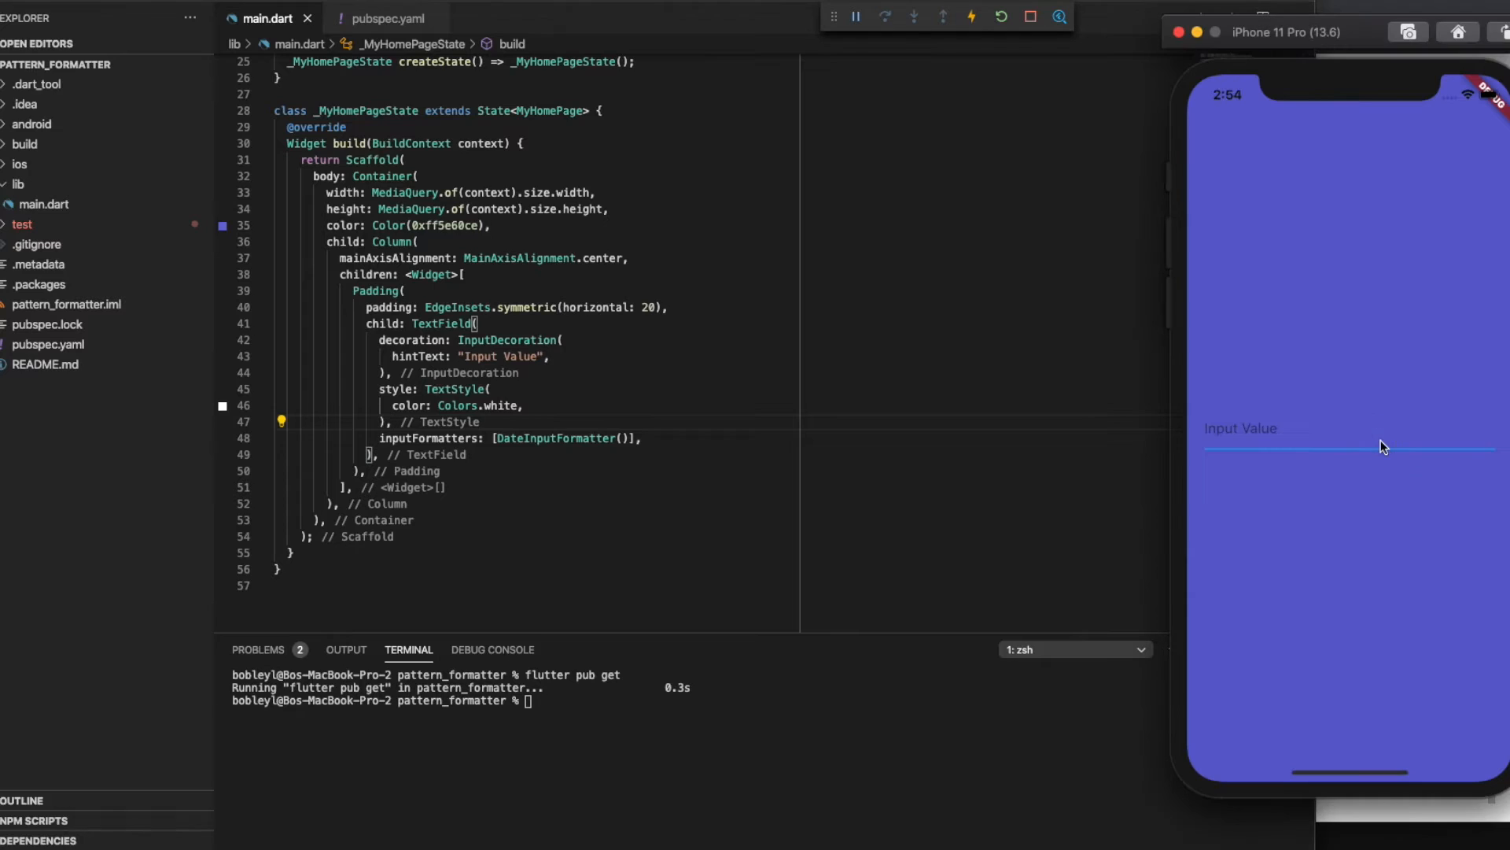
{"action": "mouse_move", "coordinate": [1252, 441]}
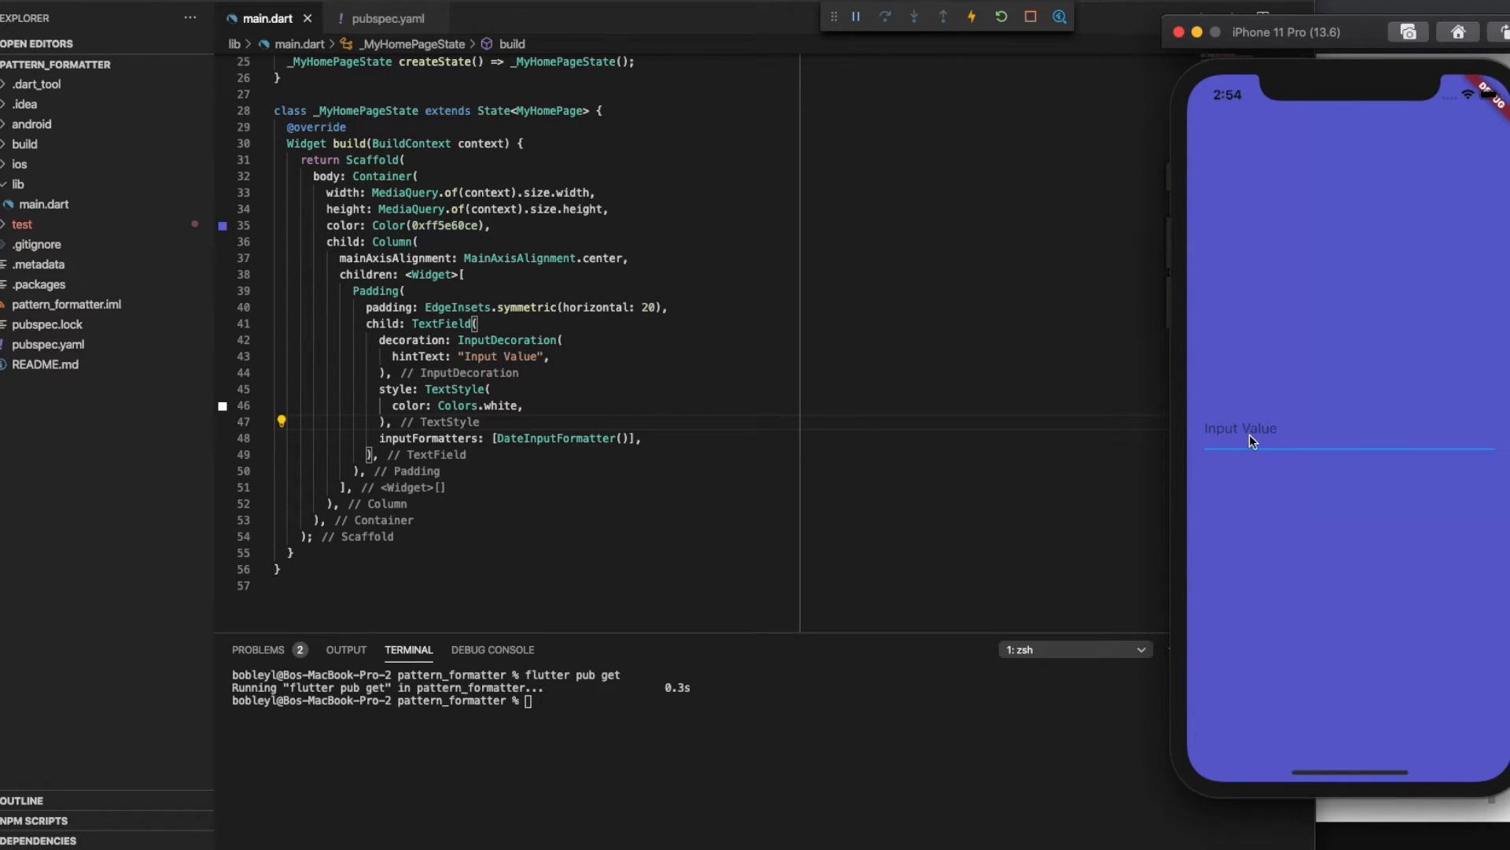
{"action": "mouse_move", "coordinate": [1091, 199]}
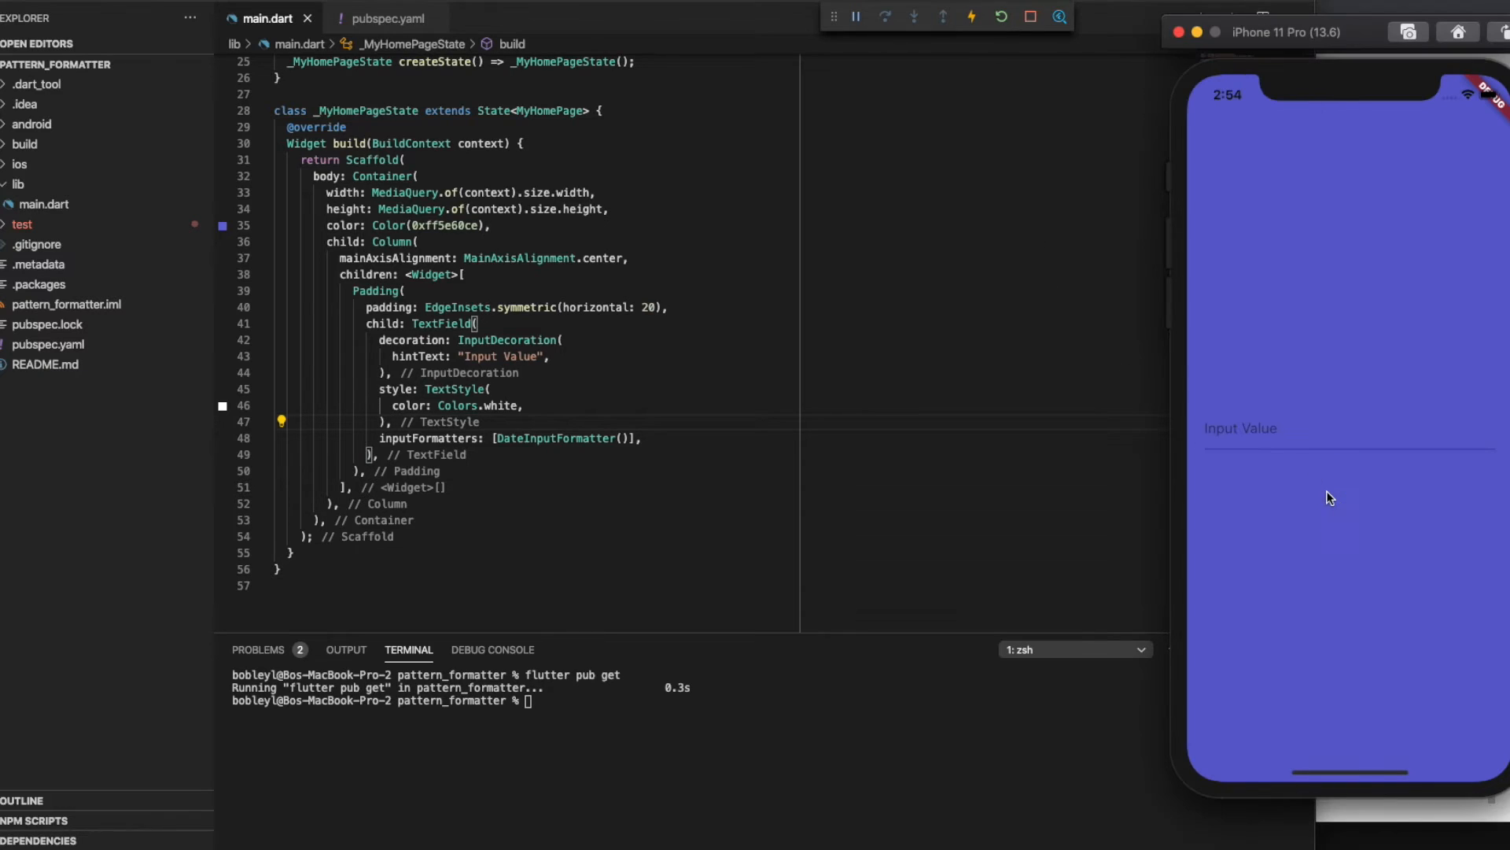
Tap the simulator's Input Value field to try the --/--/---- date mask.
{"action": "left_click", "coordinate": [1240, 429]}
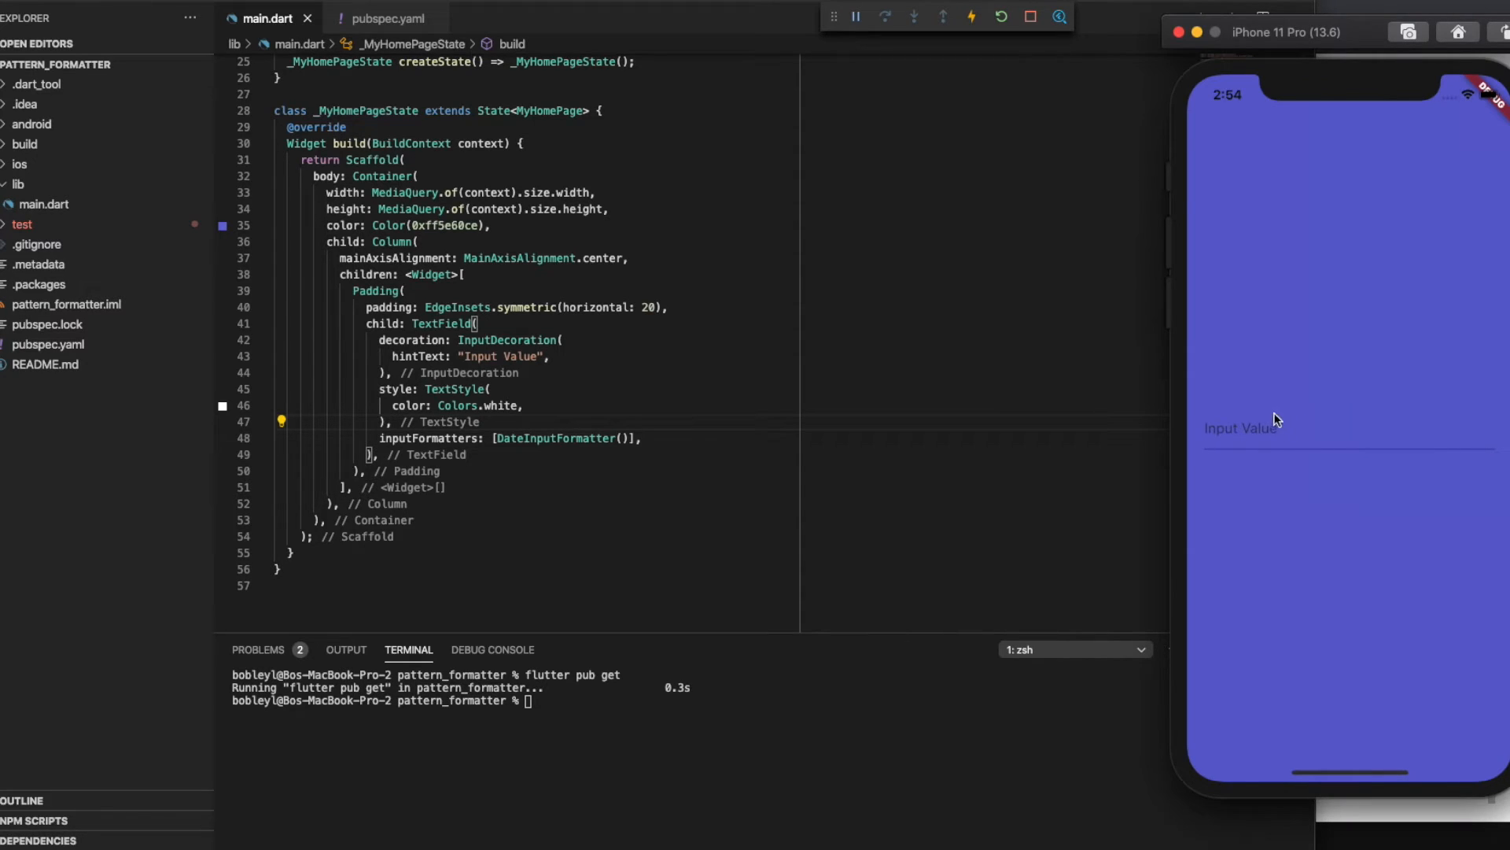
{"action": "mouse_move", "coordinate": [1276, 385]}
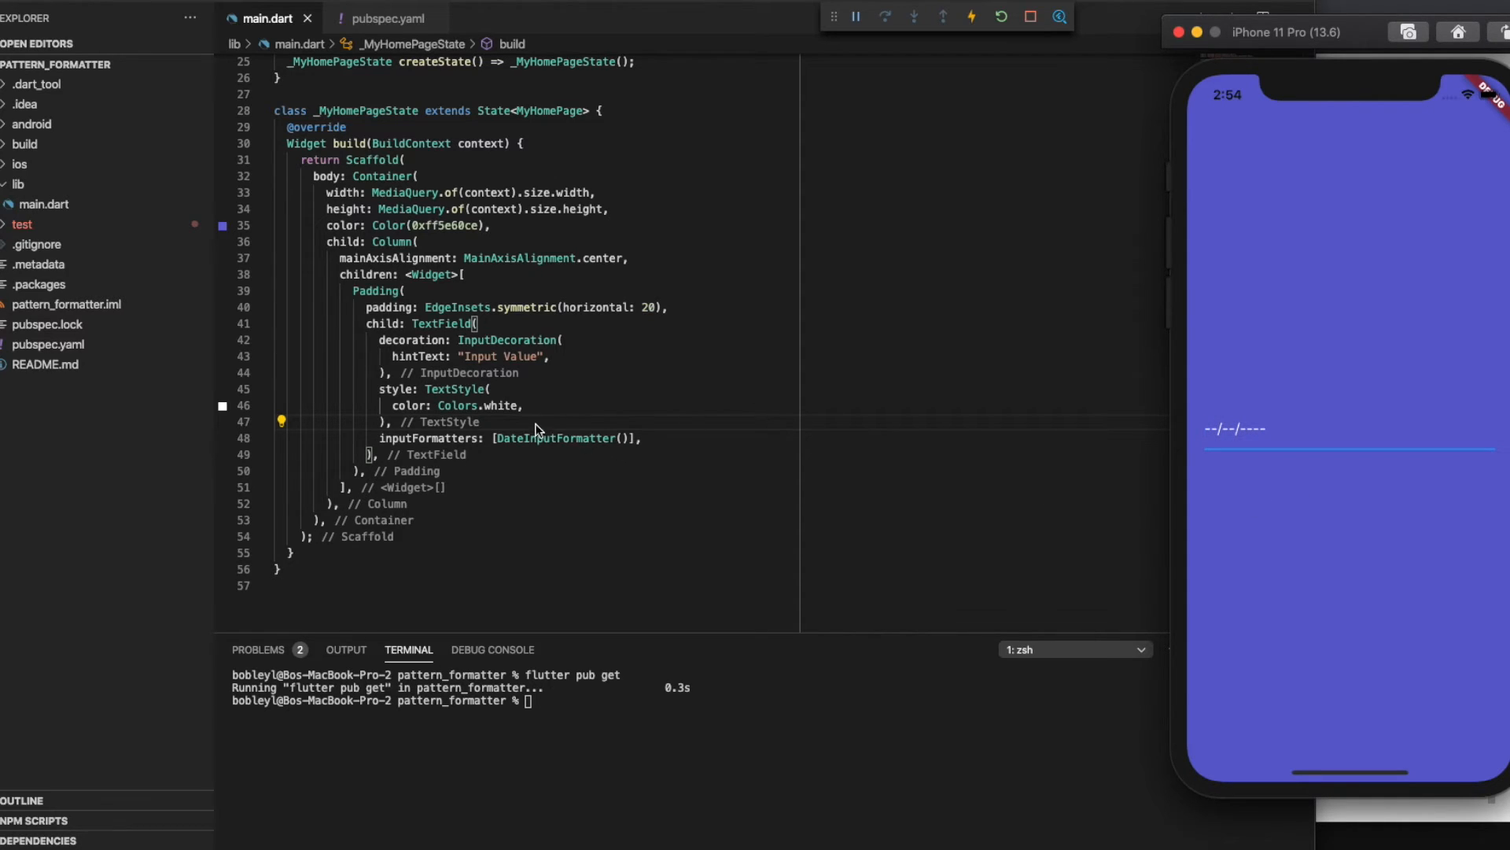
Add keyboardType: TextInputType.datetime to the date TextField and try typing in the simulator.
{"action": "type", "text": "key"}
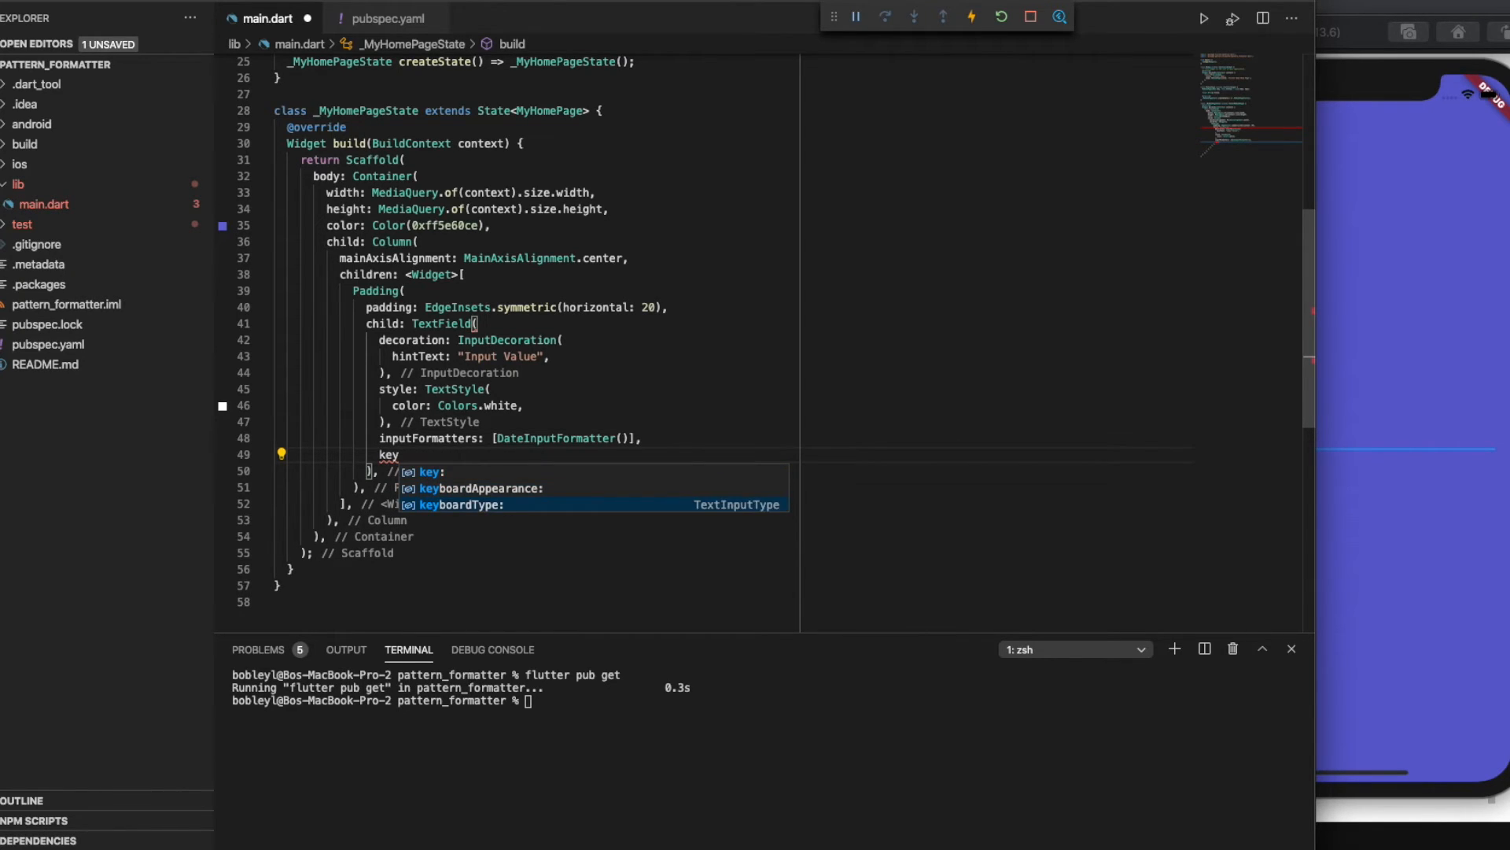
{"action": "type", "text": "keyboardType: InputT"}
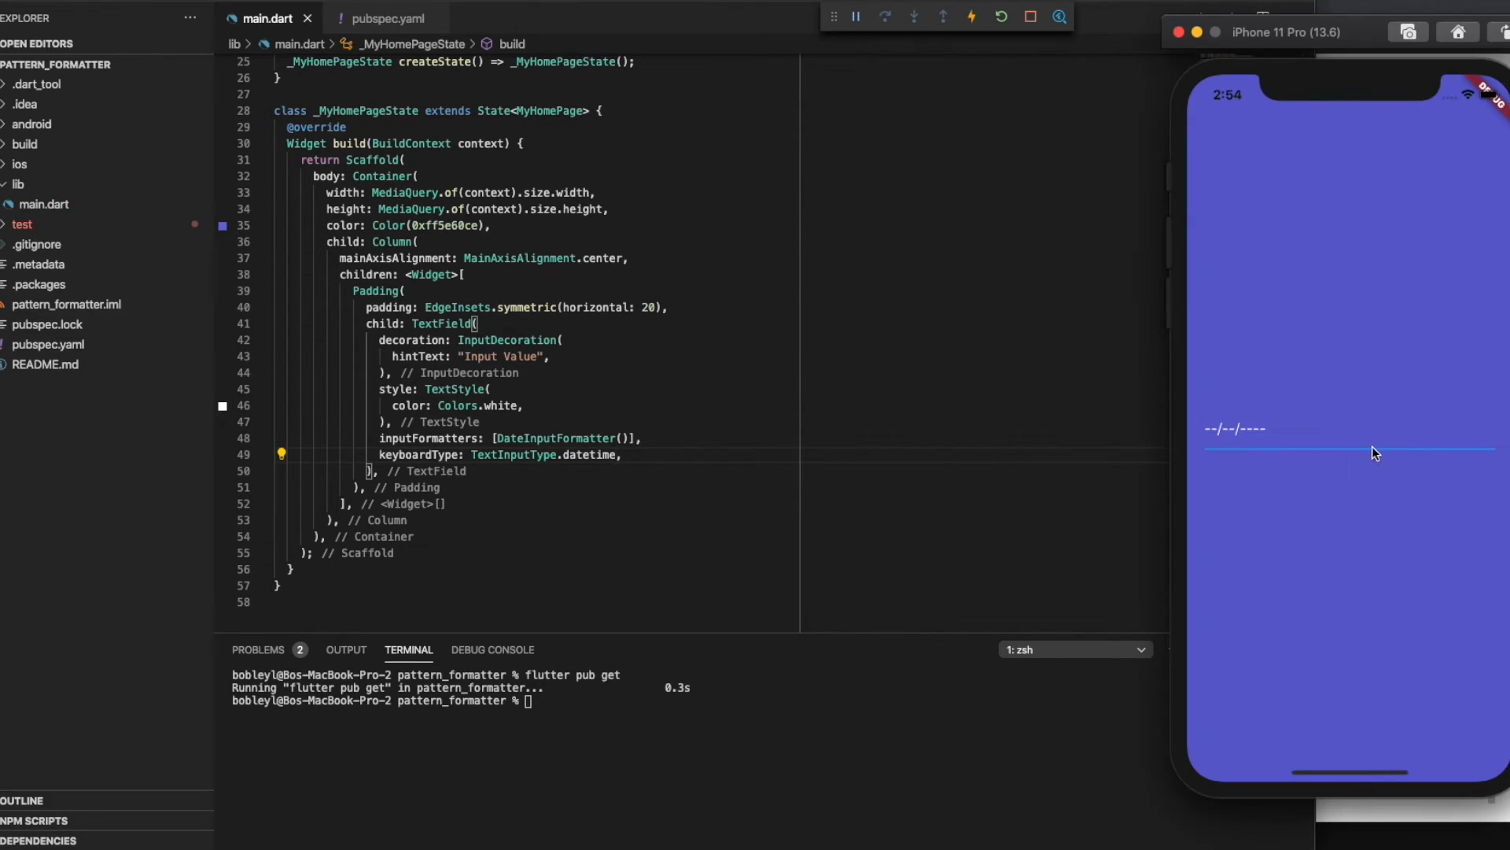
{"action": "mouse_move", "coordinate": [1273, 438]}
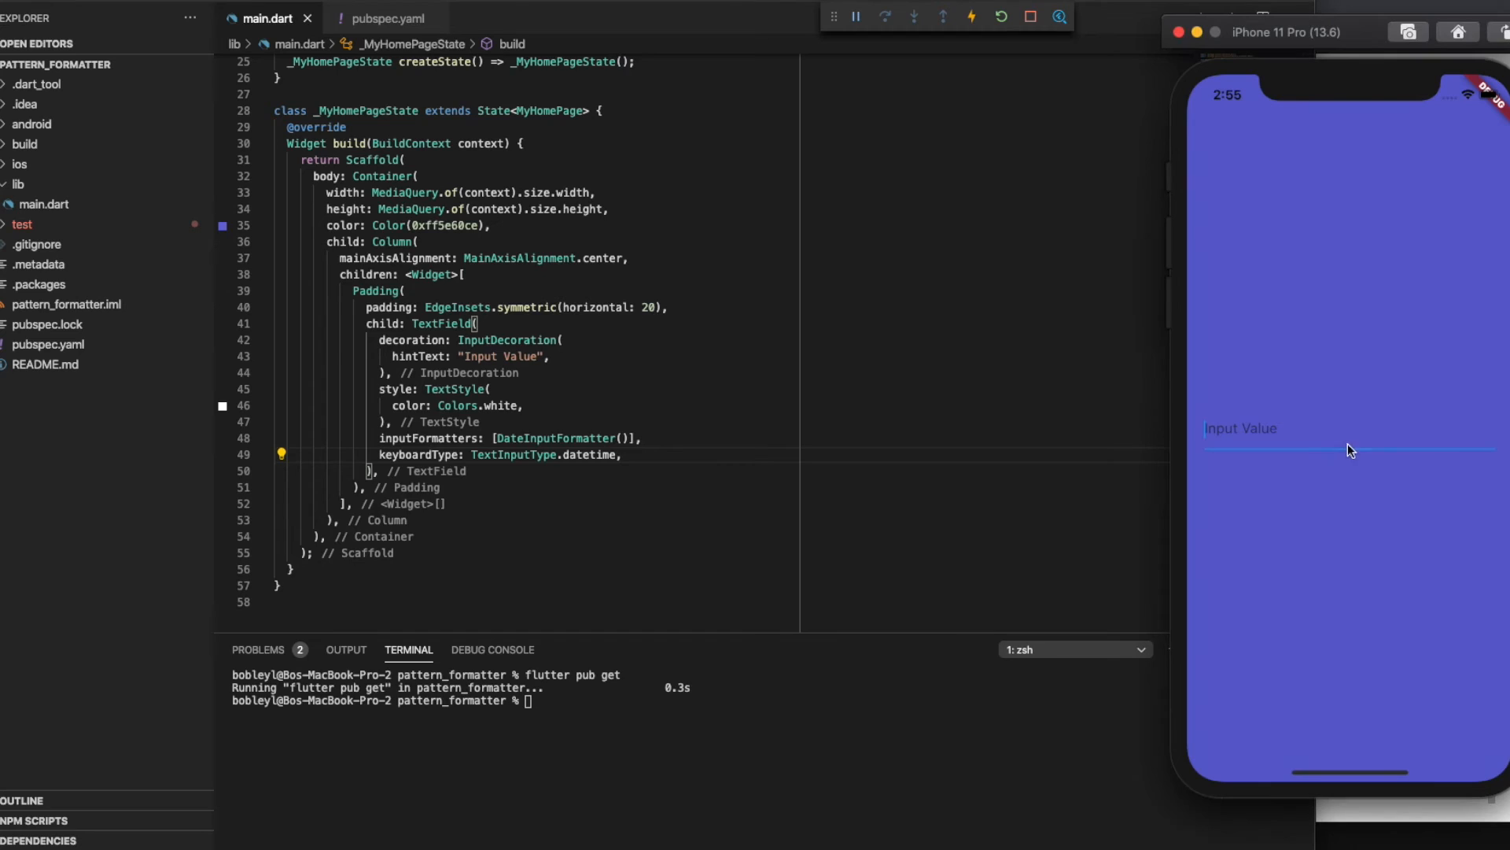
{"action": "type", "text": "af/df/lajl"}
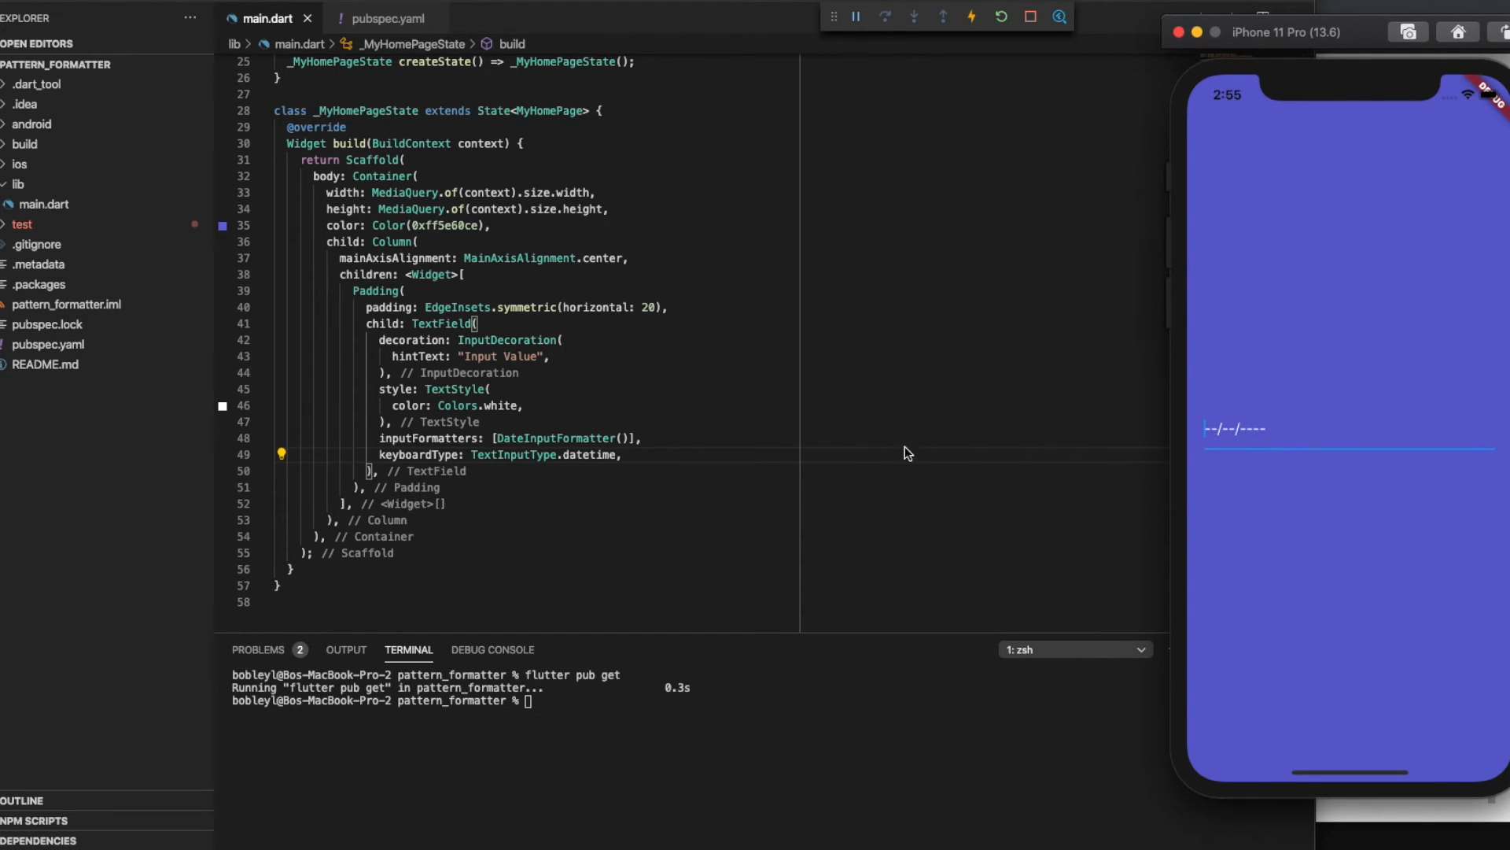
Replace the datetime value with TextInputType.number and save to hot reload.
{"action": "key", "text": "BackSpace"}
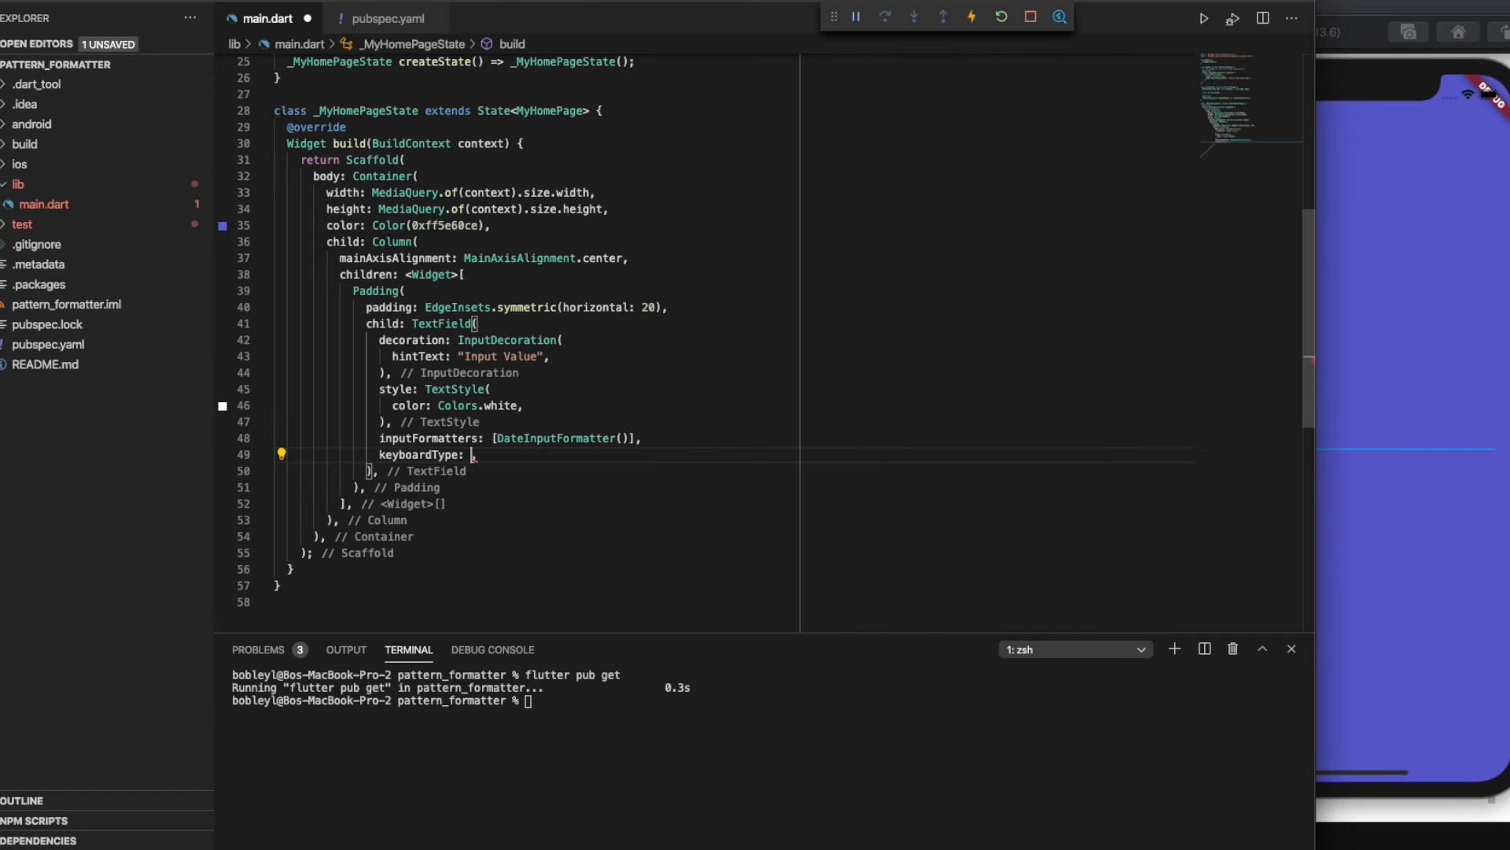
{"action": "type", "text": "TextInputType."}
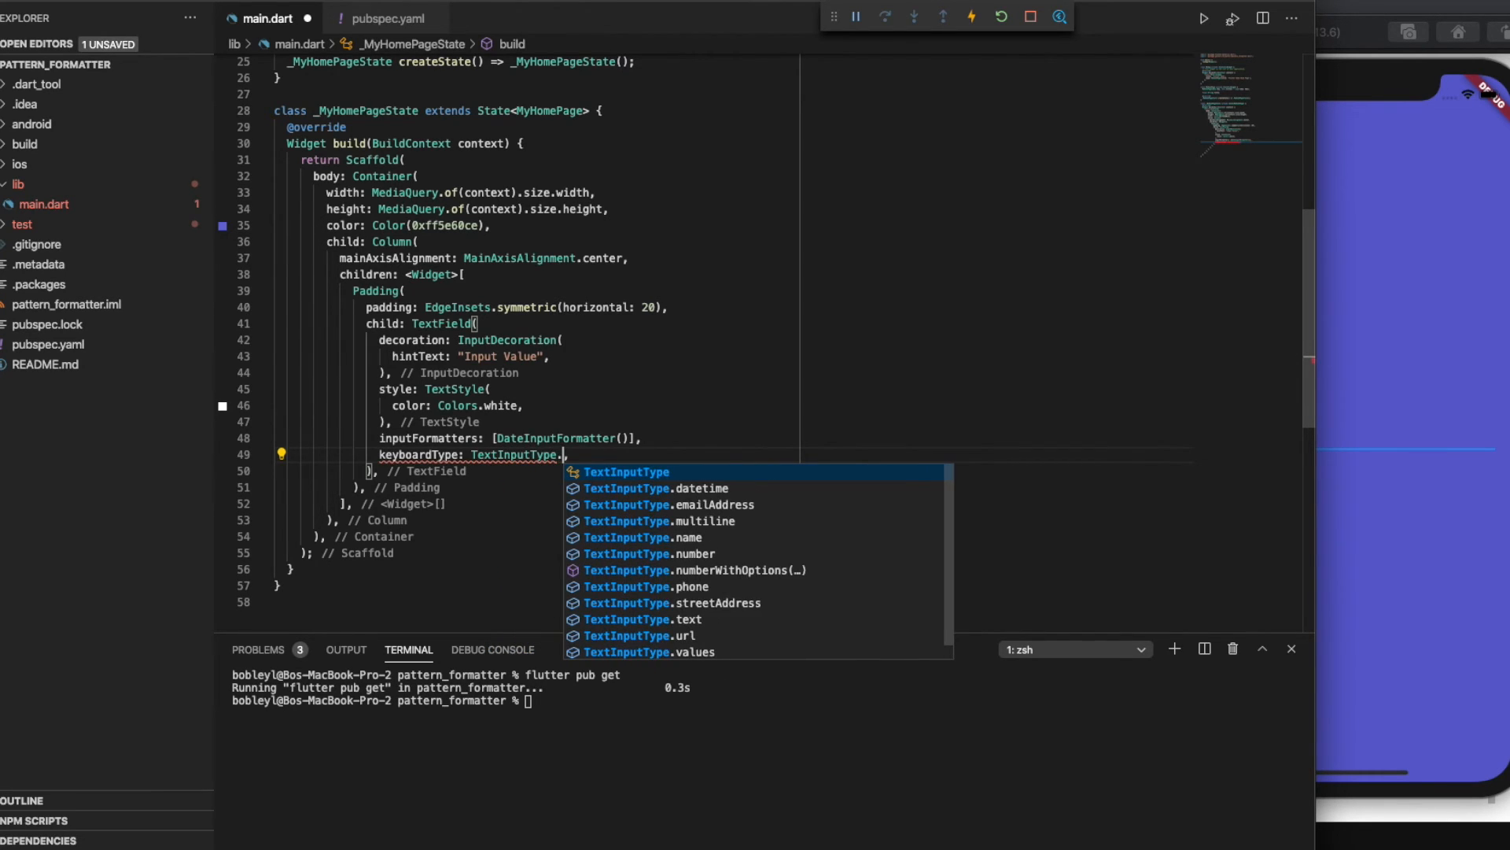
{"action": "type", "text": "number"}
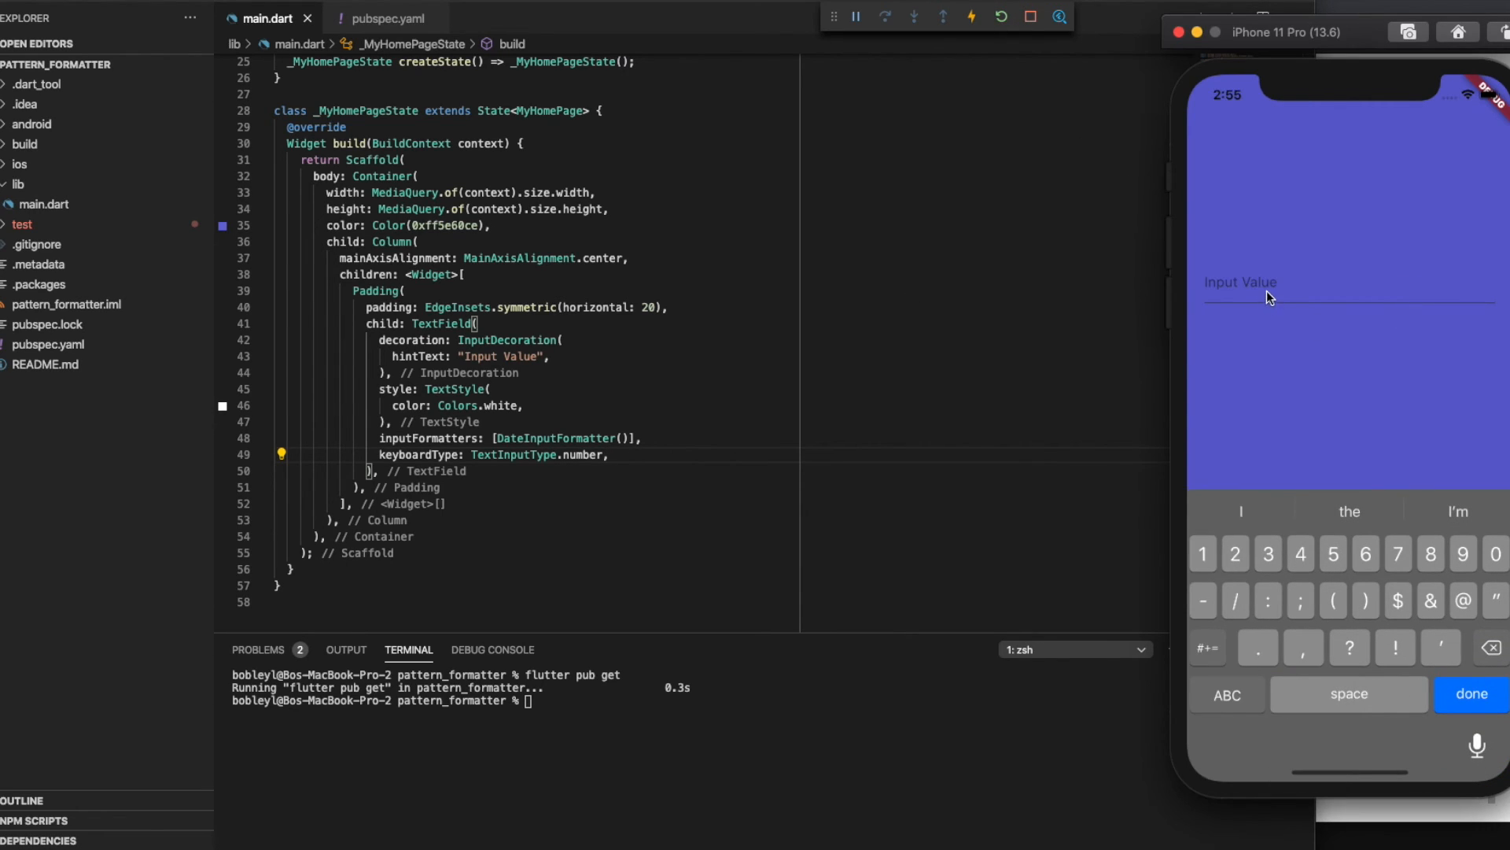
Type digits on the number pad (showing 85/36/884-), then delete back to --/--/----.
{"action": "left_click", "coordinate": [1349, 294]}
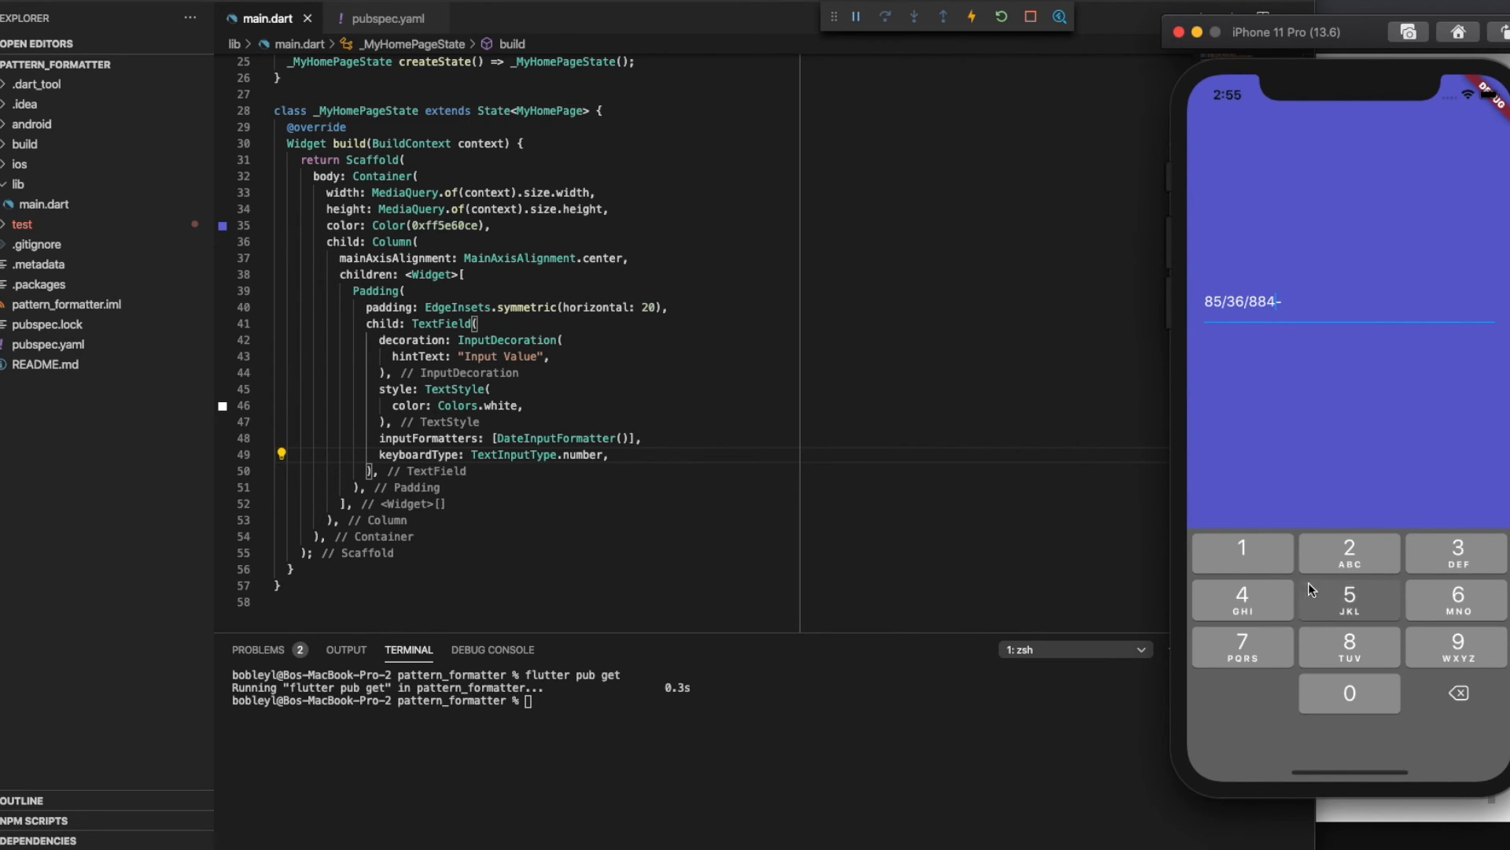
{"action": "left_click", "coordinate": [1456, 692]}
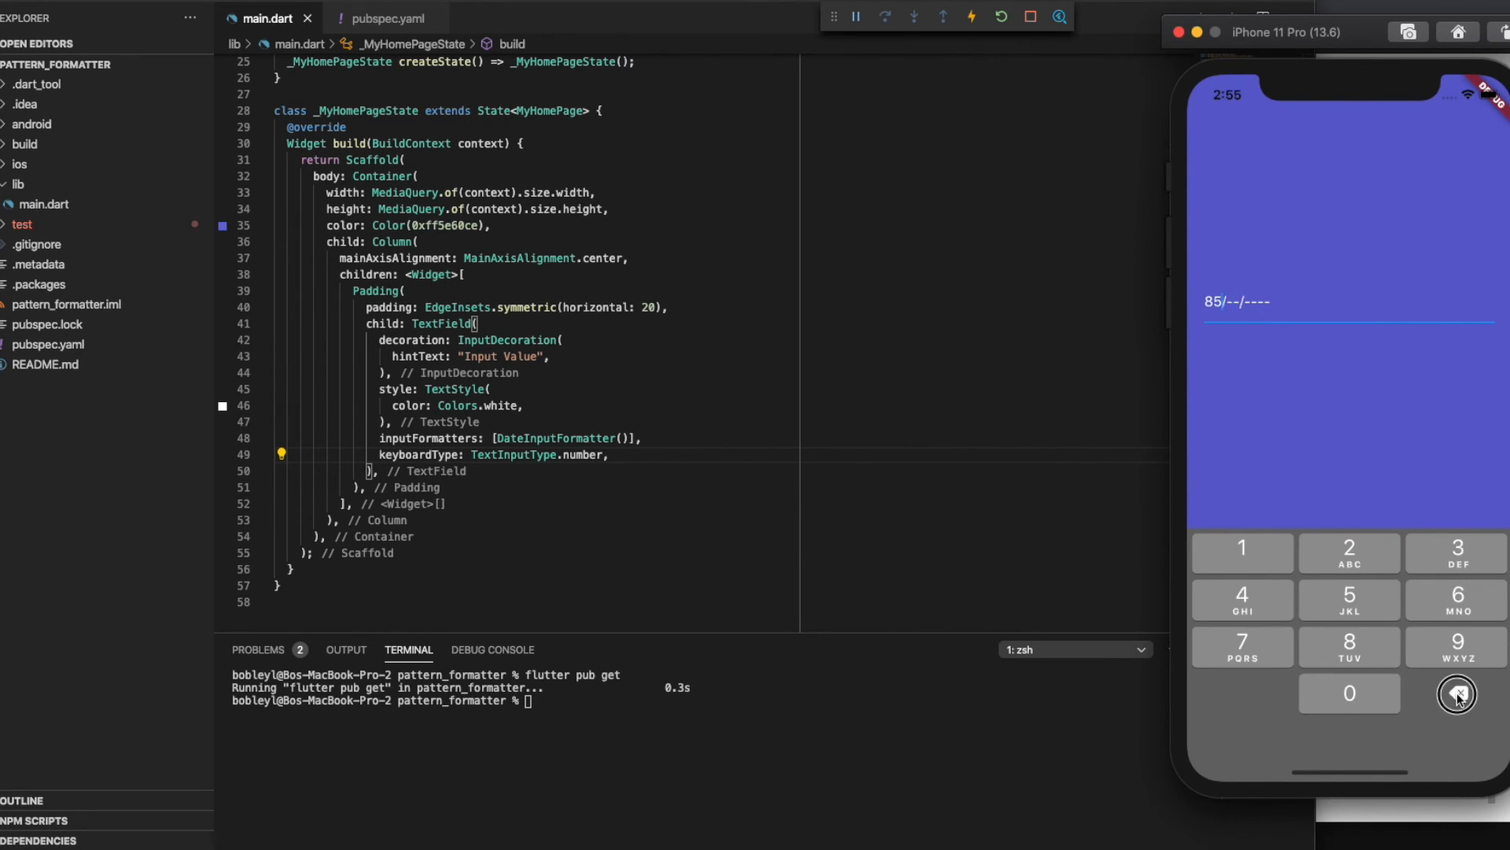
{"action": "left_click", "coordinate": [1455, 692]}
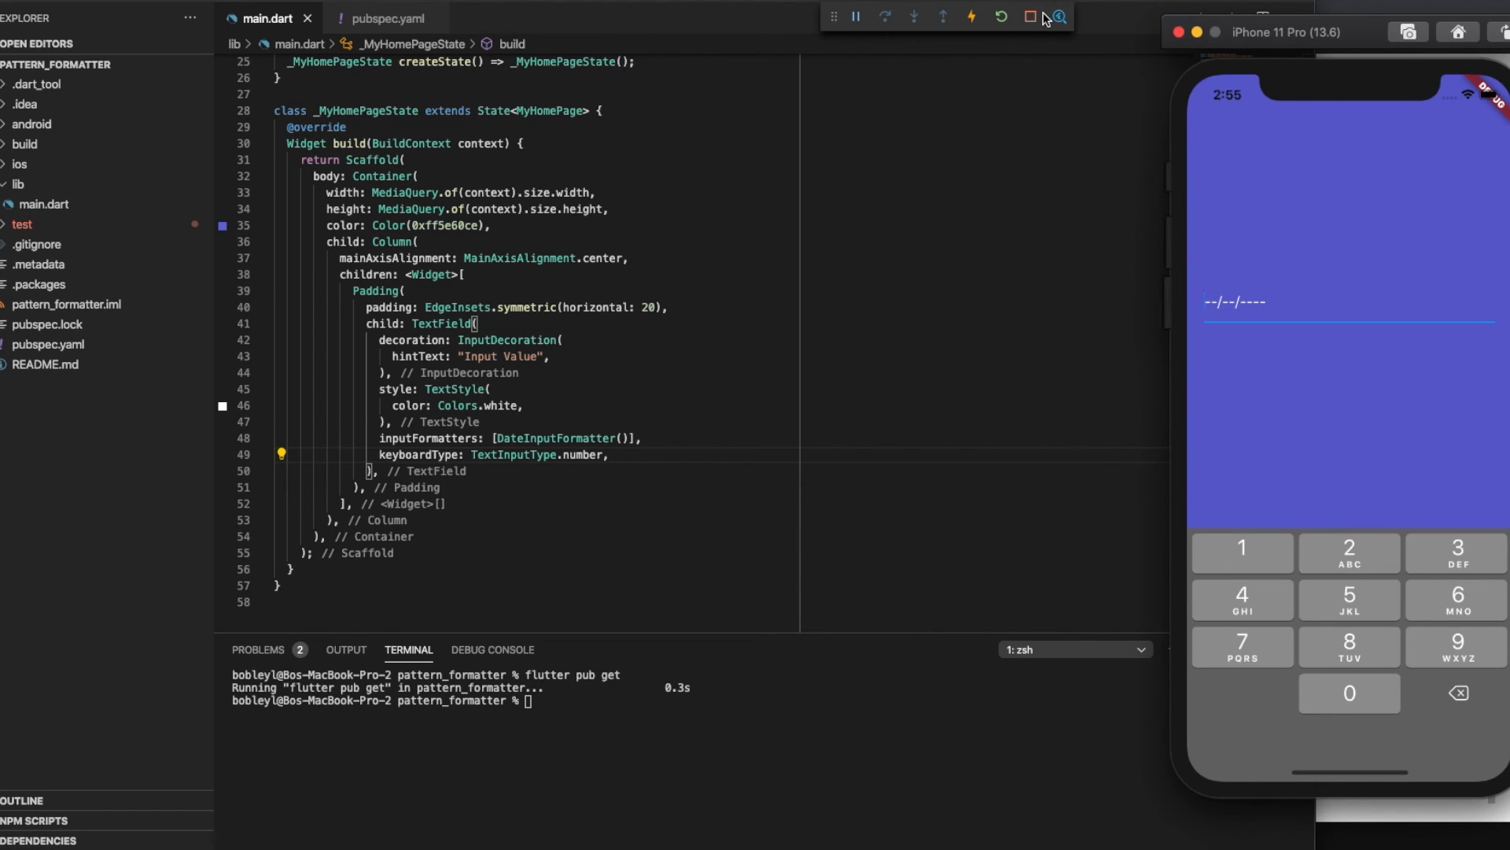
{"action": "left_click", "coordinate": [1030, 16]}
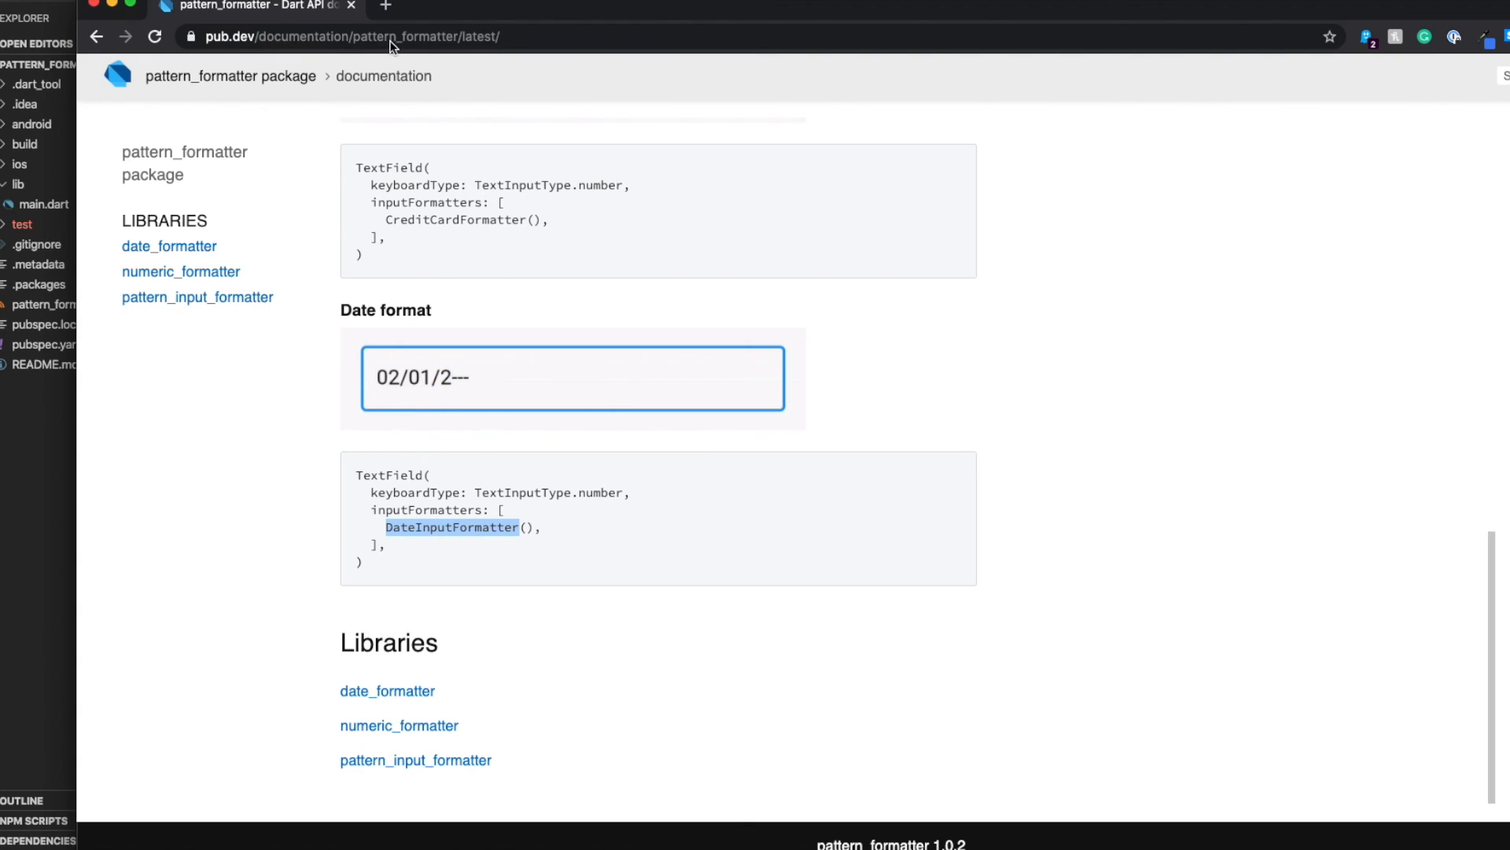
Scroll the pattern_formatter docs through the thousands, card number and Date format examples.
{"action": "type", "text": "019"}
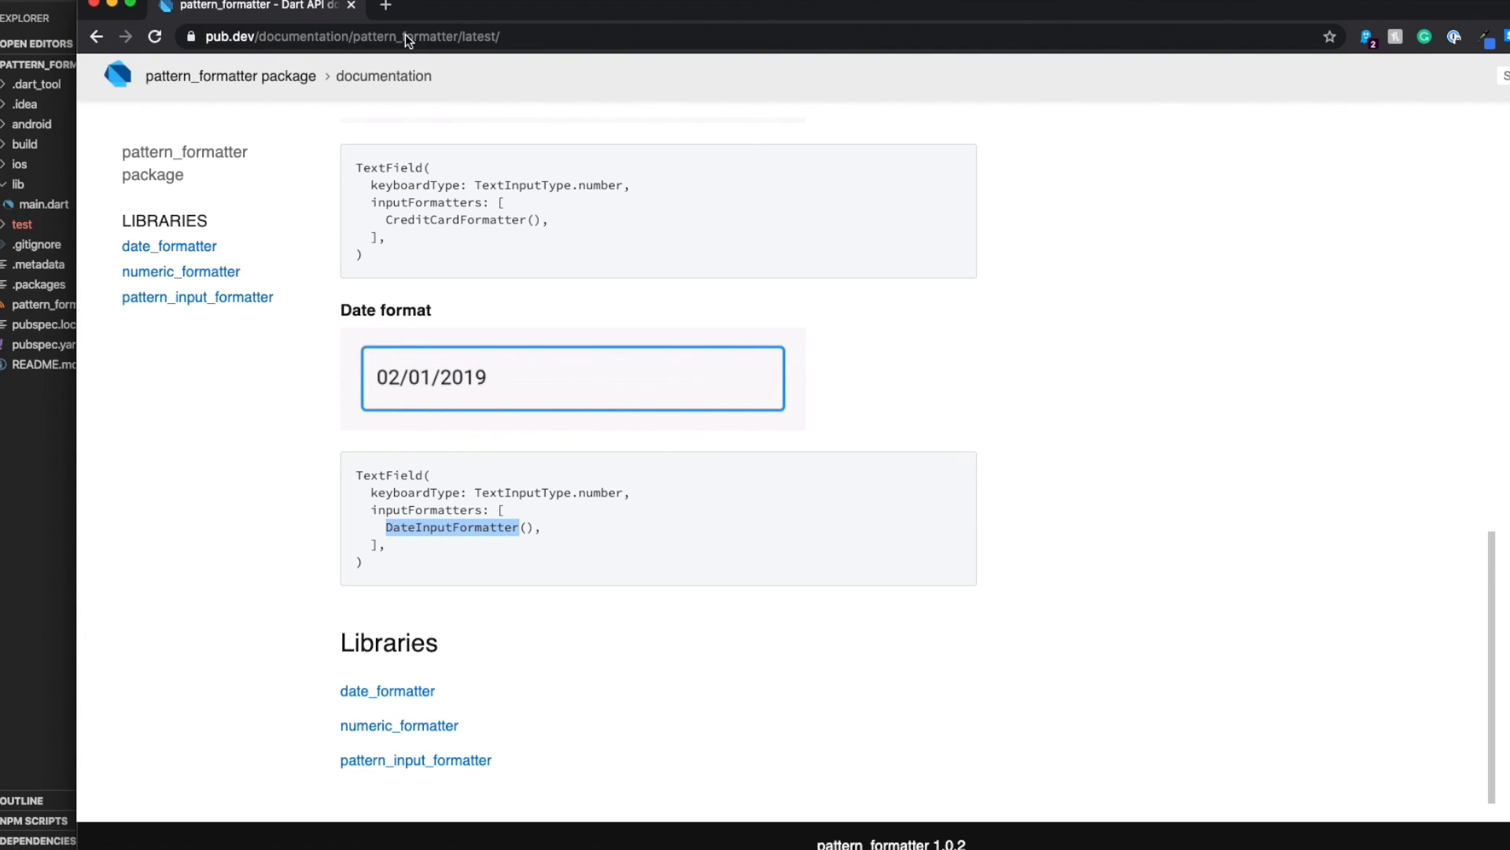
{"action": "key", "text": "Backspace"}
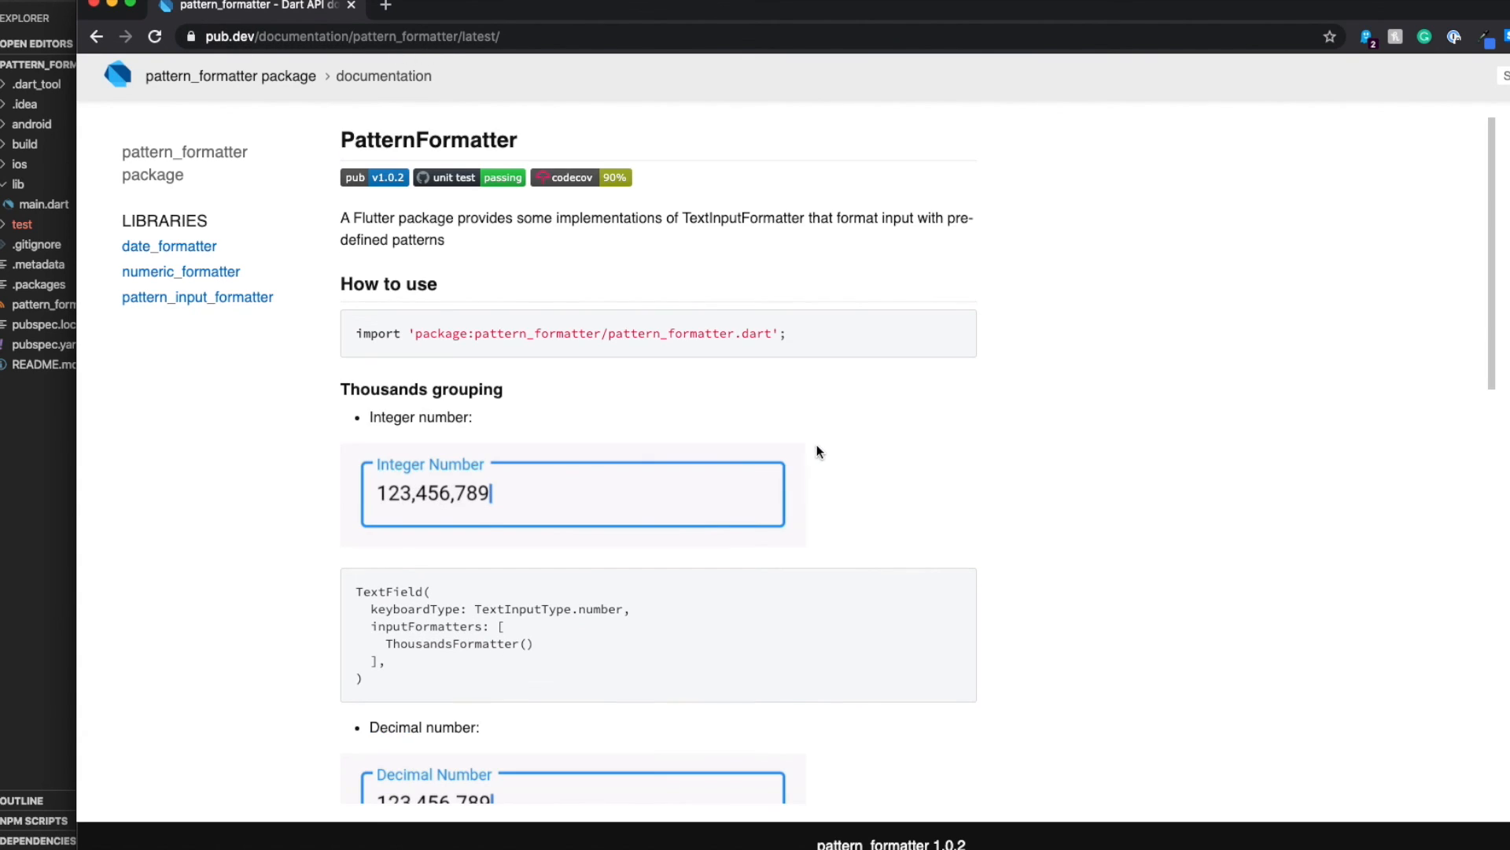
{"action": "scroll", "scroll_direction": "down", "scroll_amount": 3}
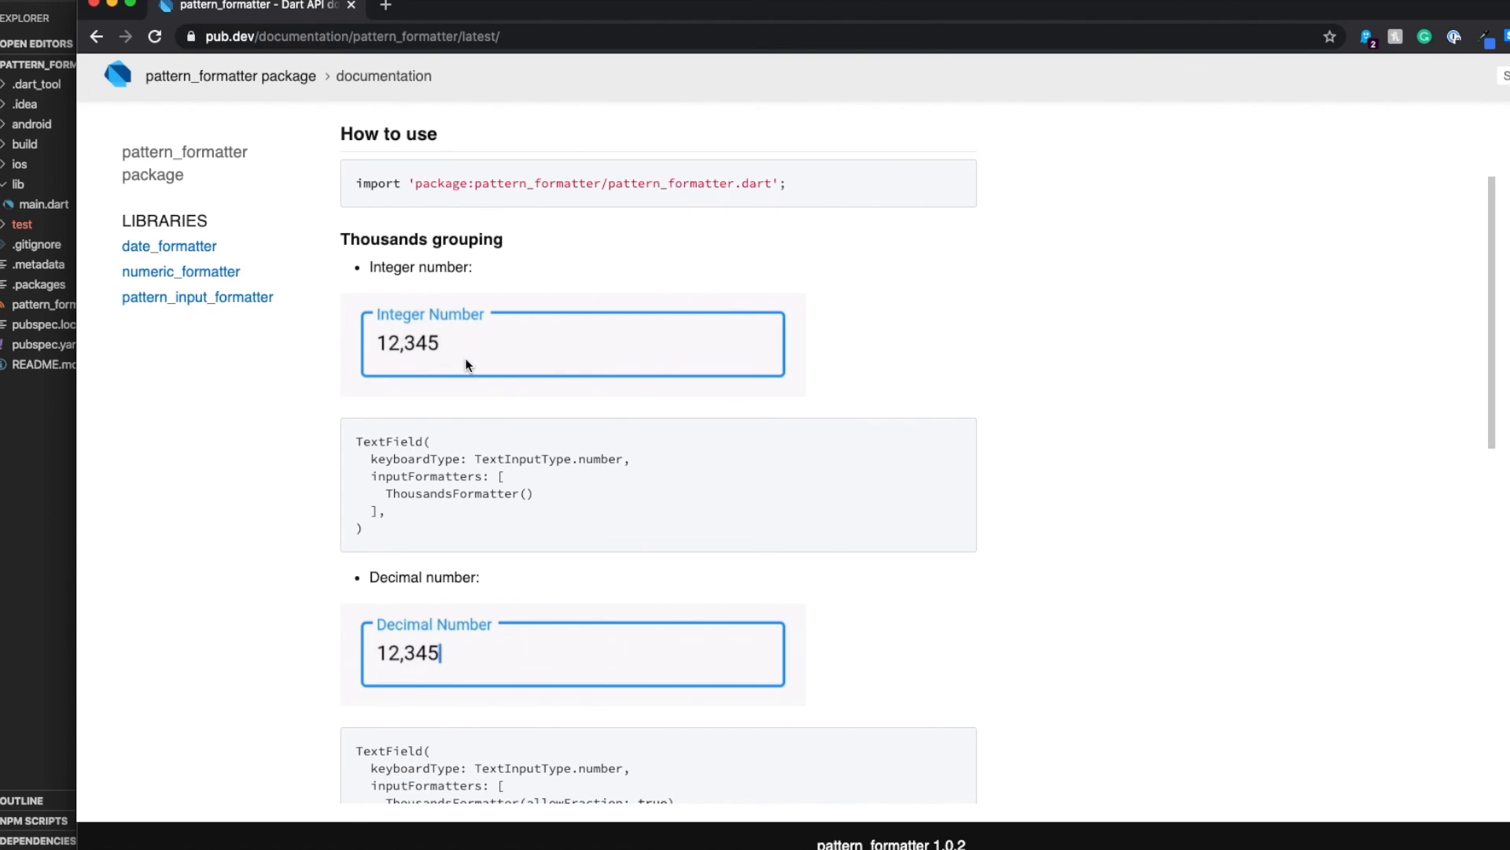
{"action": "scroll", "scroll_direction": "down", "scroll_amount": 3}
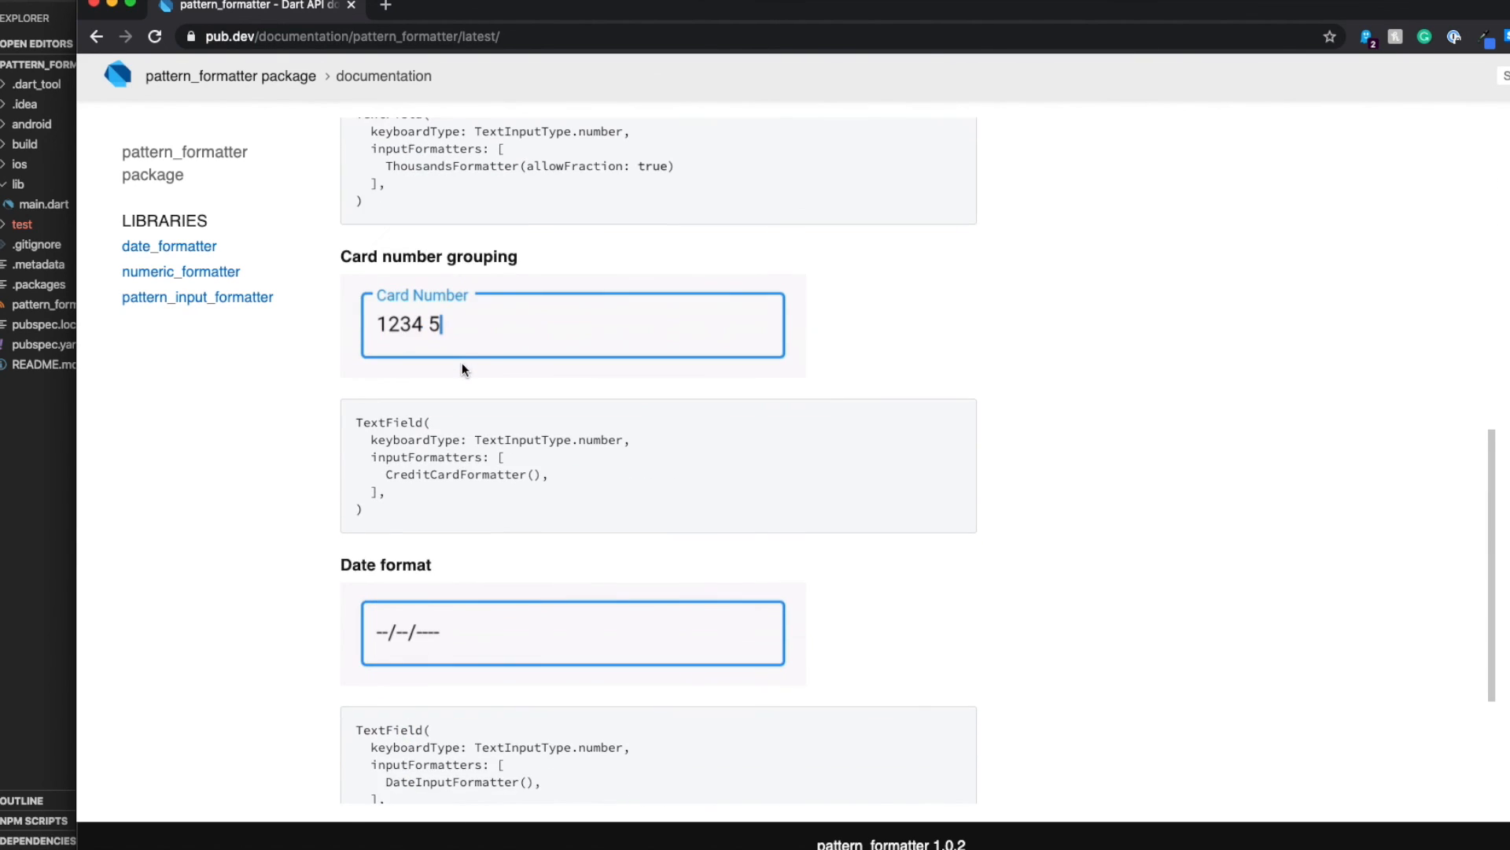
{"action": "scroll", "scroll_direction": "down", "scroll_amount": 3}
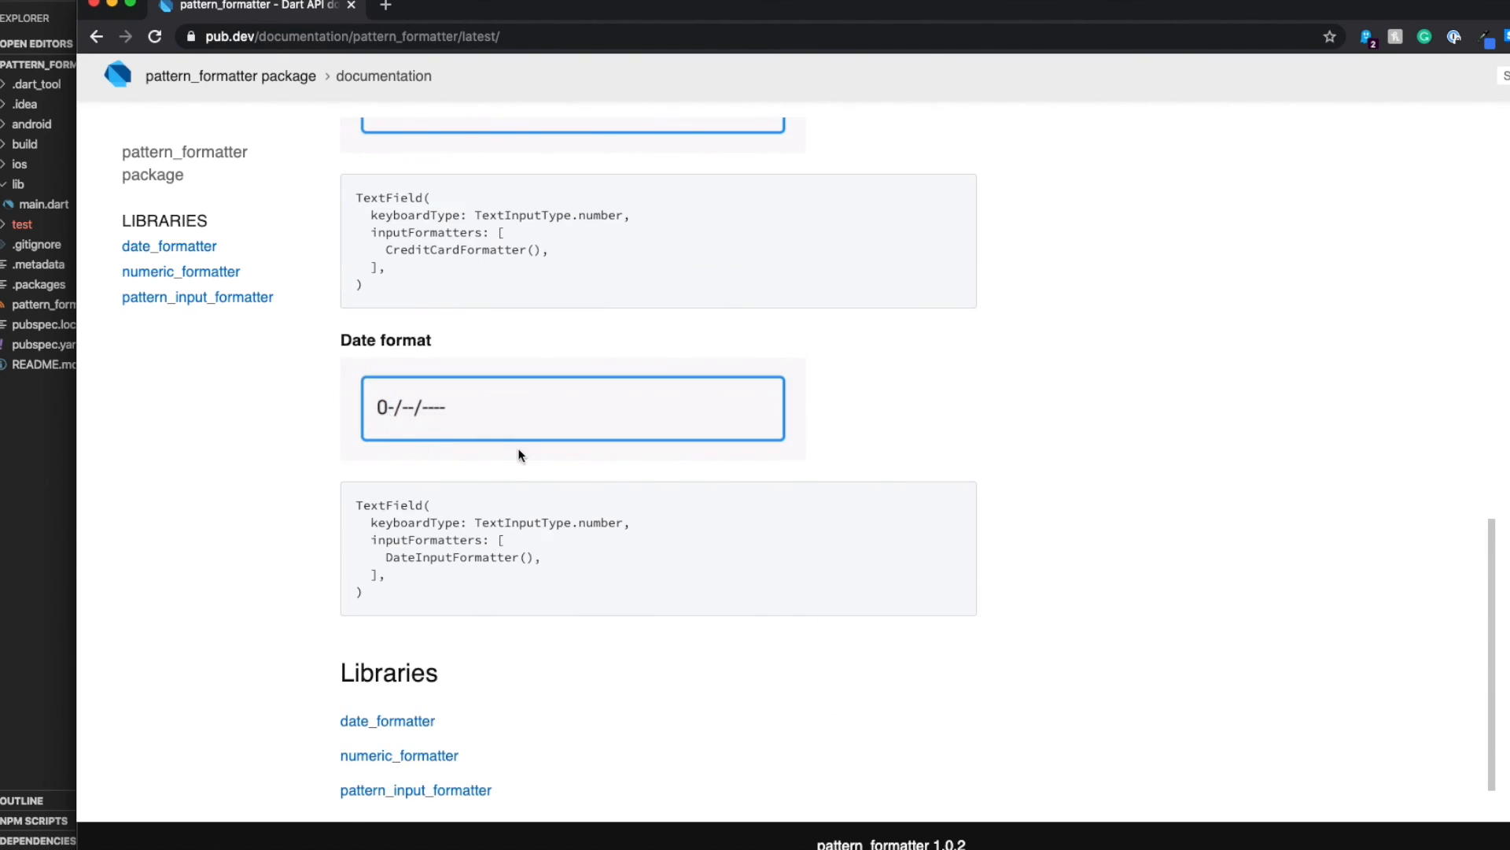